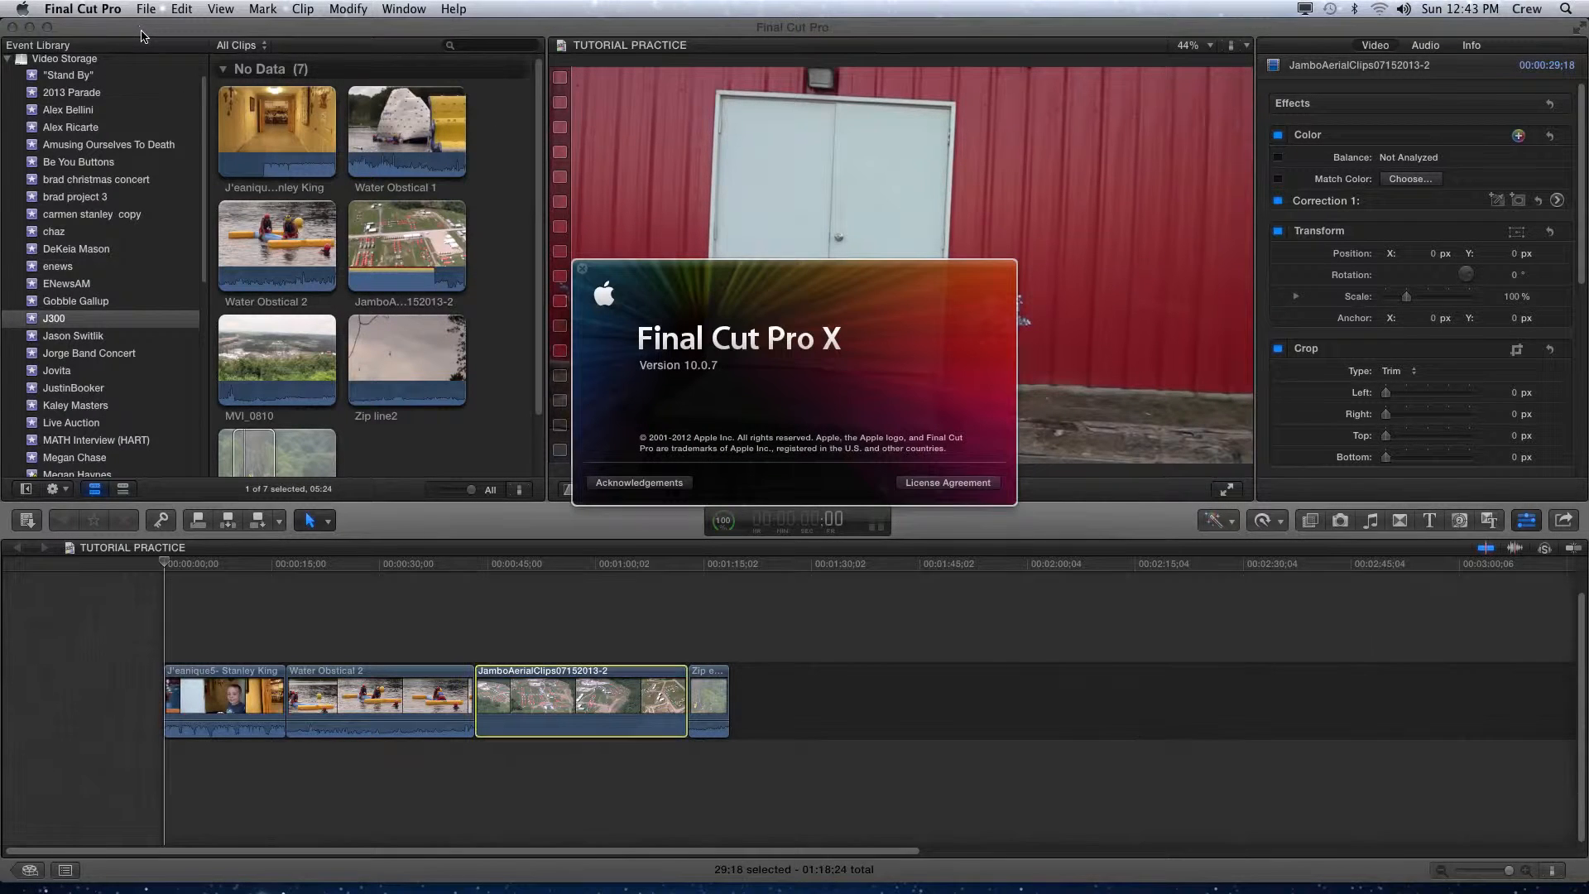
mouse_move(585, 281)
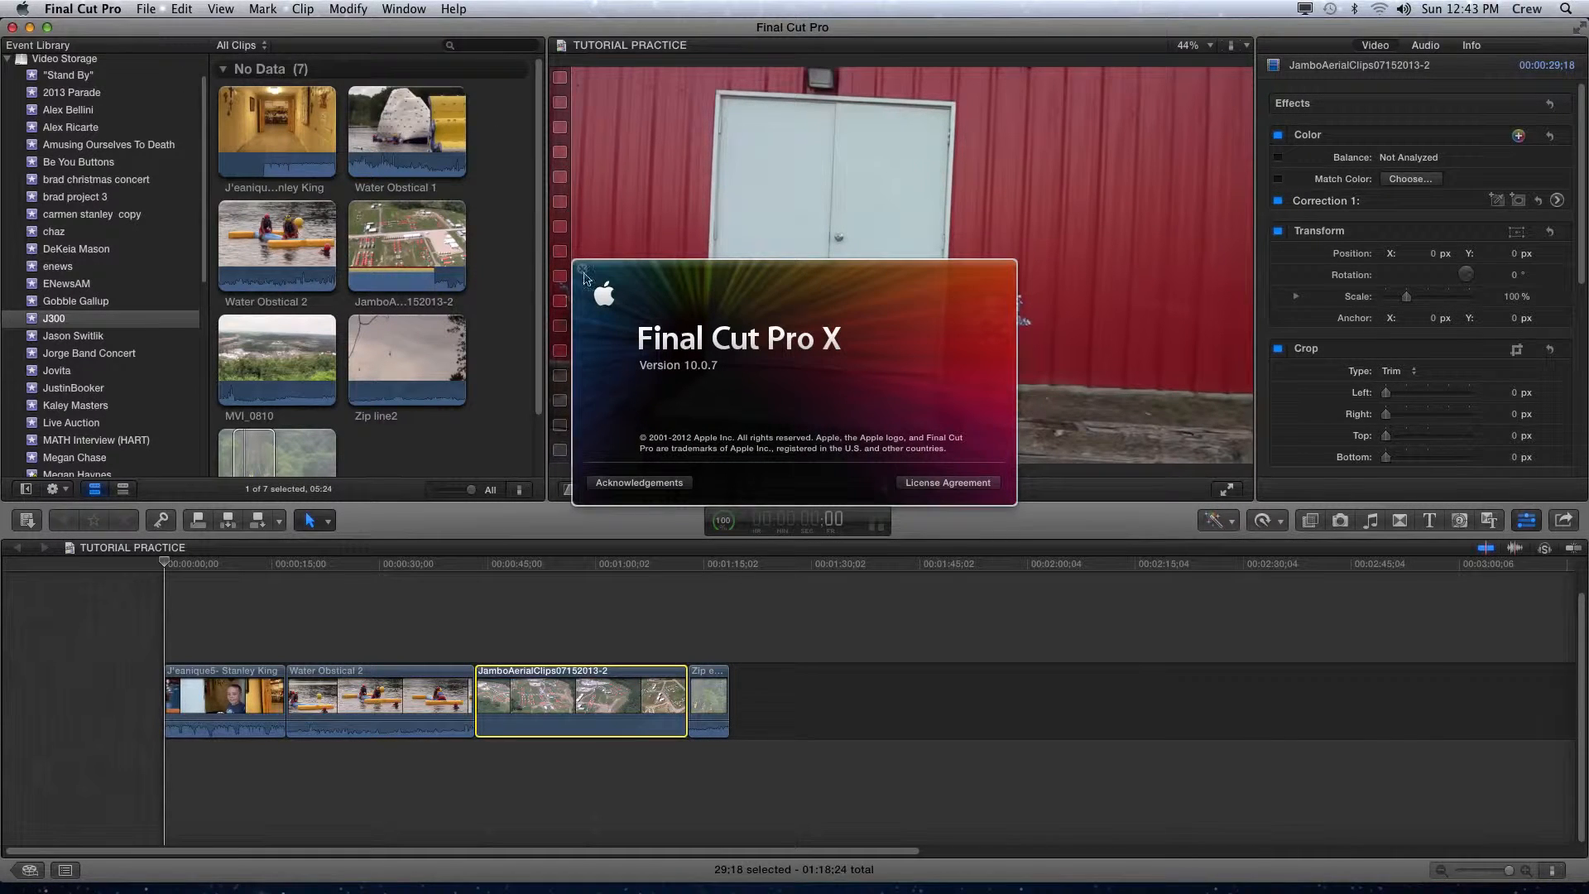
mouse_move(588, 325)
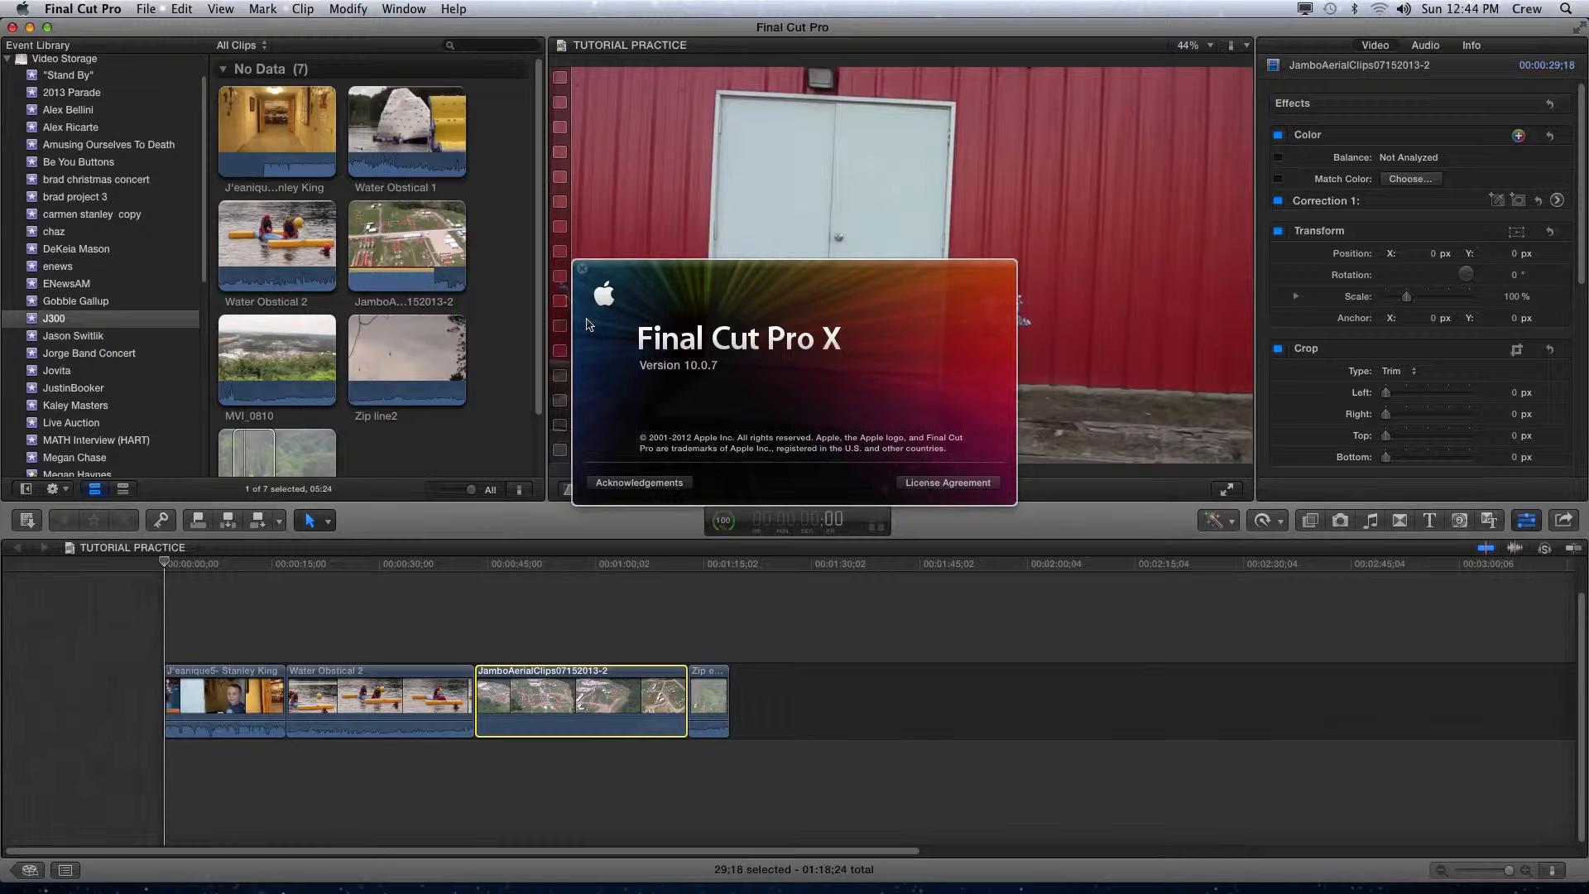
mouse_move(755, 340)
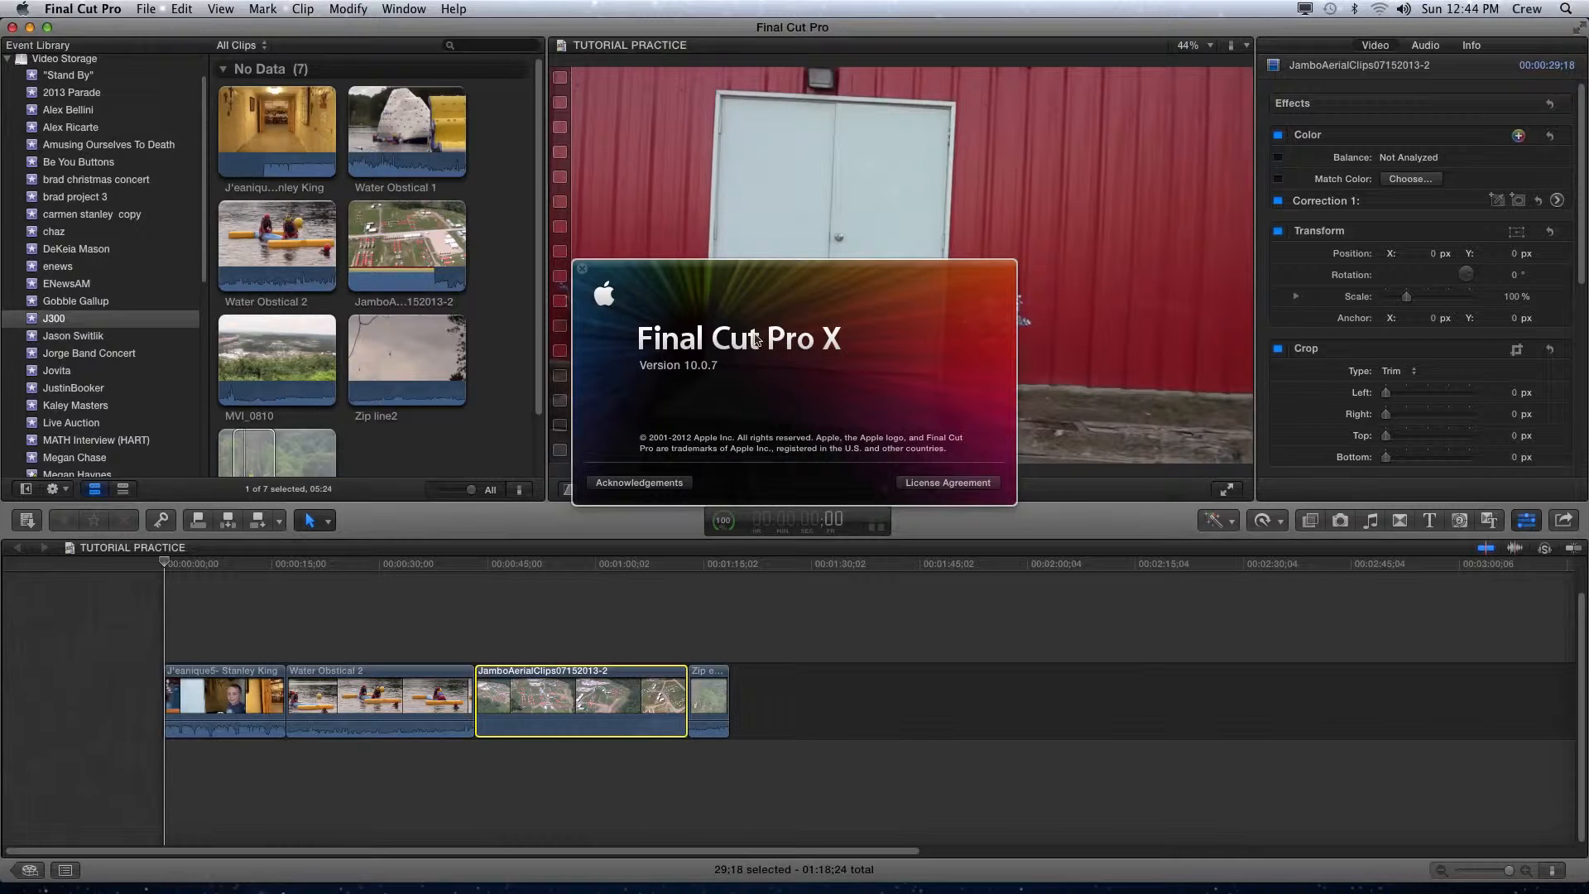
mouse_move(800, 360)
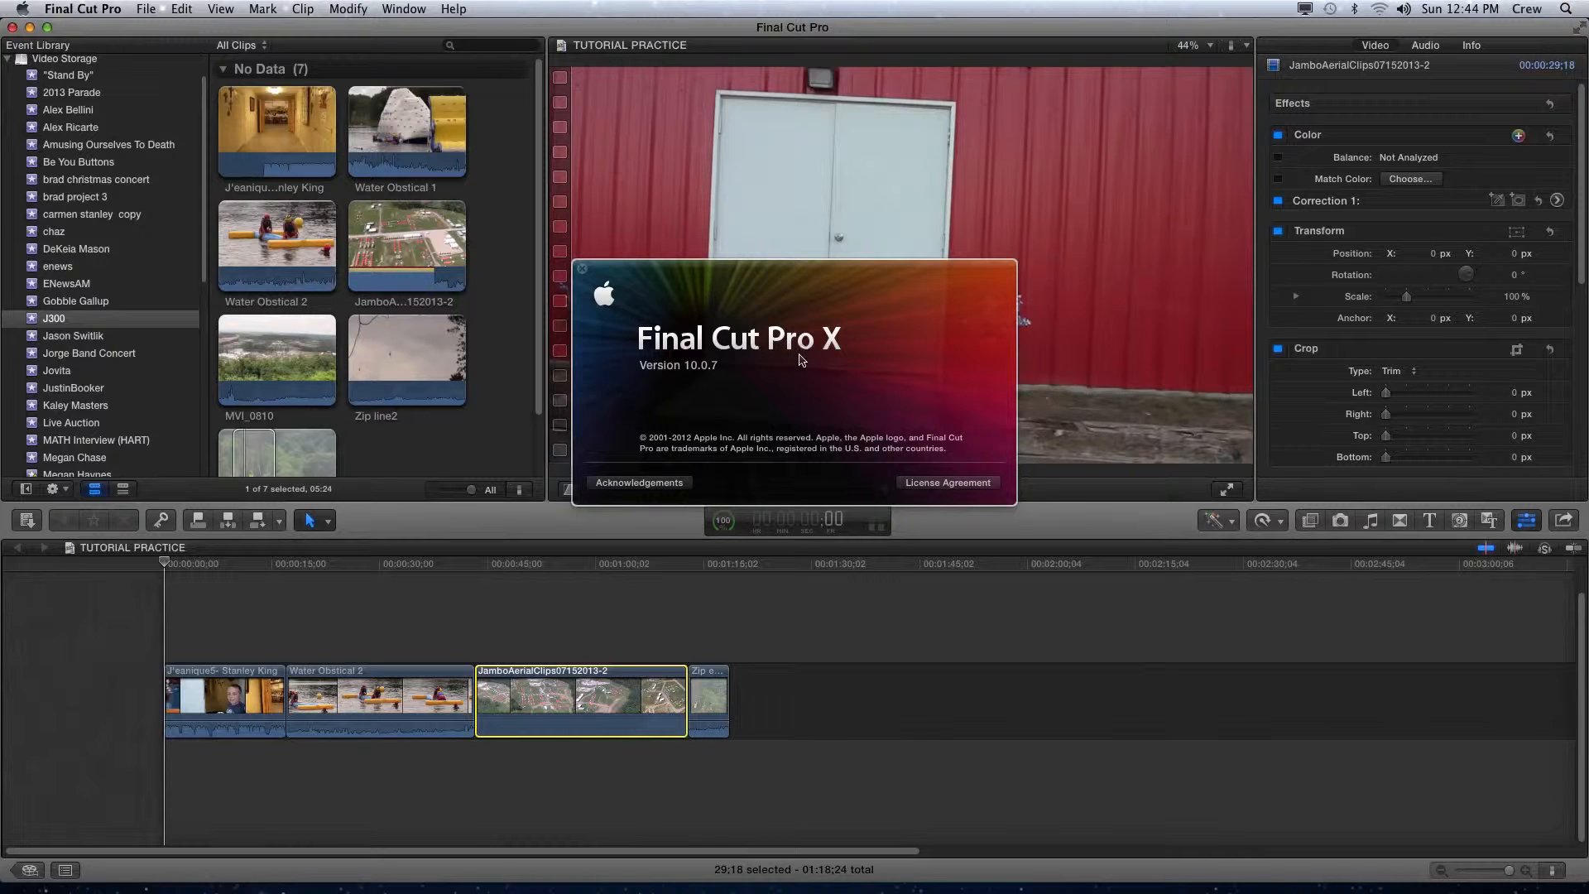
mouse_move(709, 374)
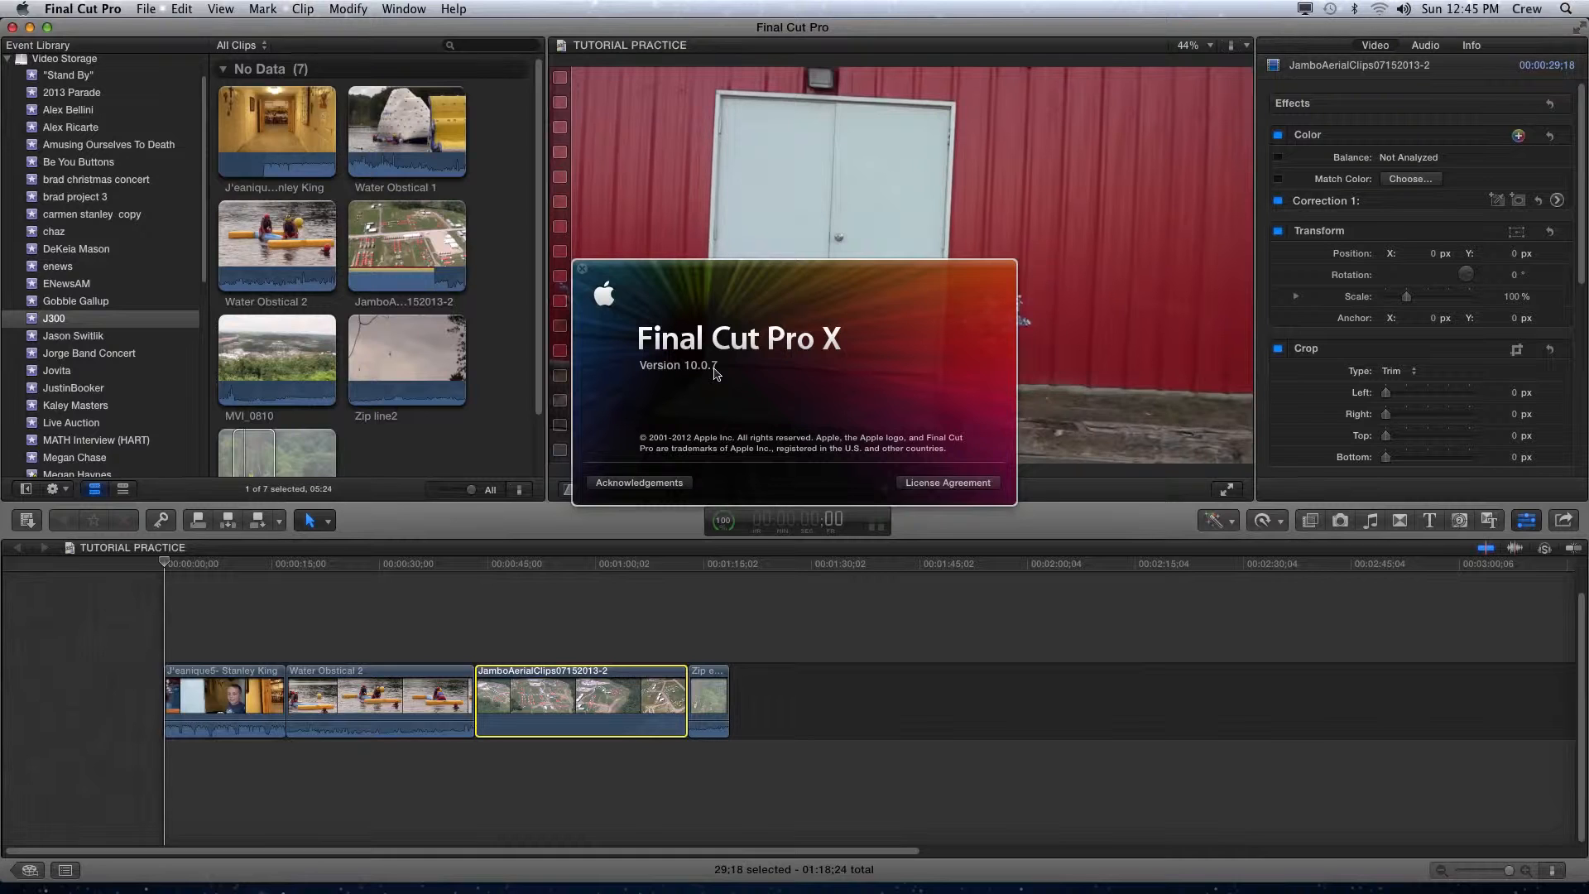
mouse_move(584, 270)
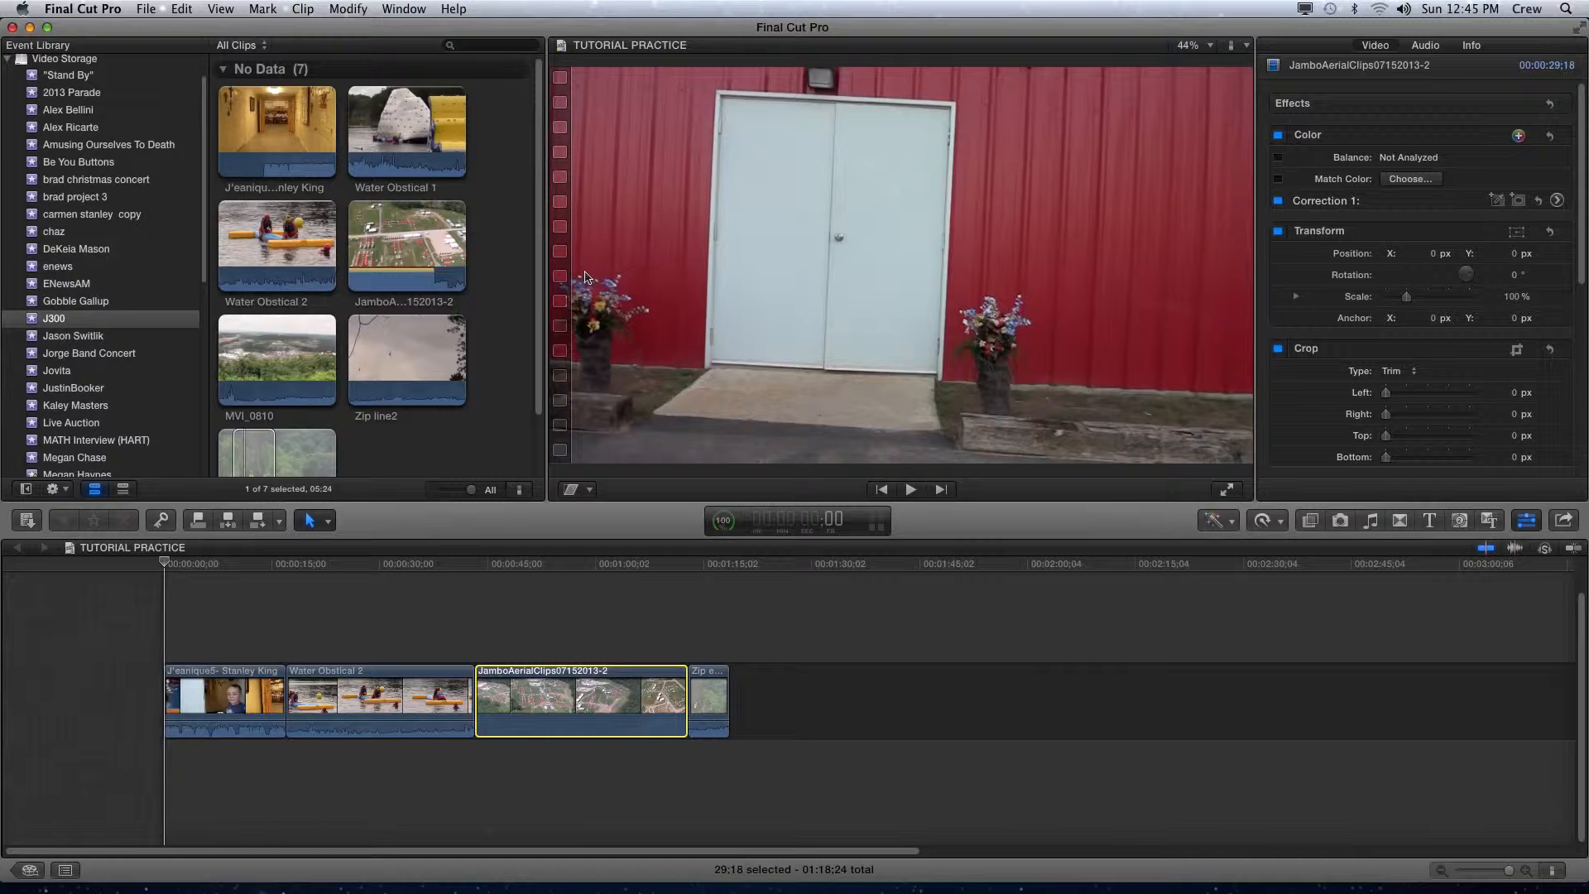
mouse_move(328, 180)
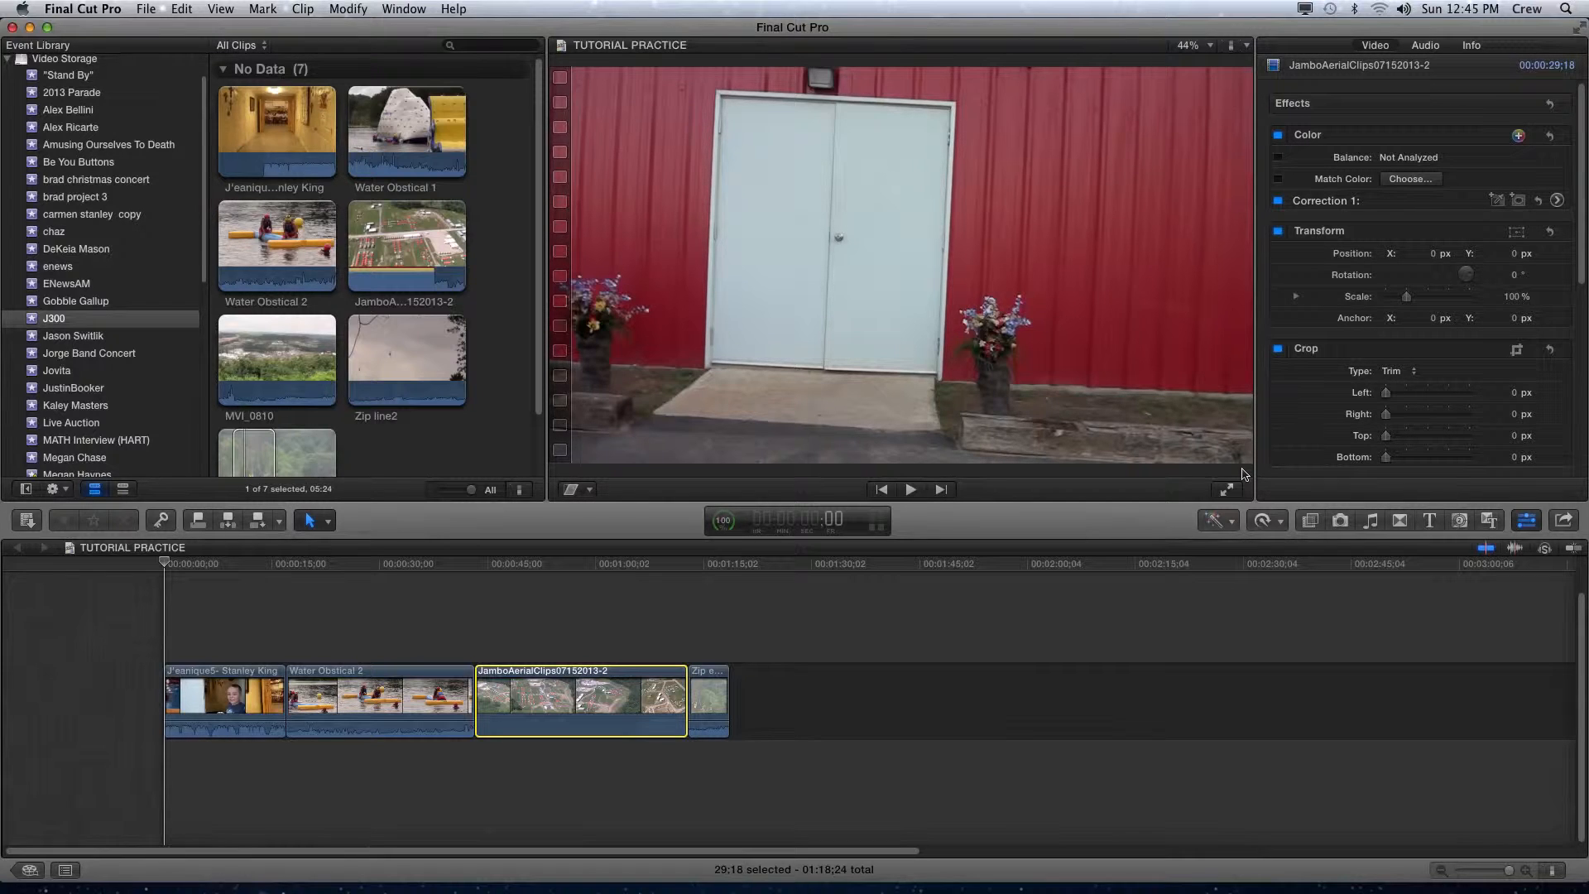
mouse_move(1220, 469)
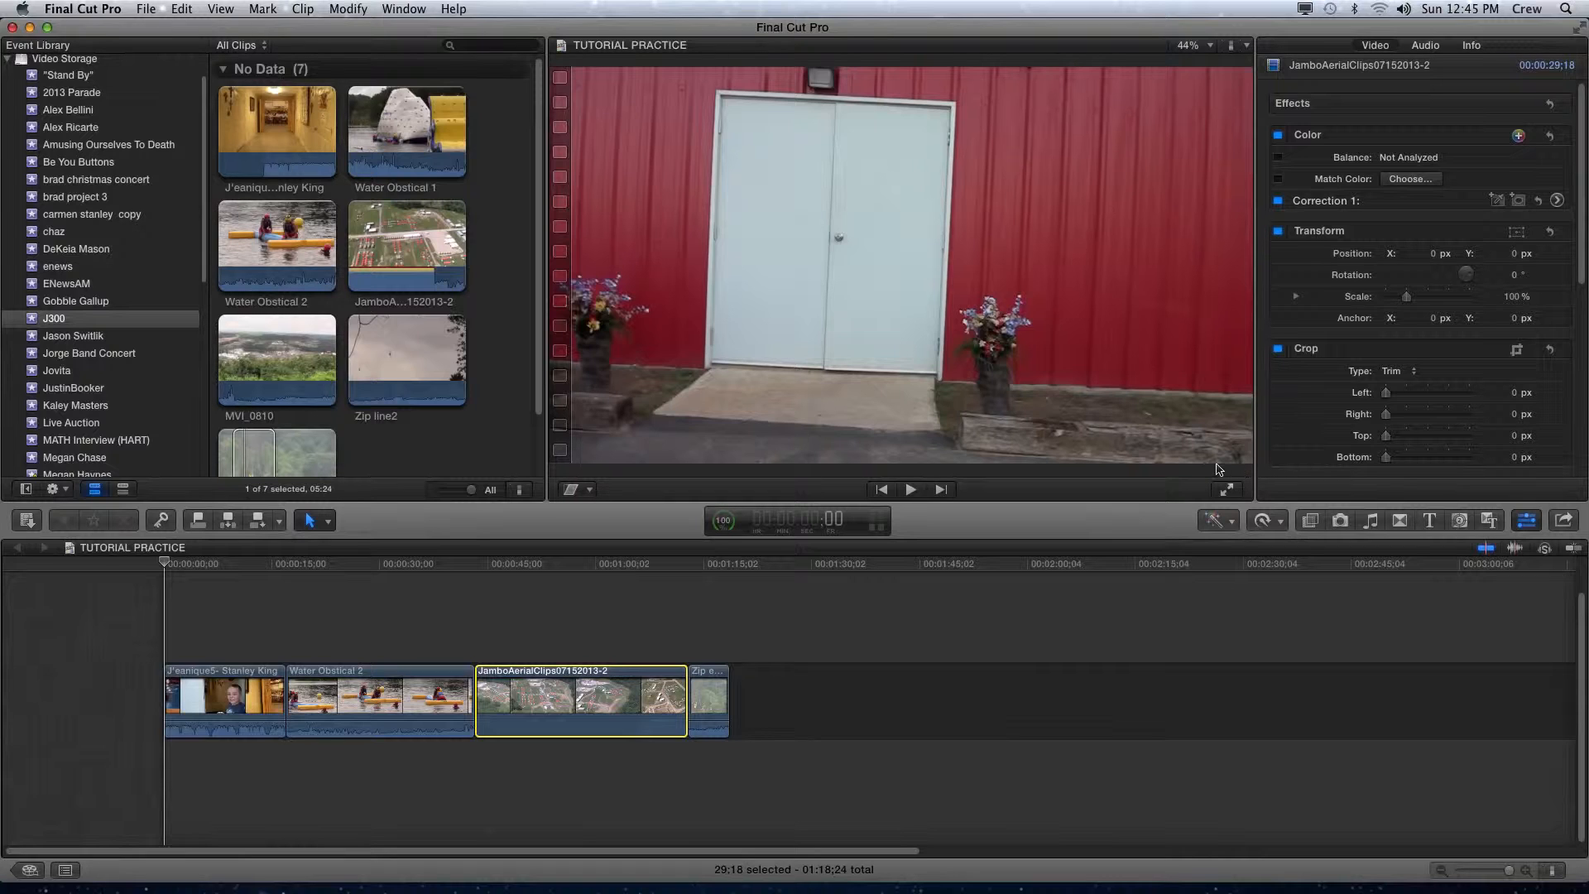
mouse_move(1264, 464)
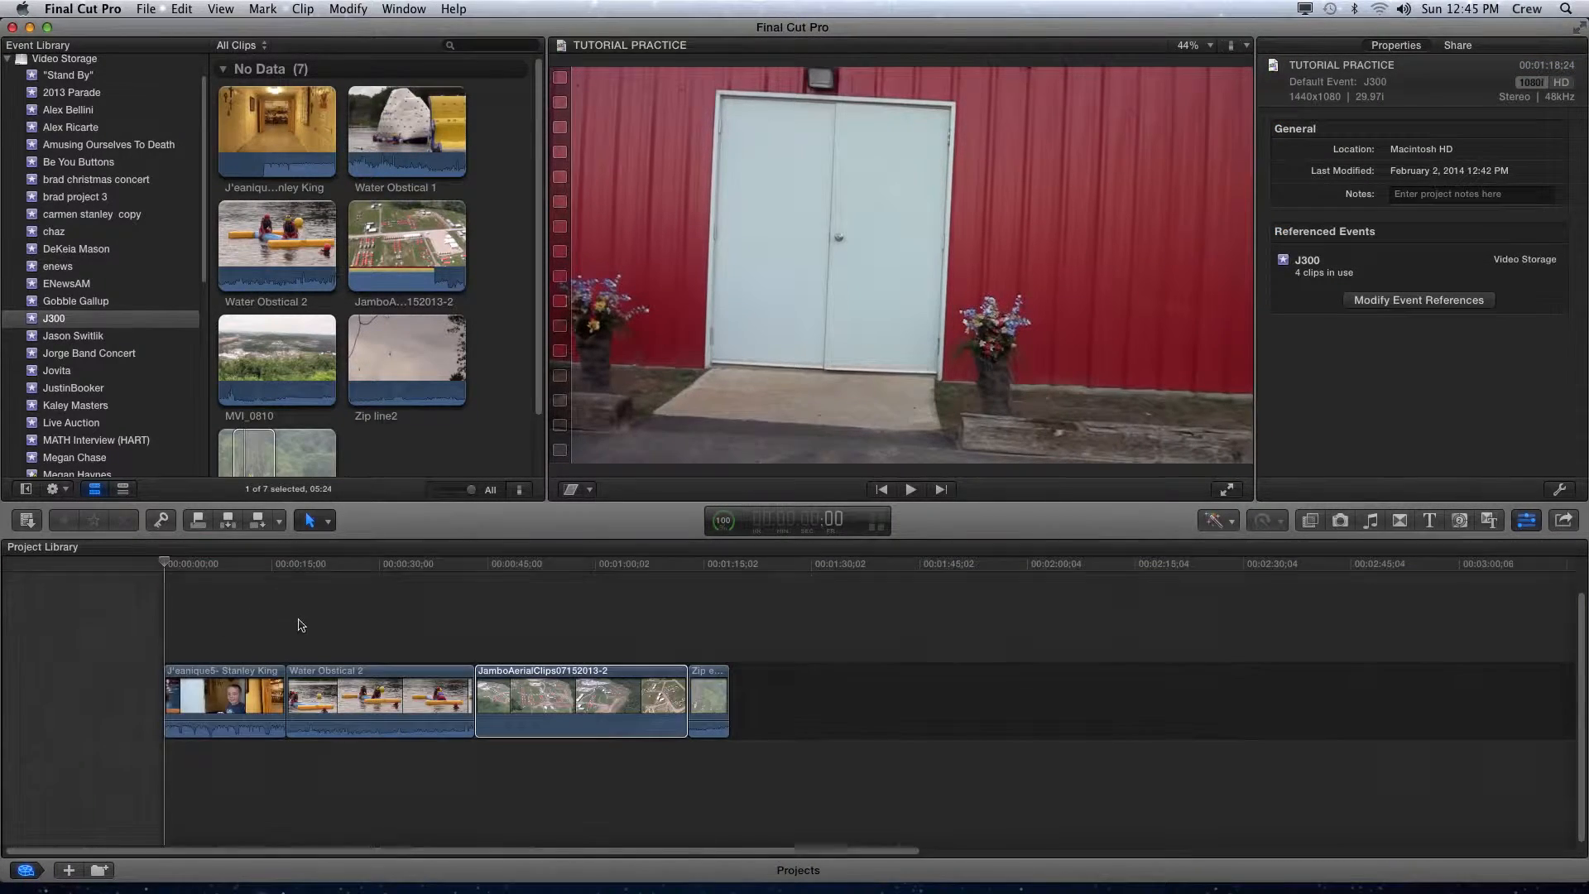
left_click(581, 699)
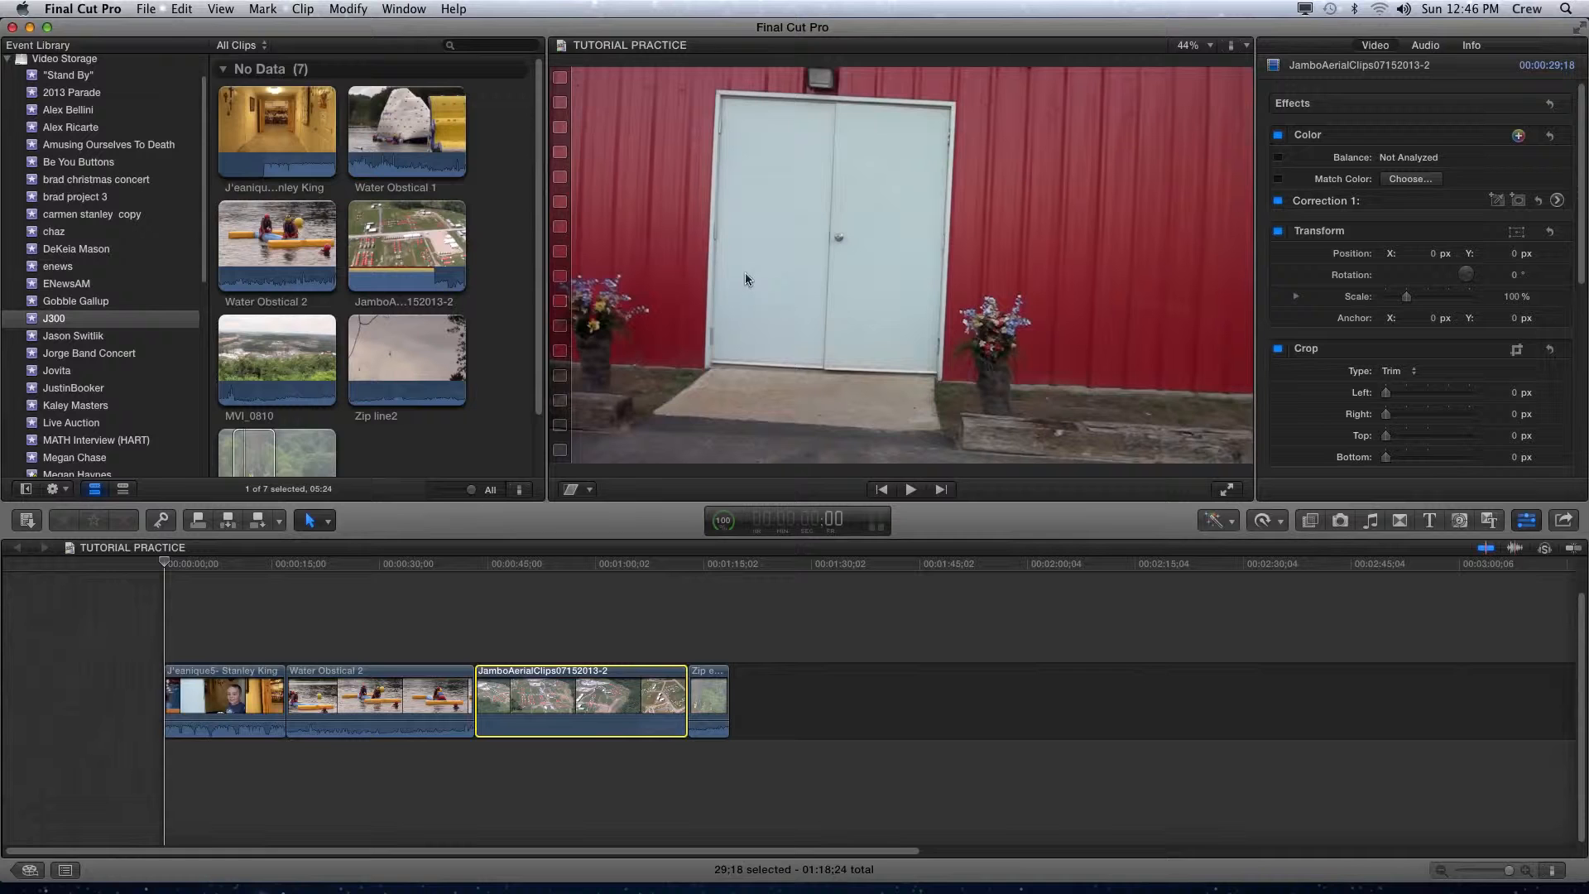
mouse_move(99, 624)
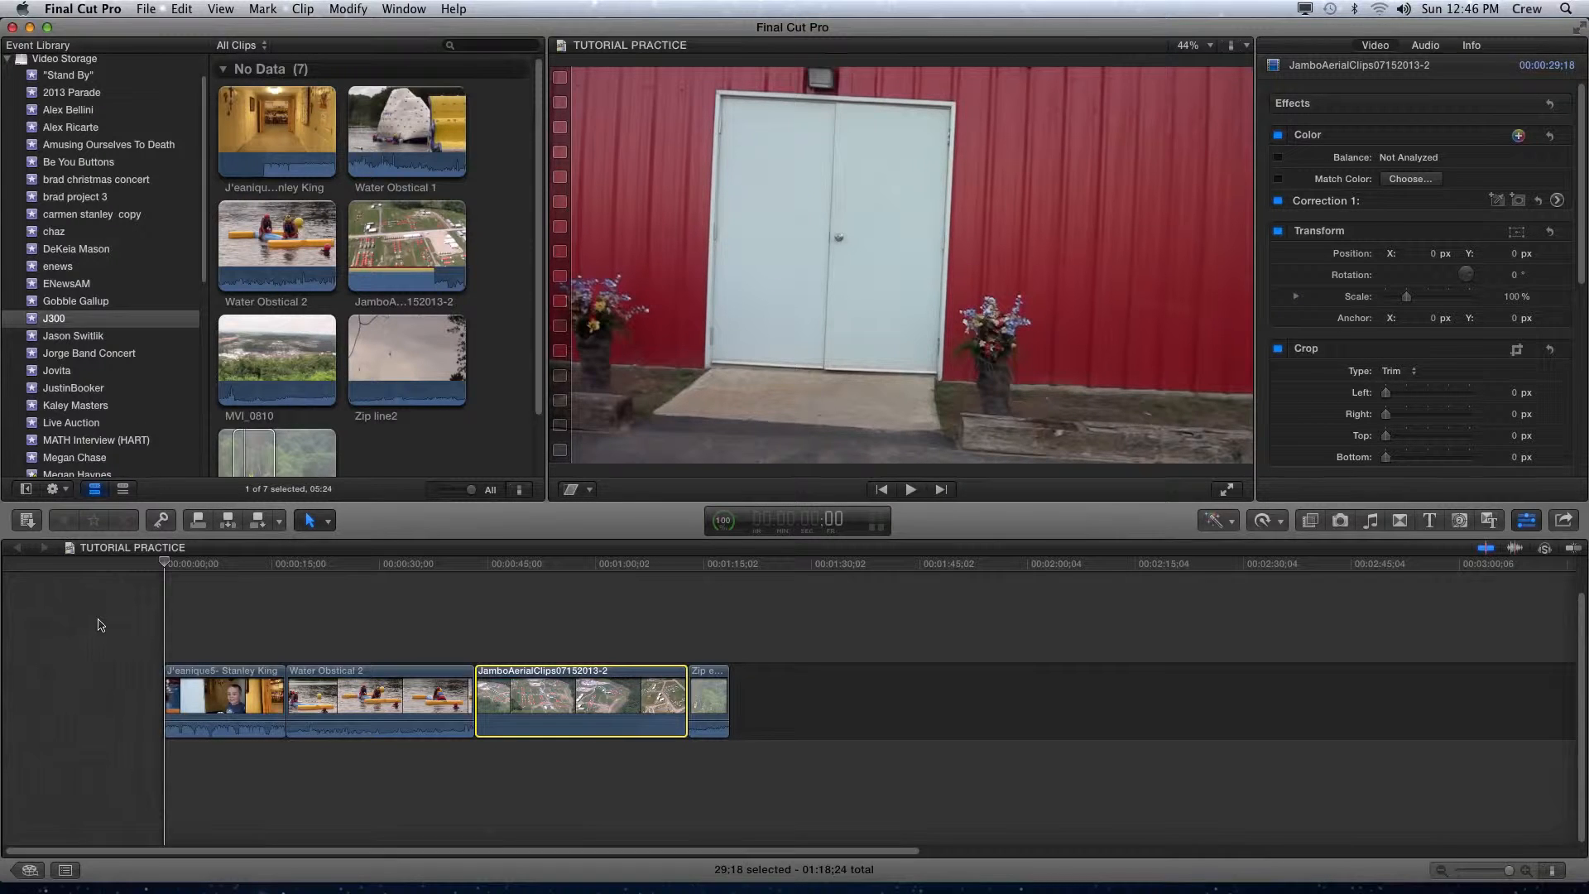
mouse_move(664, 245)
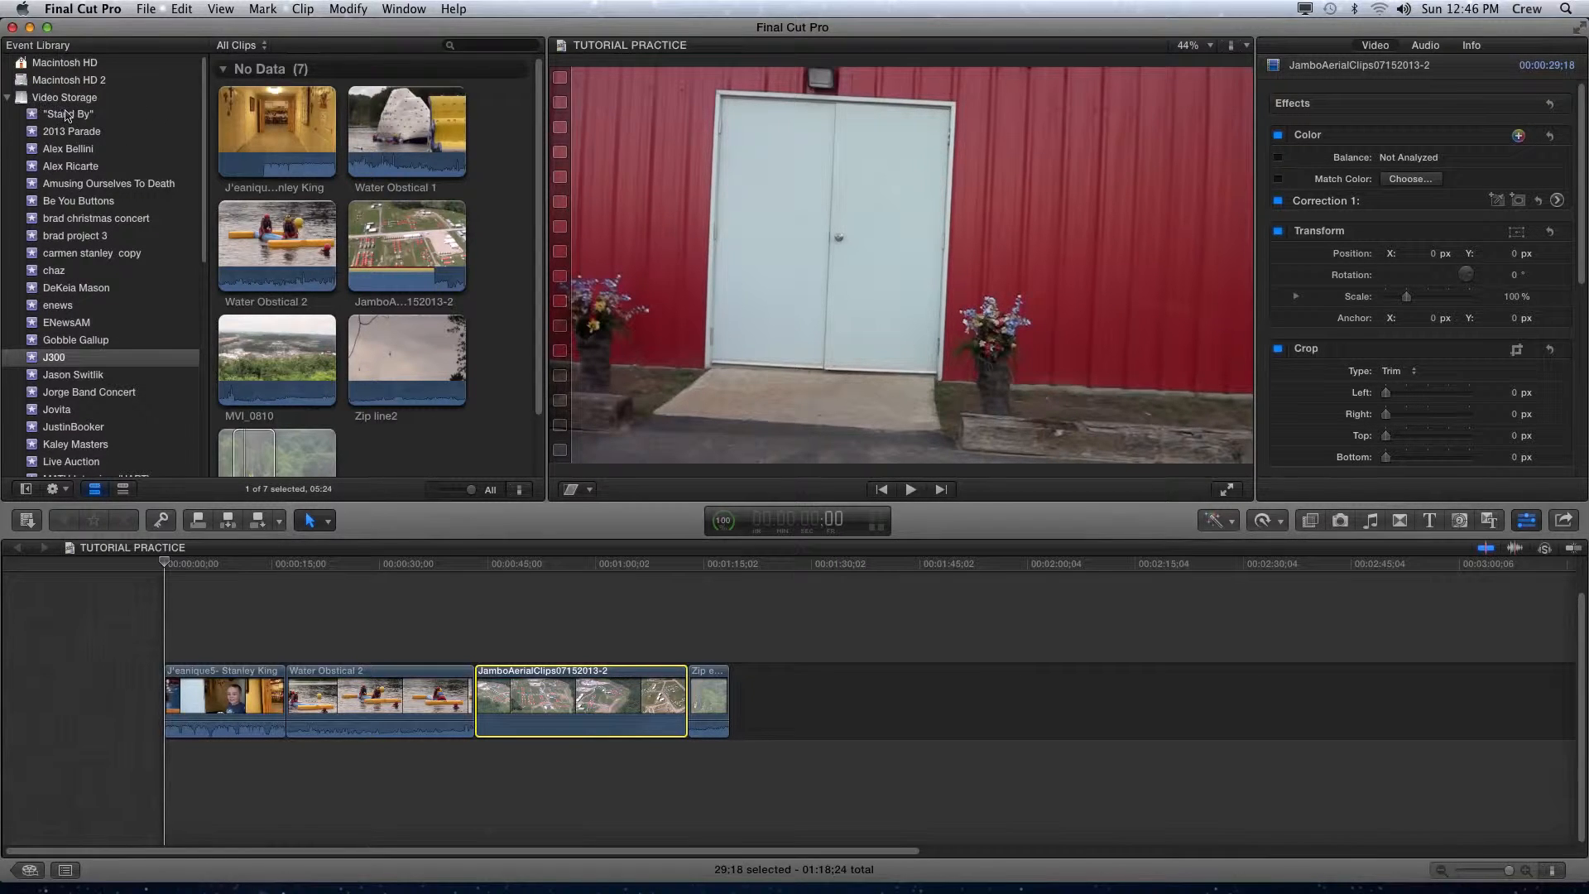
mouse_move(63, 154)
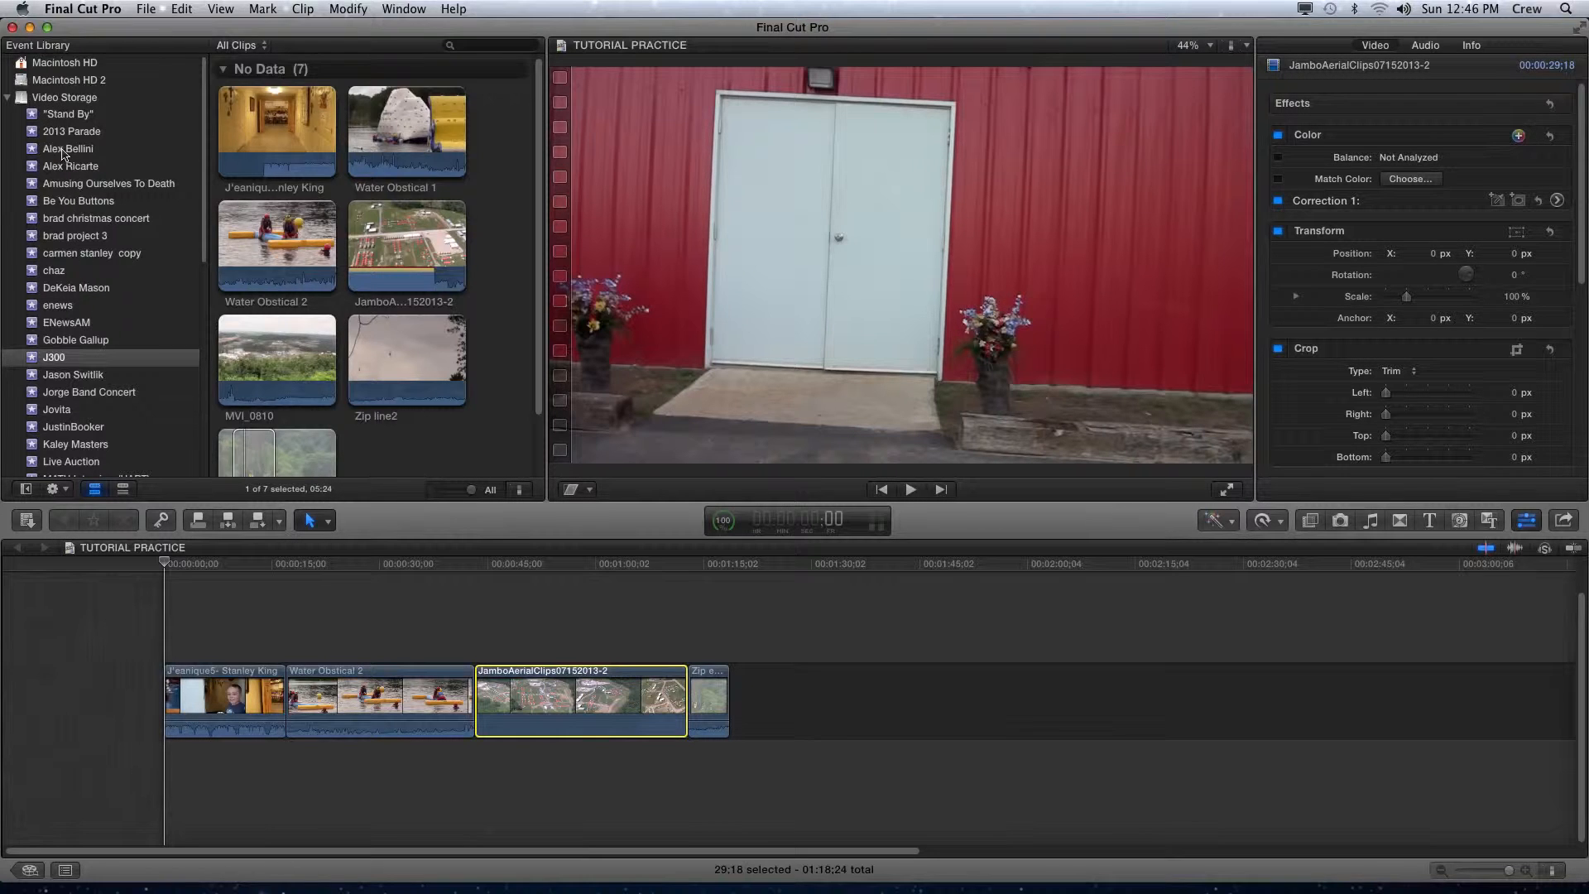
left_click(68, 149)
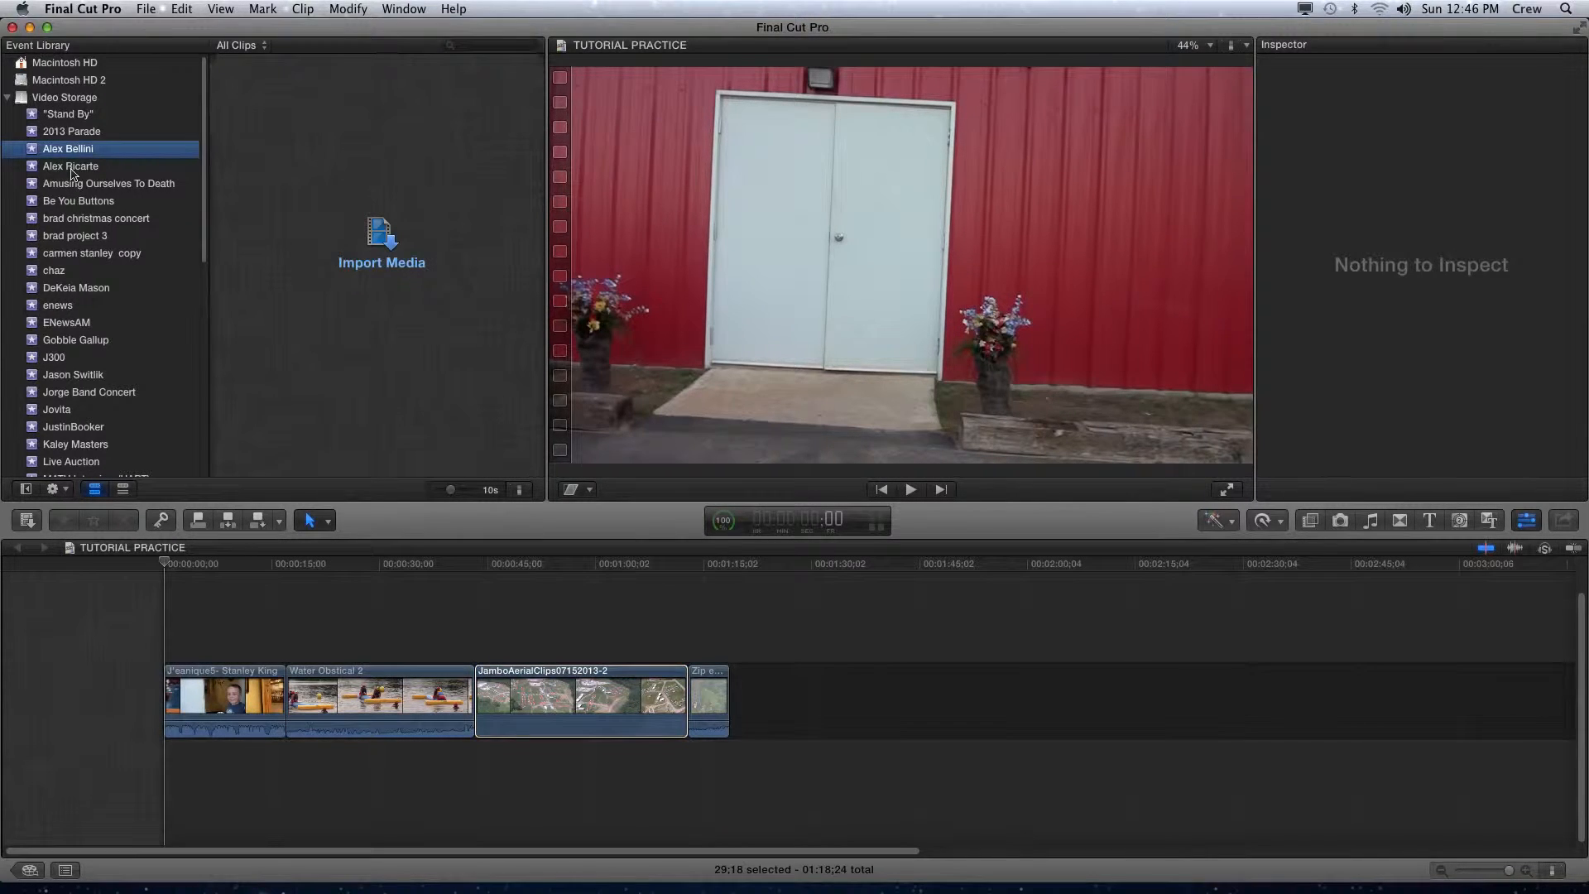
left_click(70, 165)
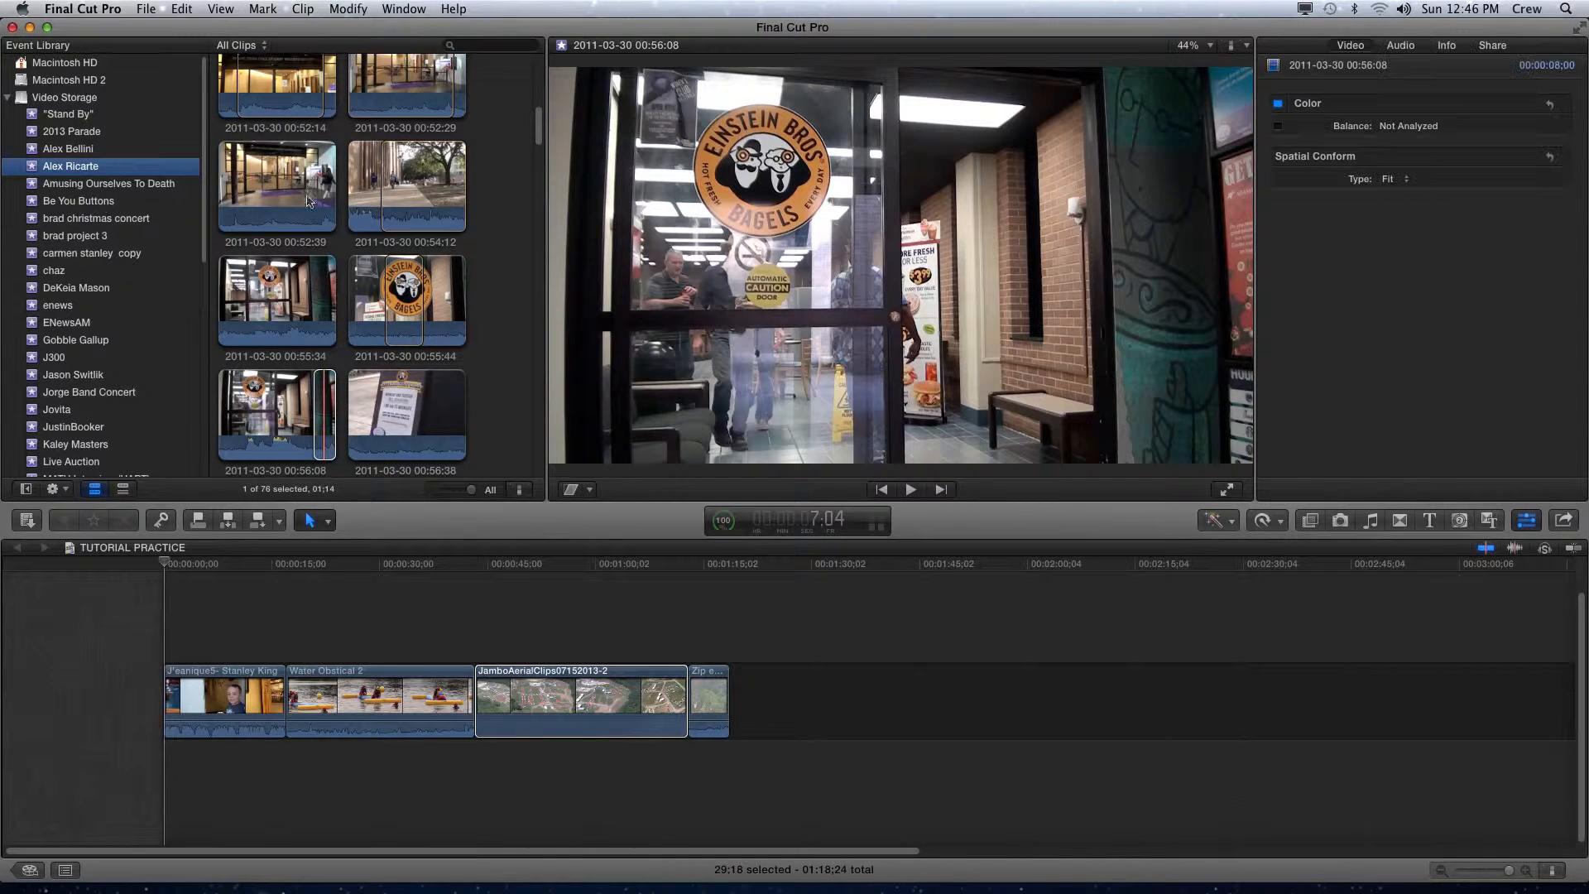
left_click(77, 200)
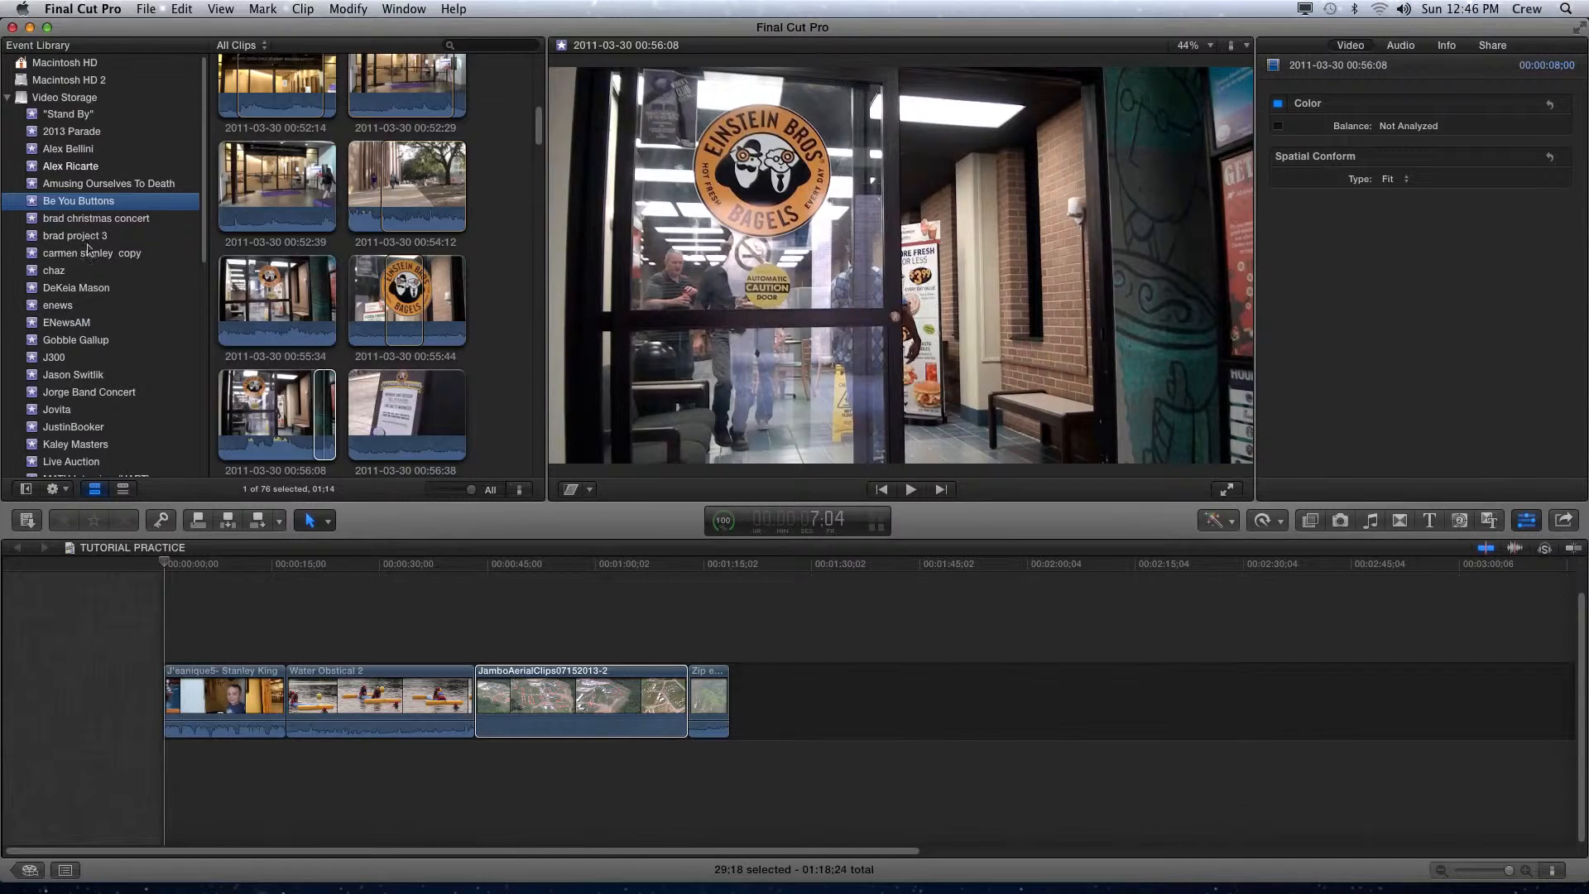
left_click(77, 200)
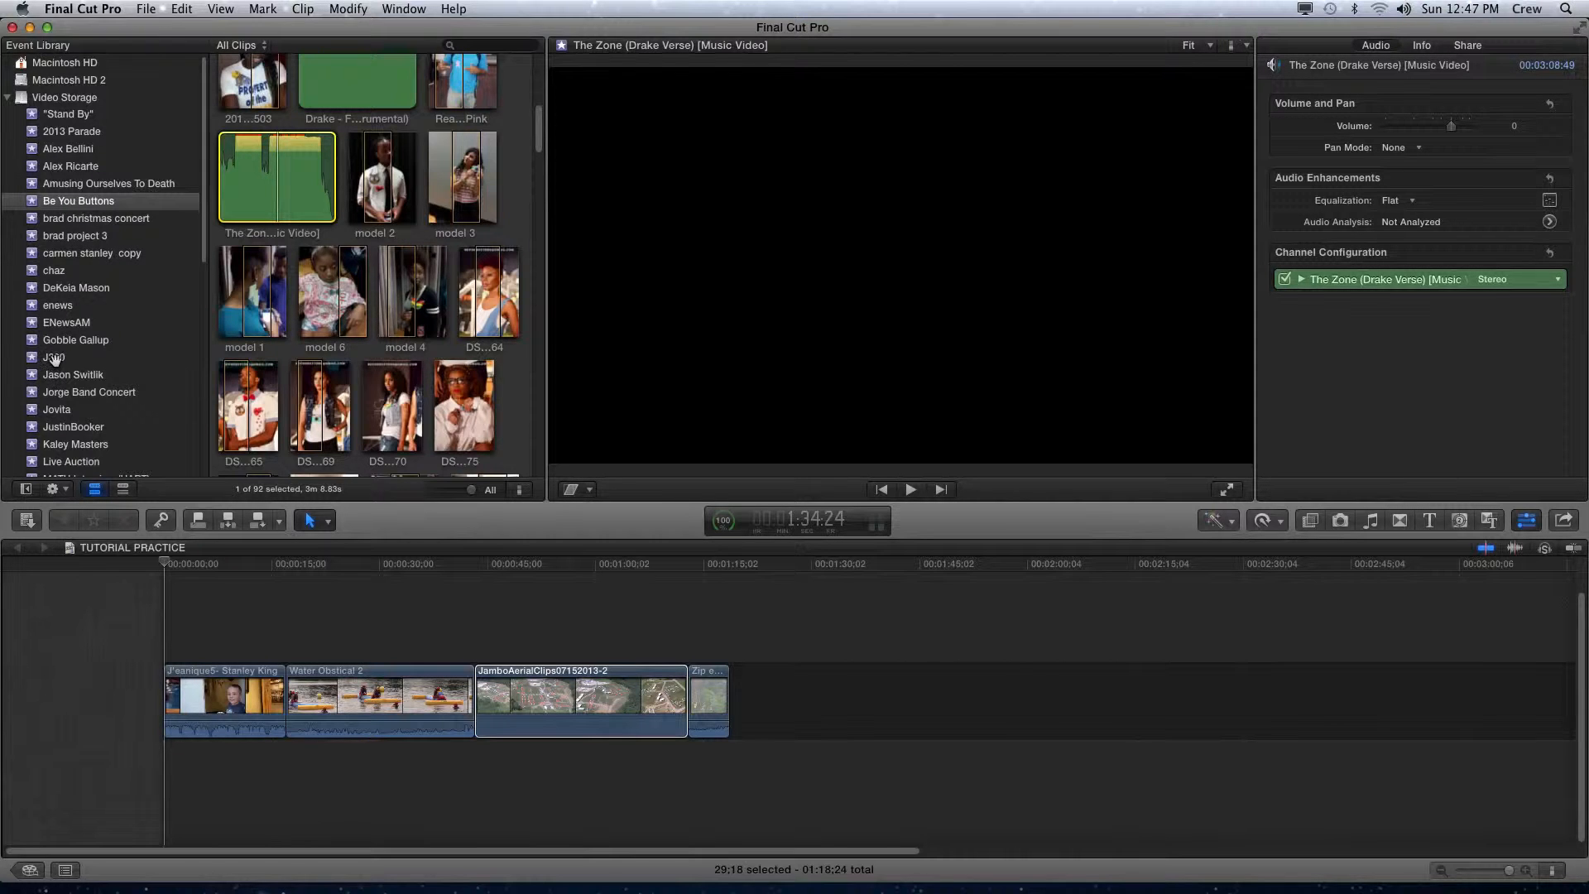
left_click(54, 357)
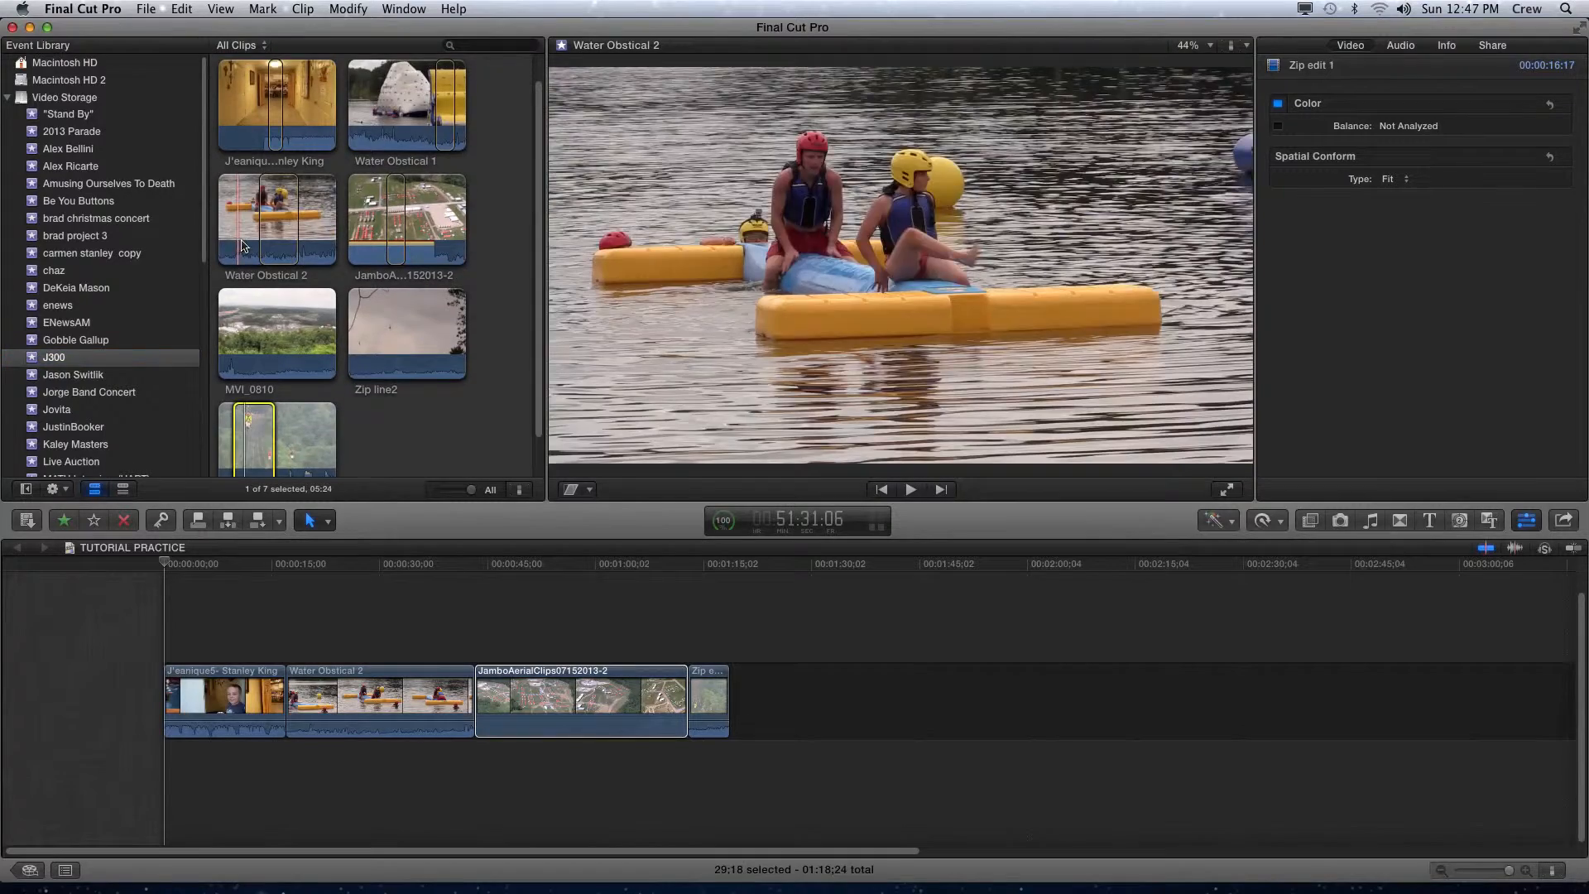
Skim Zip edit 1 and other J300 clips, then show TUTORIAL PRACTICE in the Viewer.
left_click(275, 132)
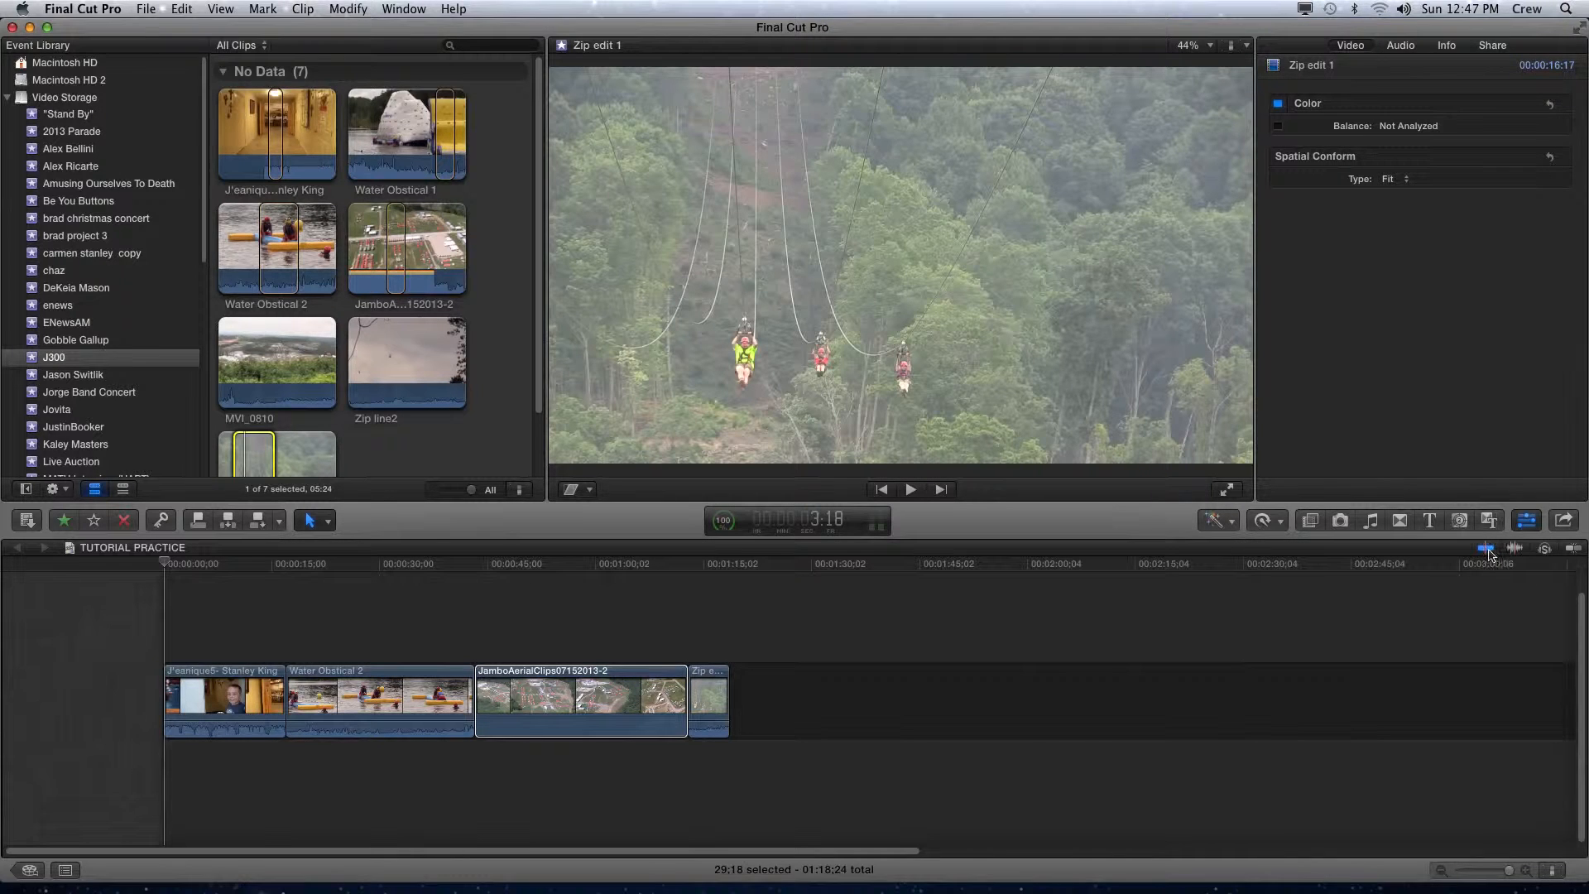
mouse_move(1486, 550)
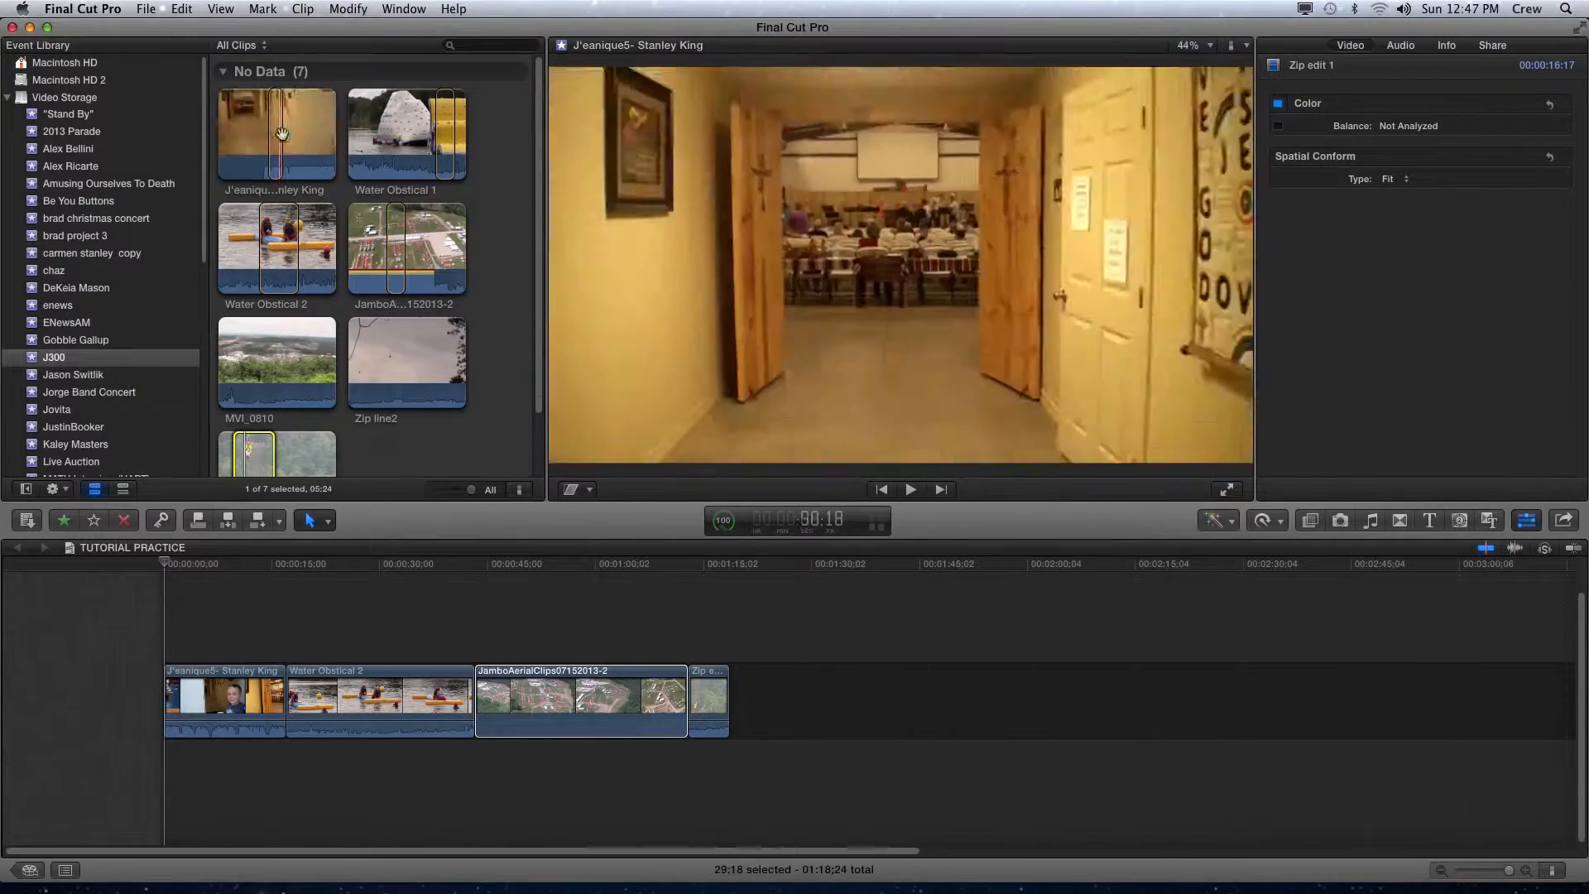
mouse_move(285, 134)
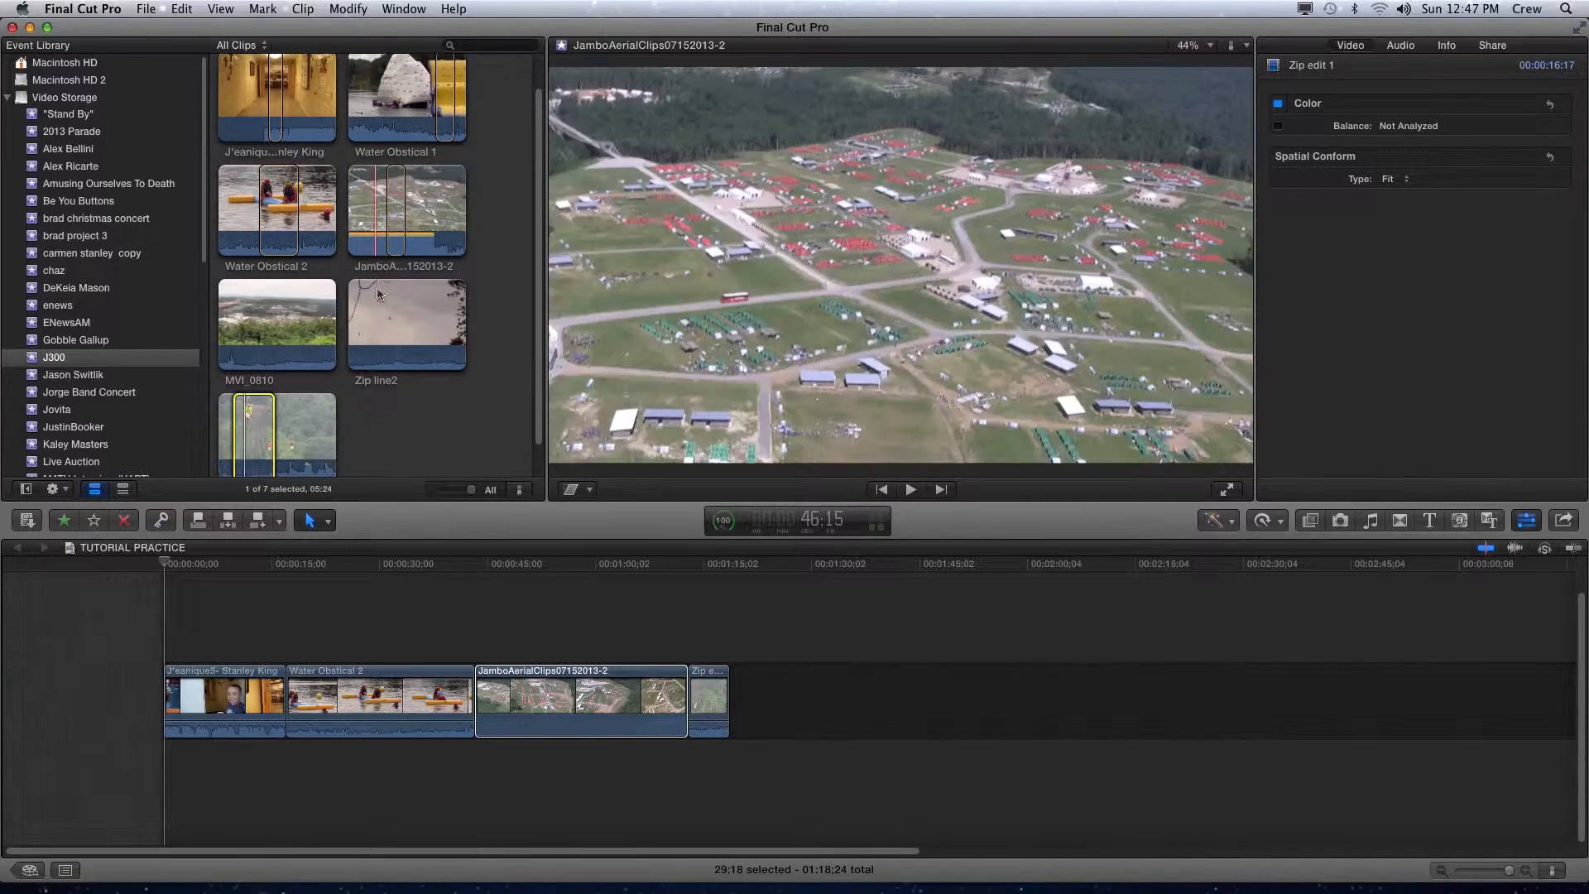
left_click(407, 322)
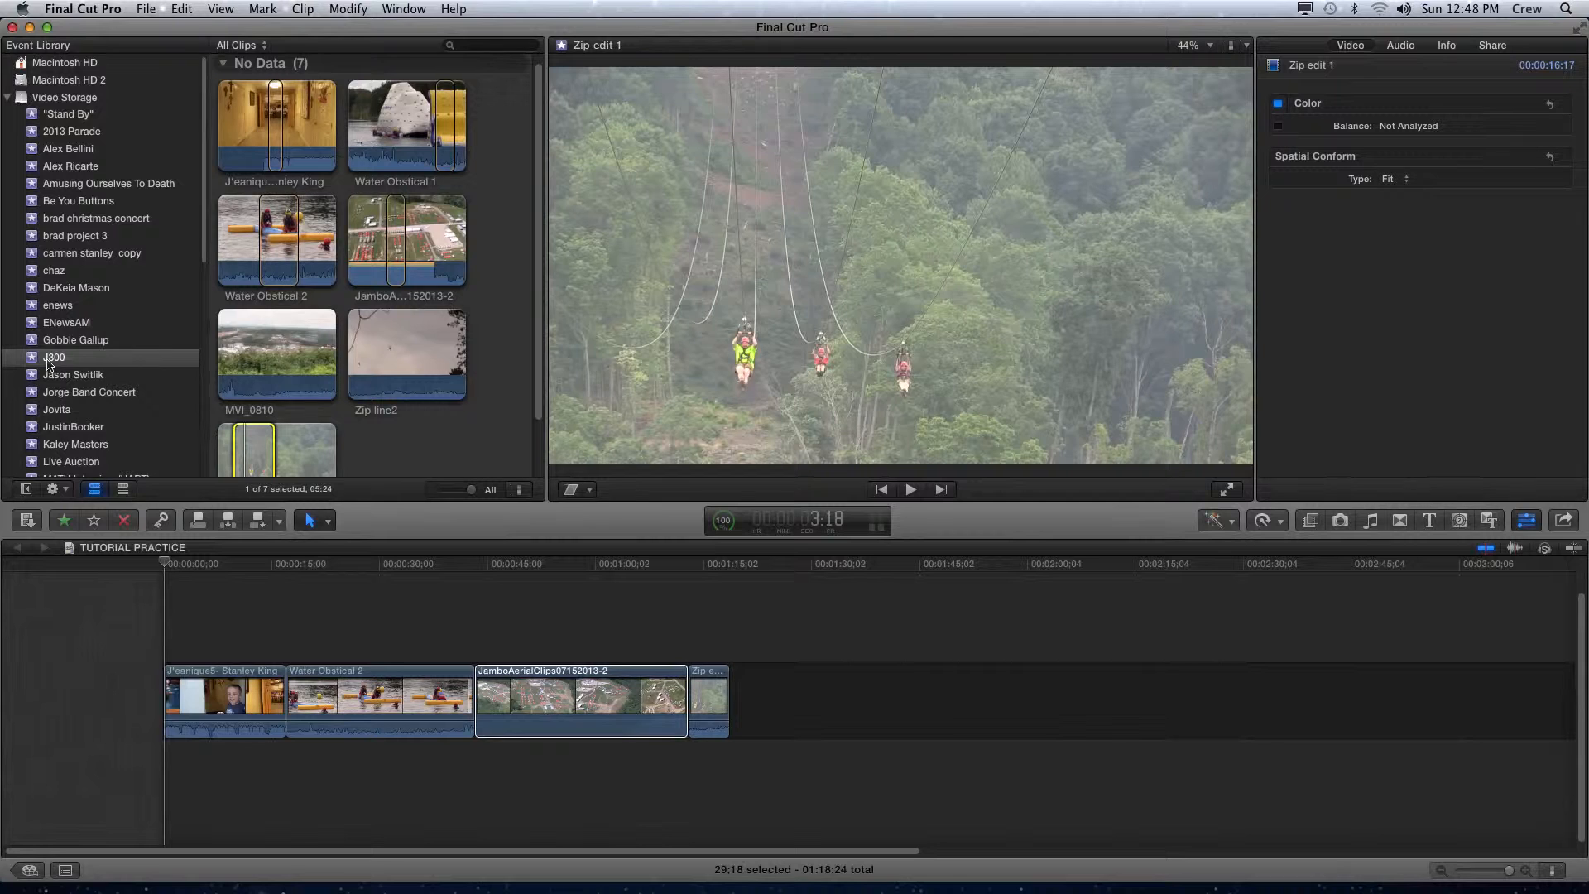
mouse_move(319, 150)
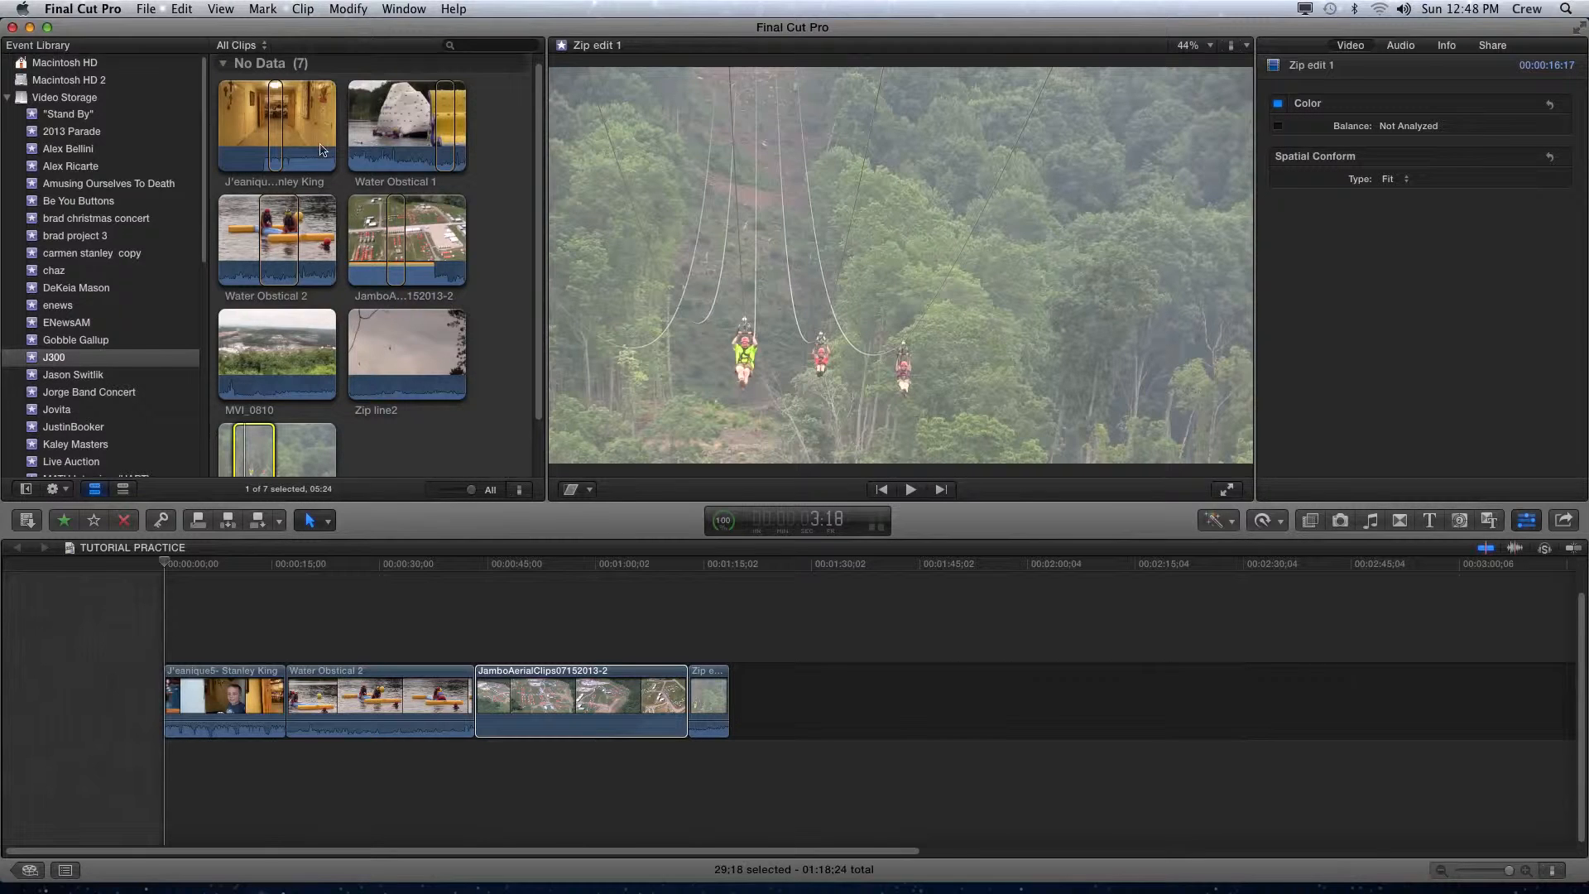
mouse_move(223, 240)
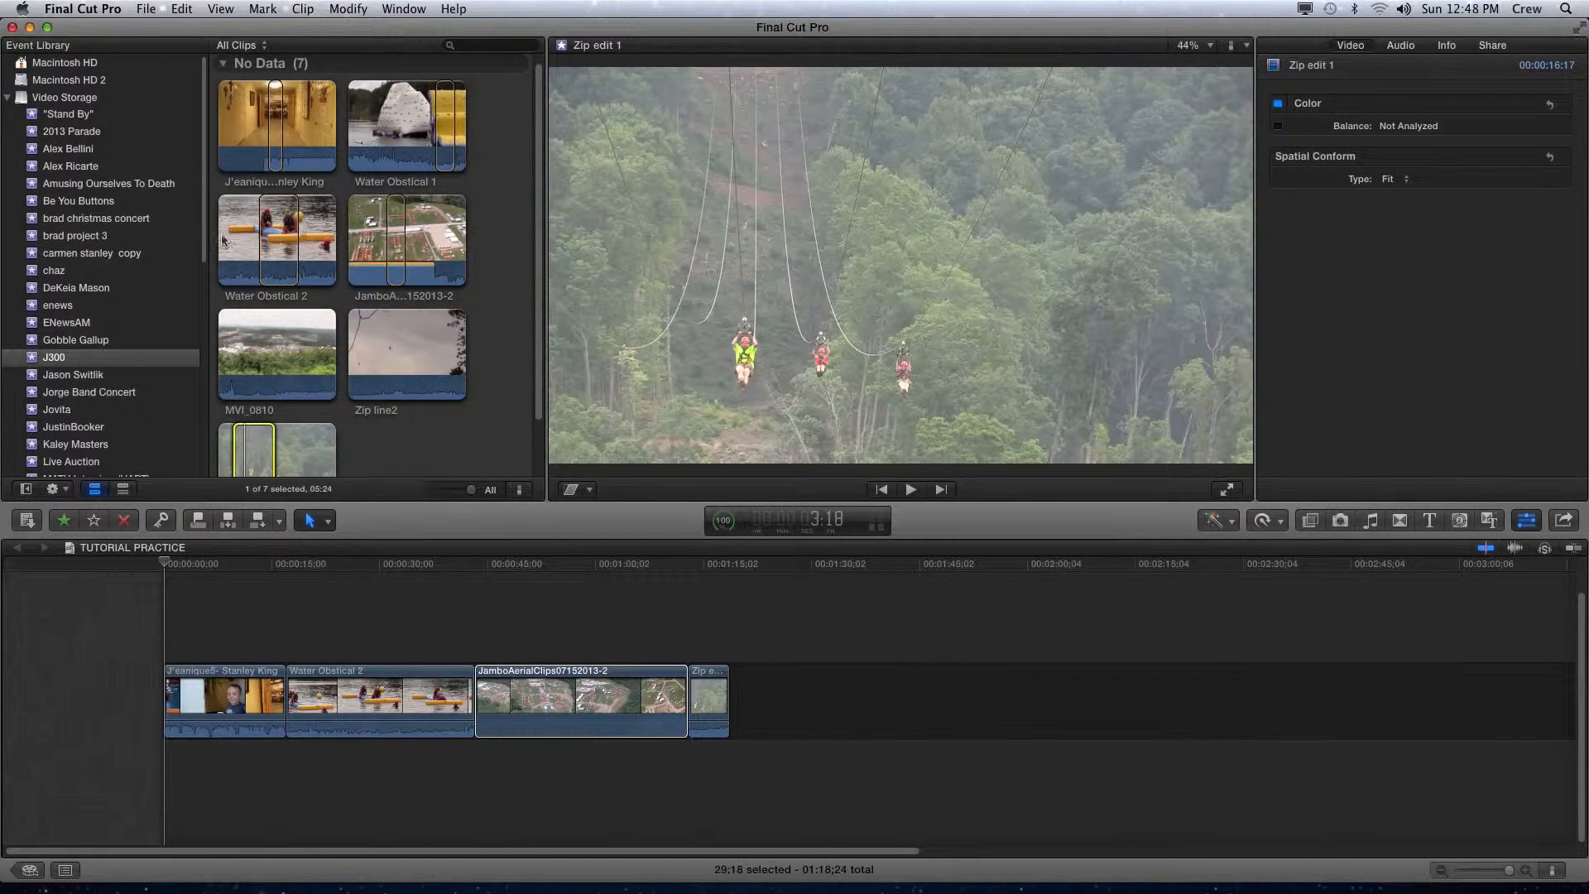
left_click(276, 241)
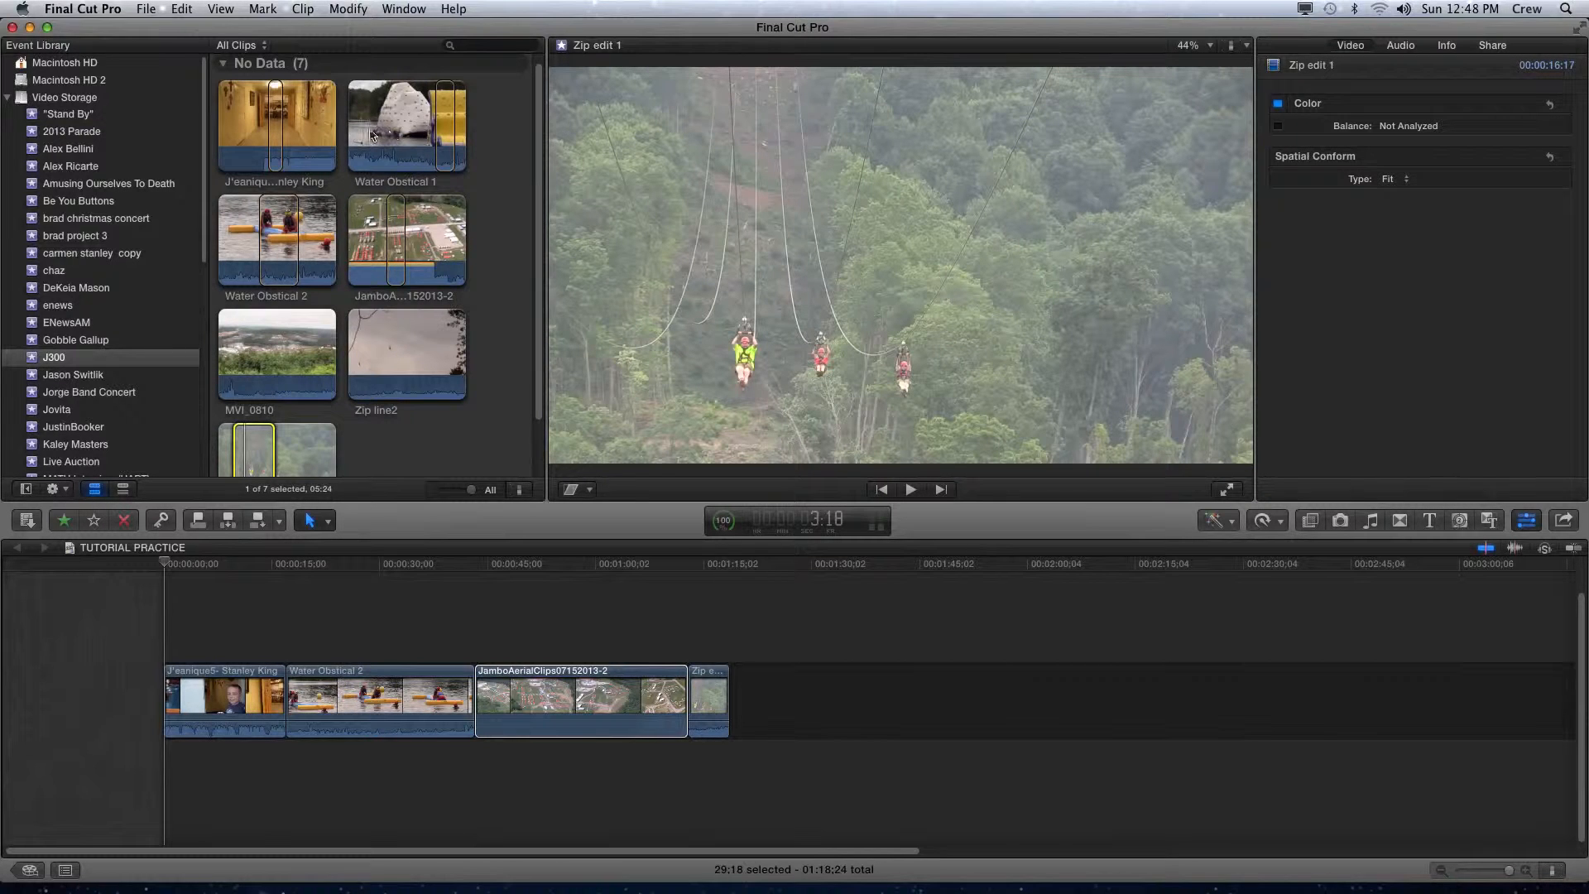
mouse_move(929, 147)
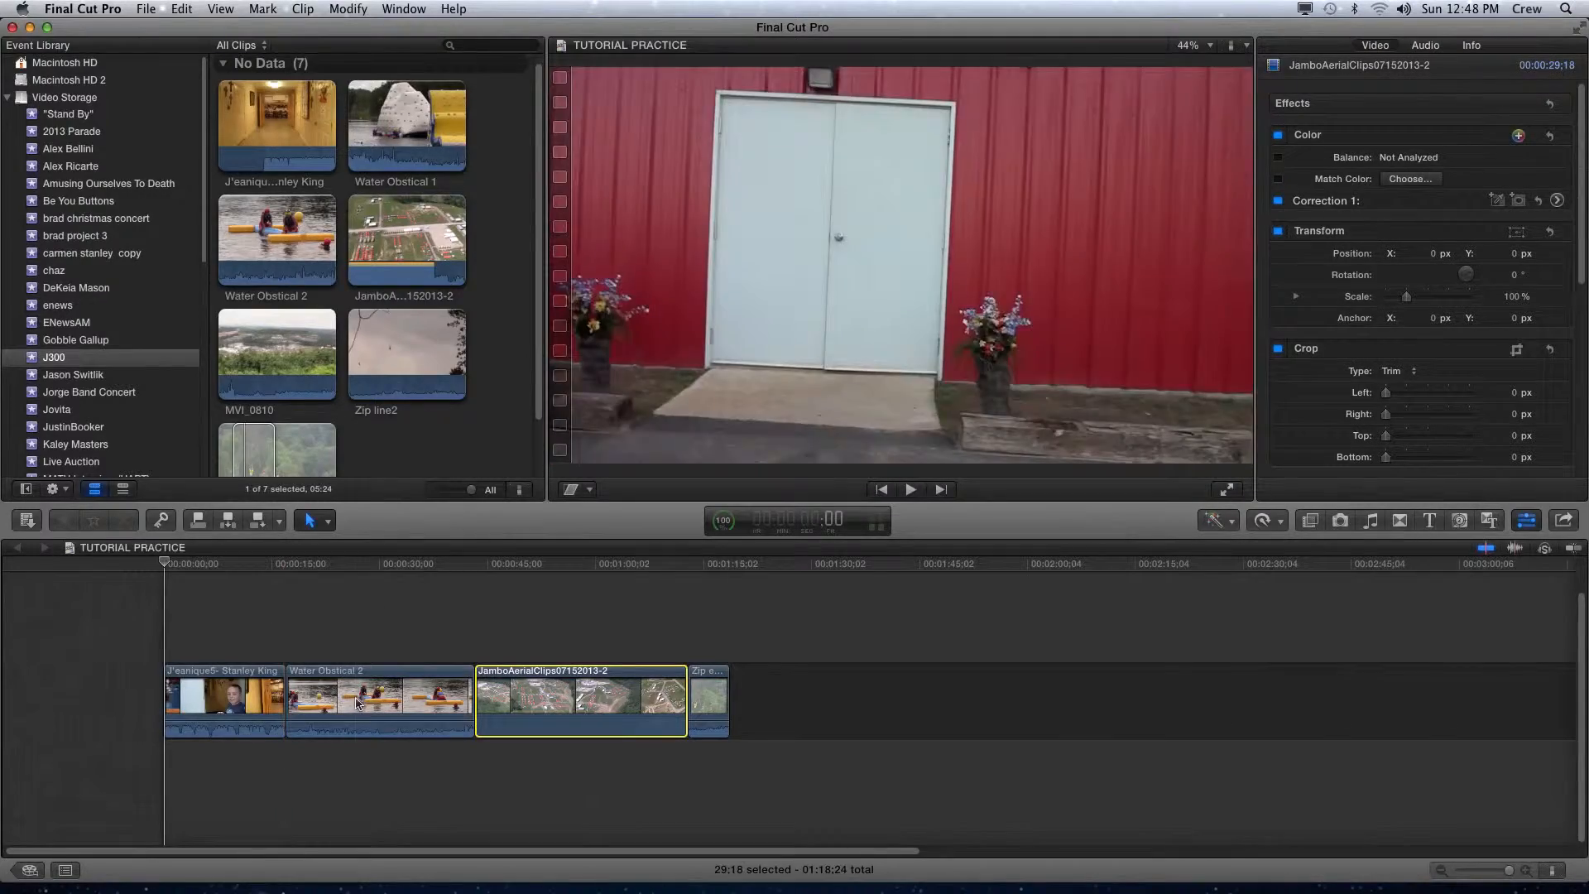
Open the Project Library (Cmd+0) listing the projects on Video Storage.
left_click(455, 703)
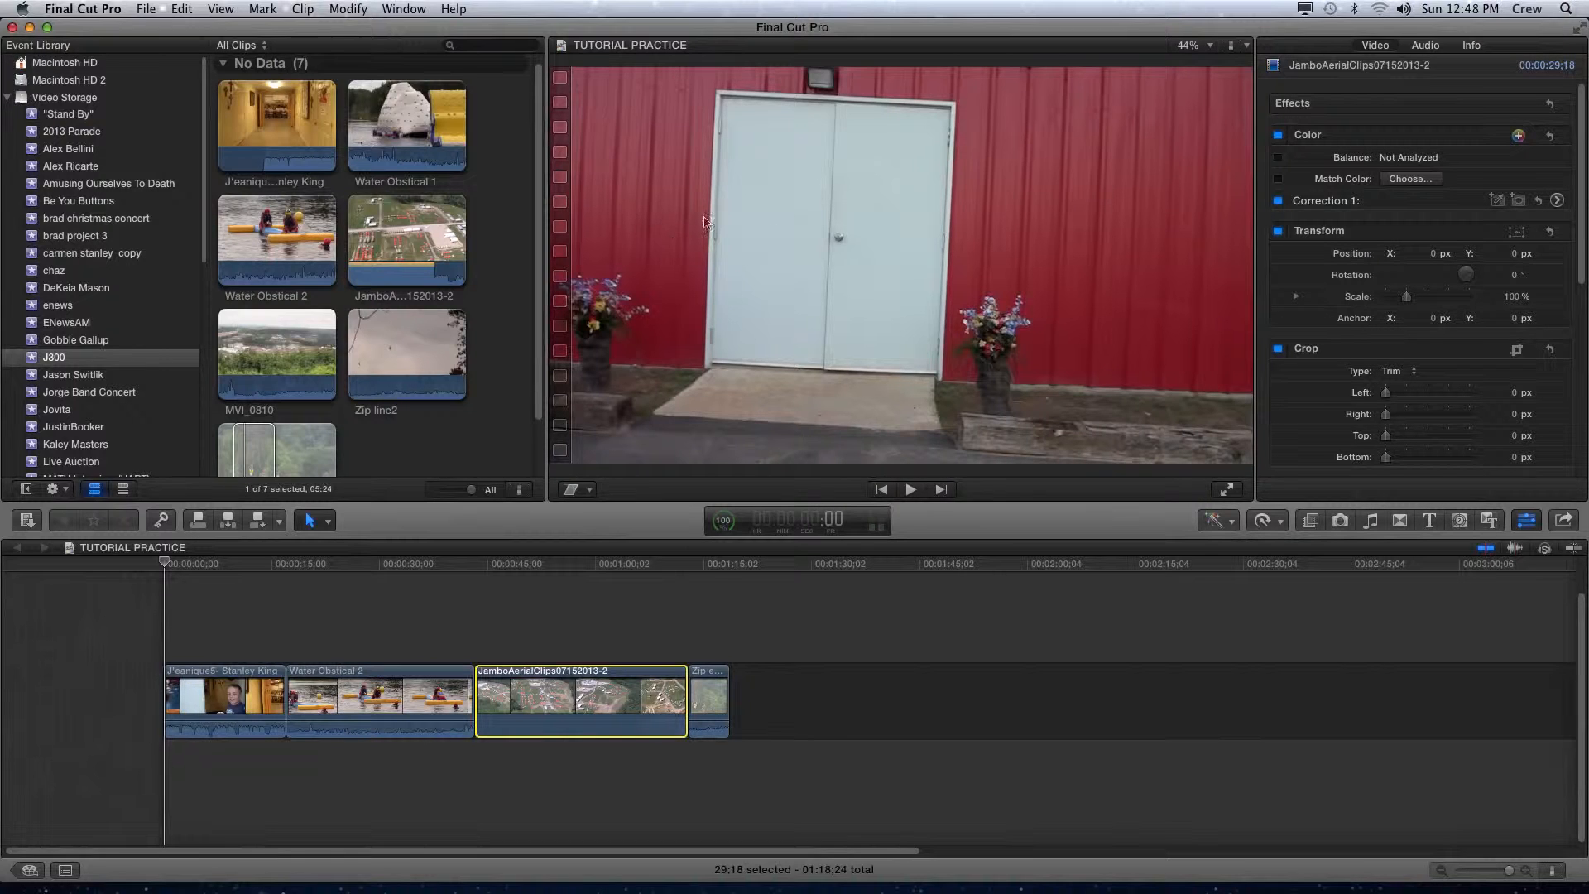
mouse_move(811, 230)
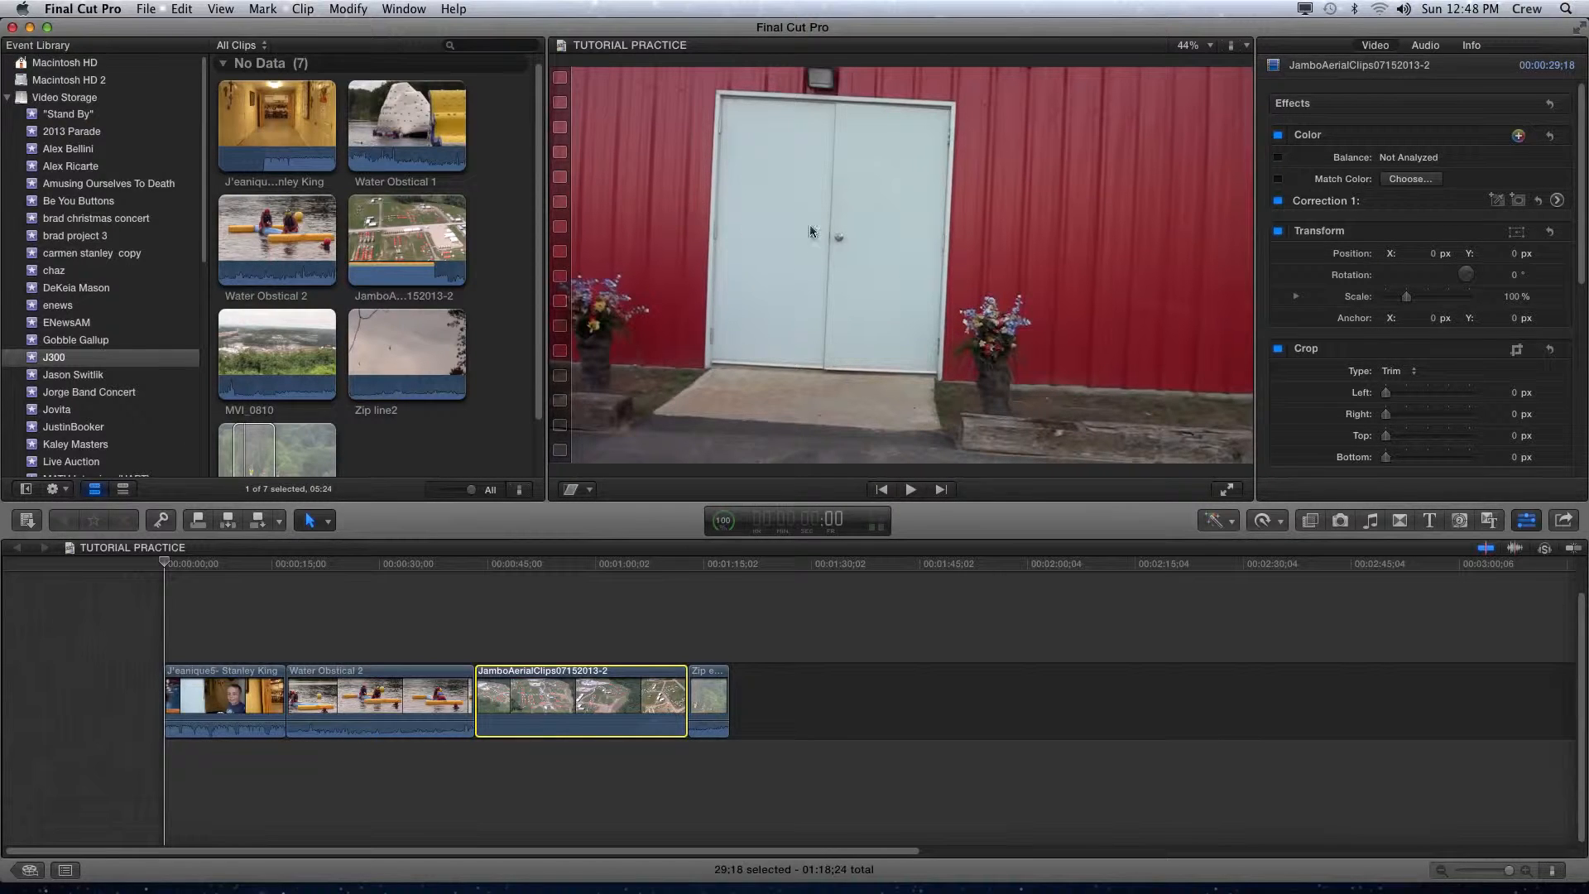
mouse_move(726, 216)
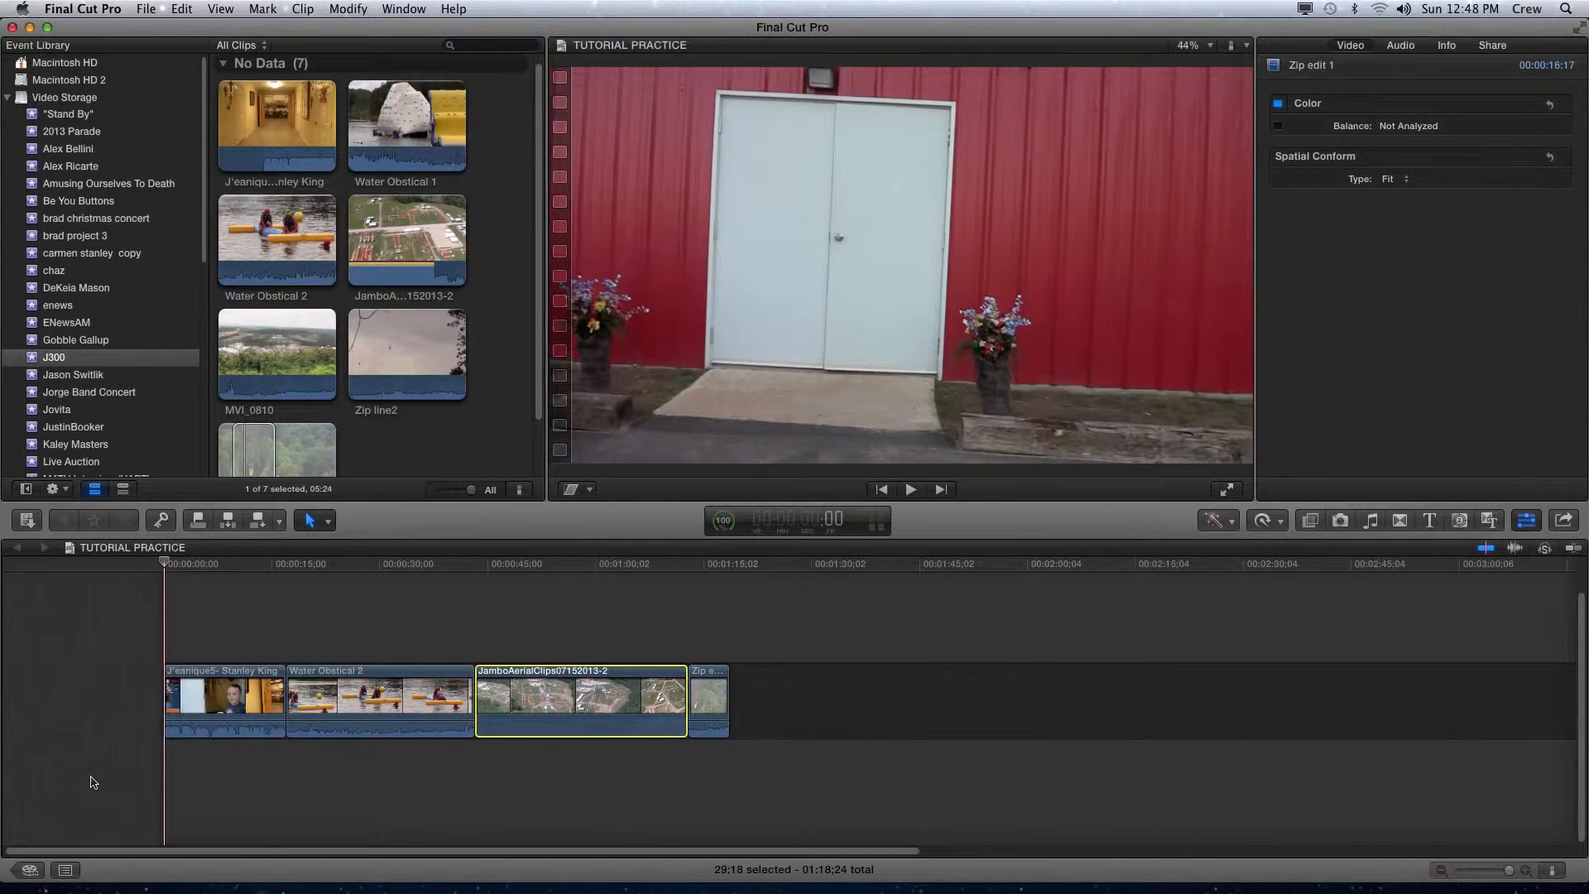
left_click(581, 699)
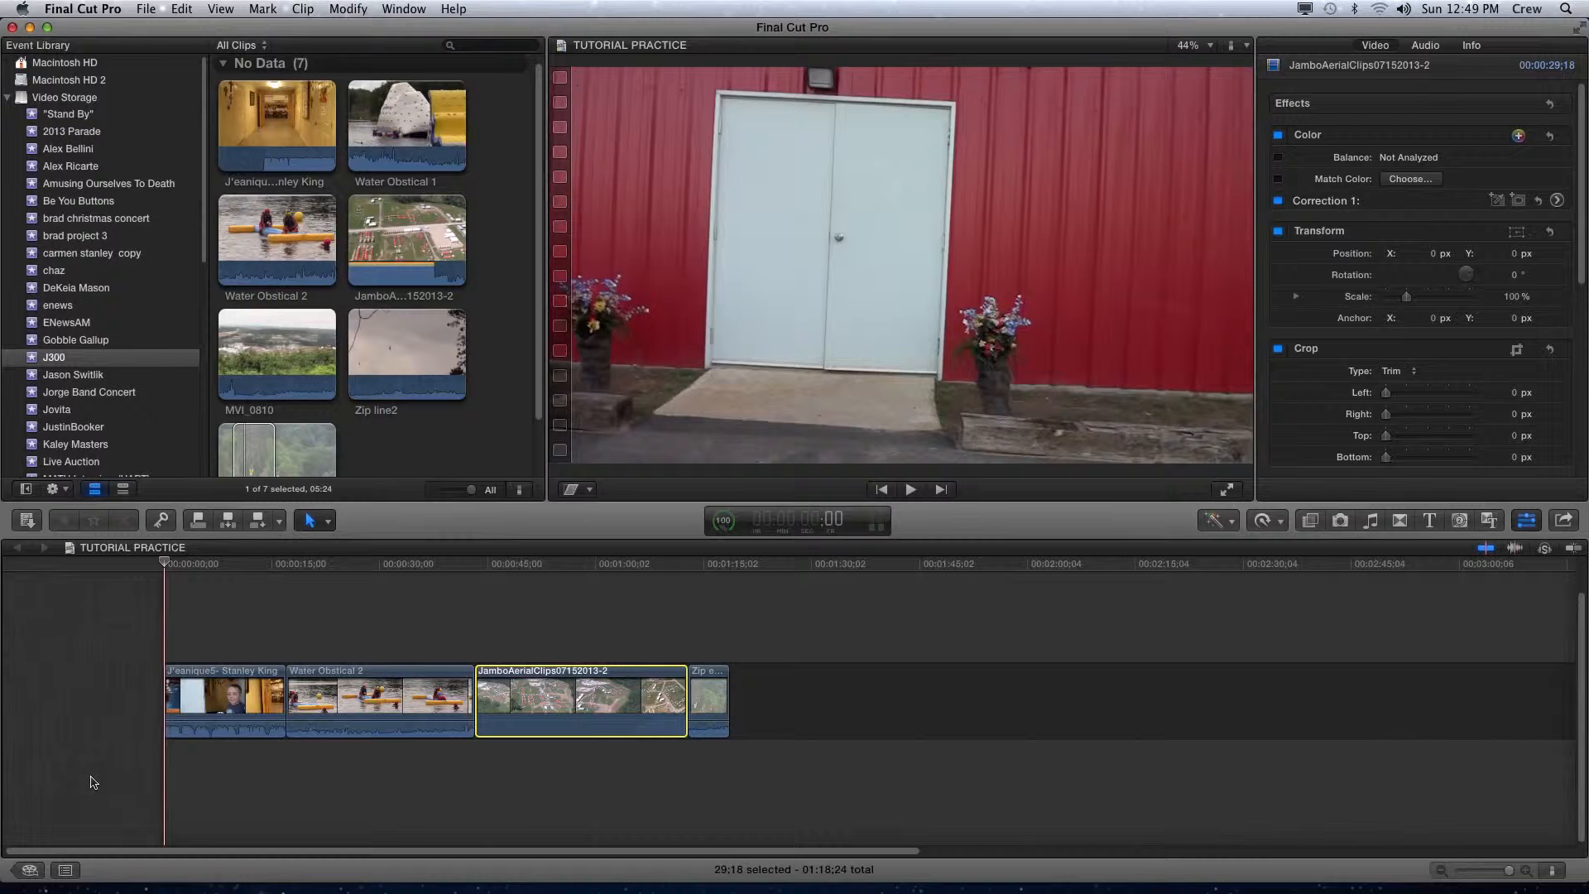
mouse_move(134, 721)
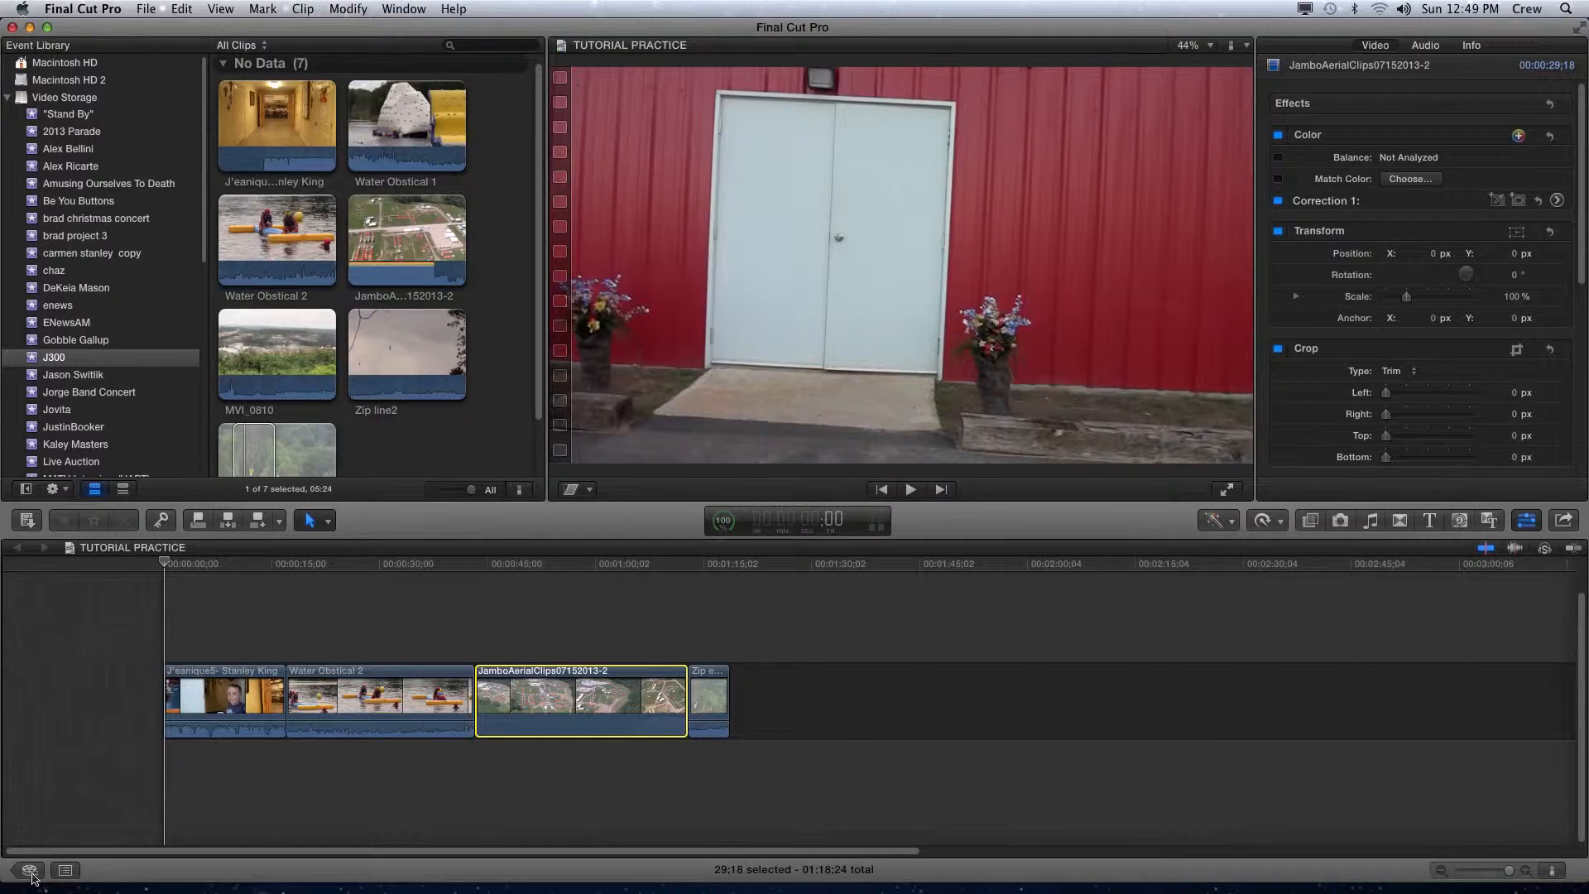
mouse_move(28, 870)
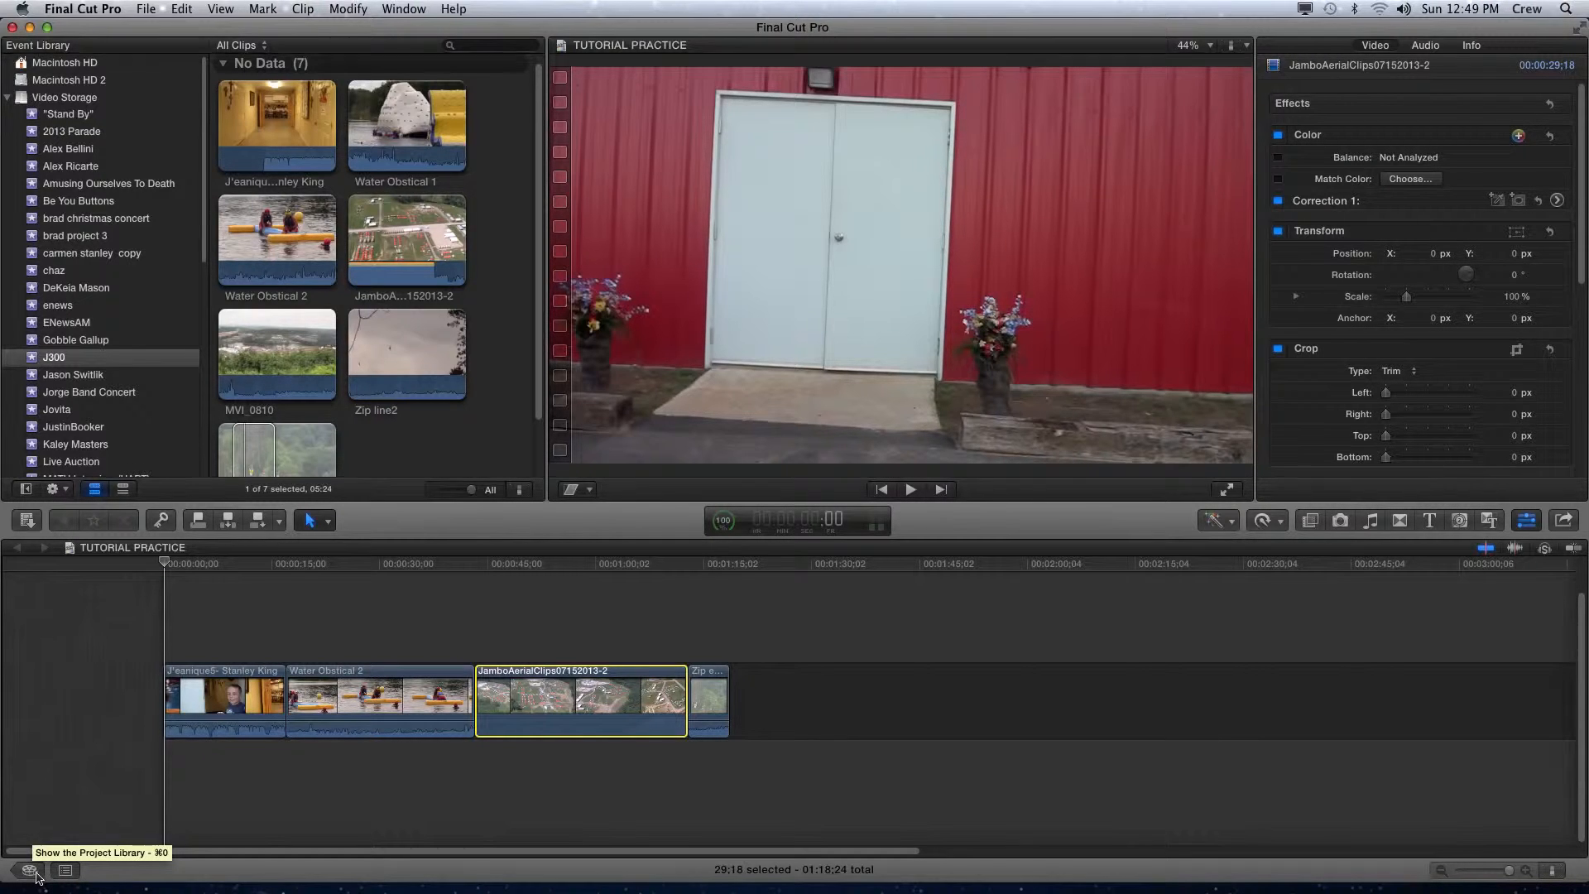
mouse_move(30, 874)
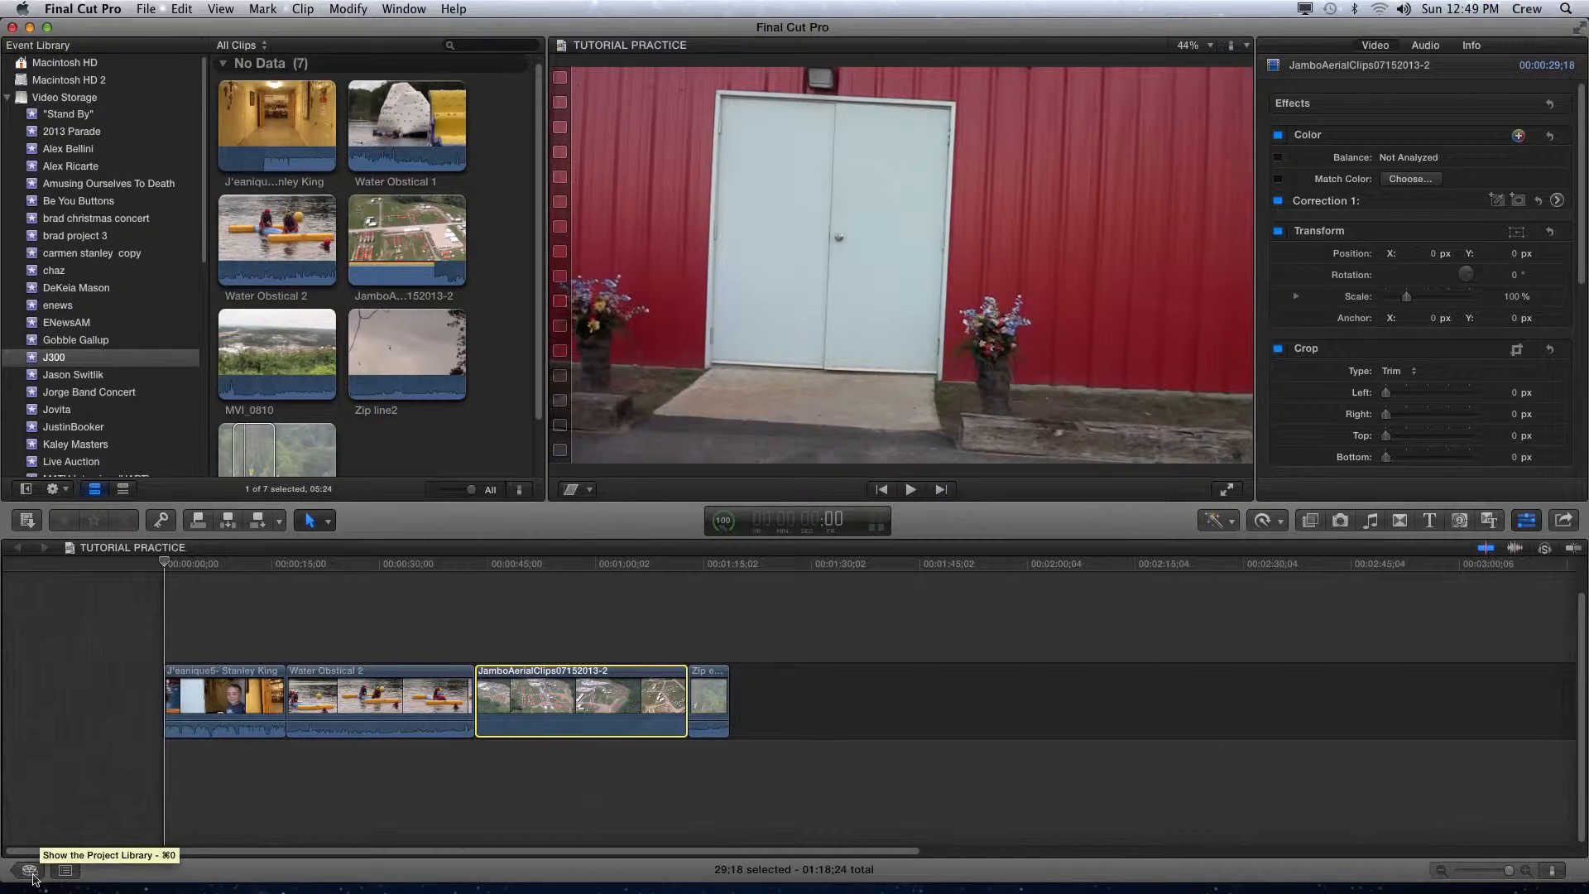
left_click(28, 871)
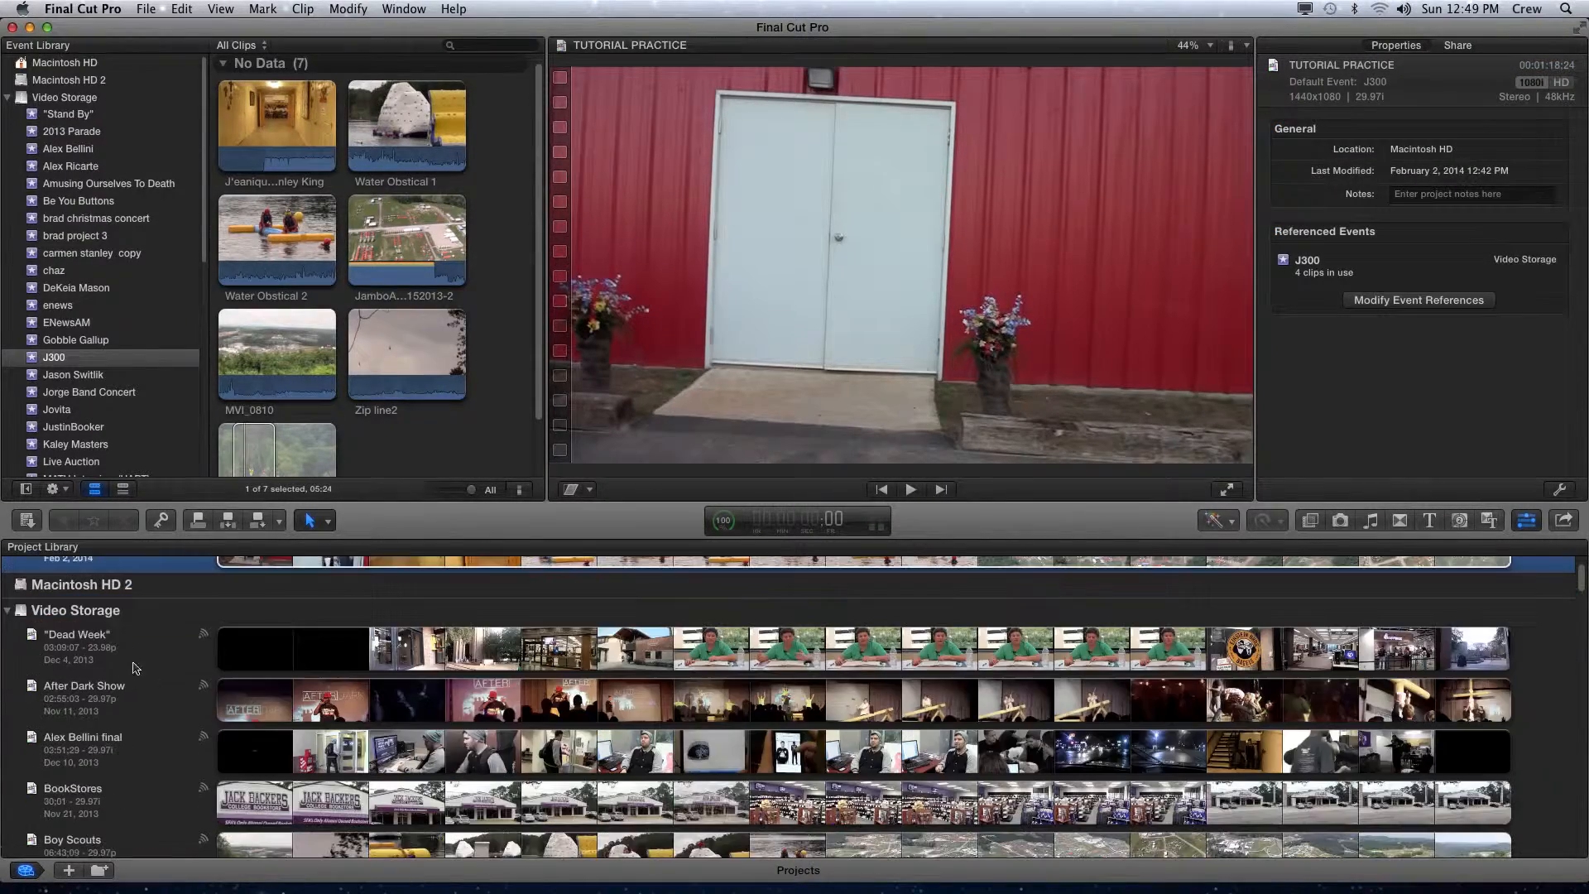
scroll("up", 3)
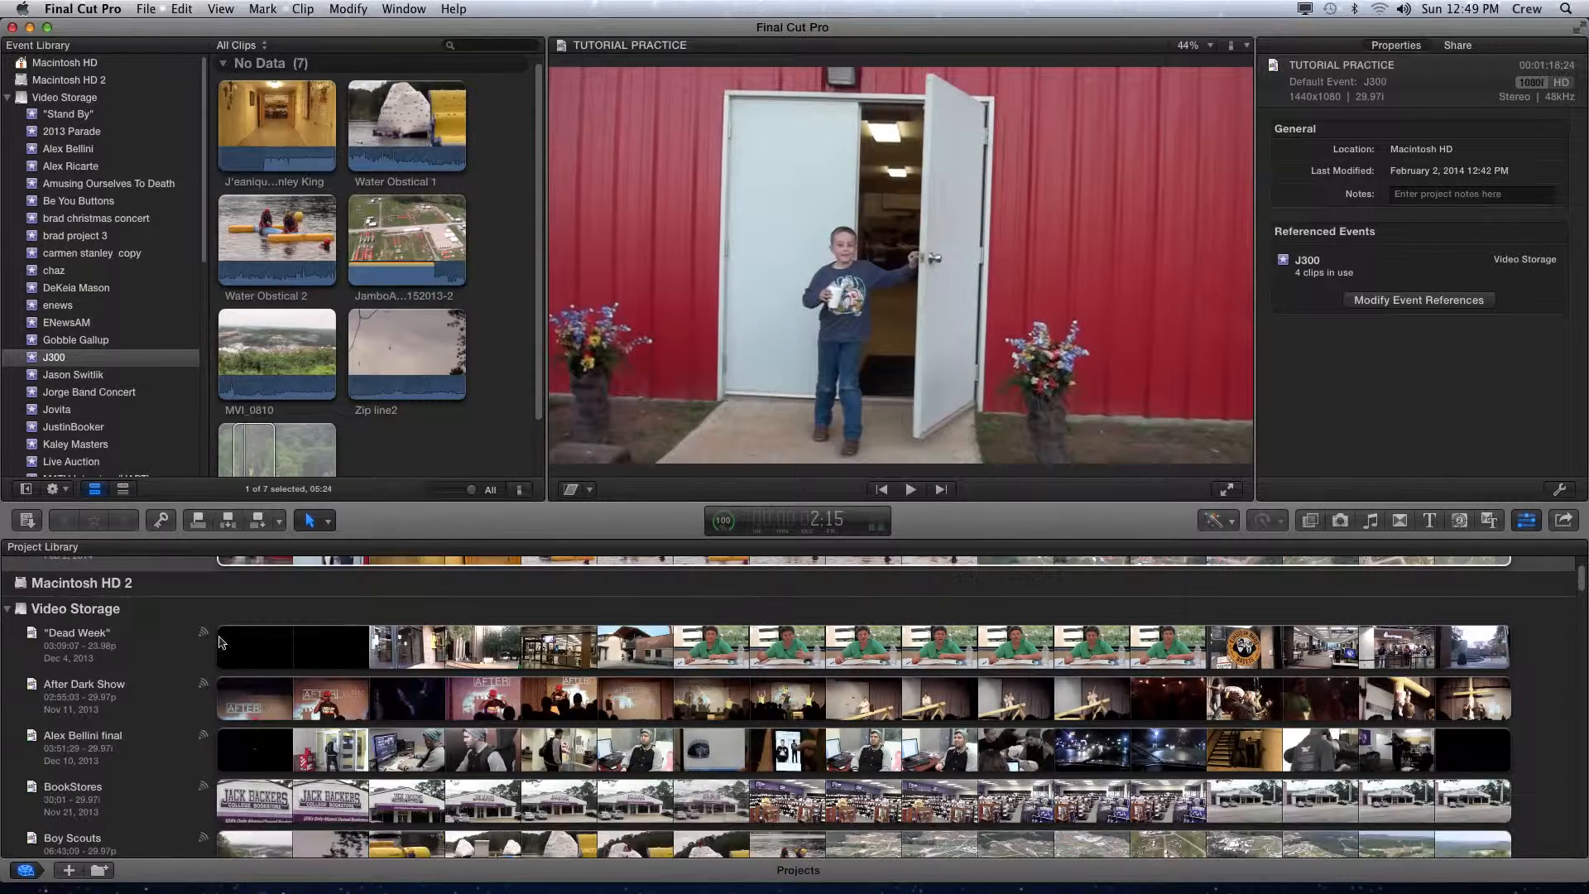
scroll("down", 3)
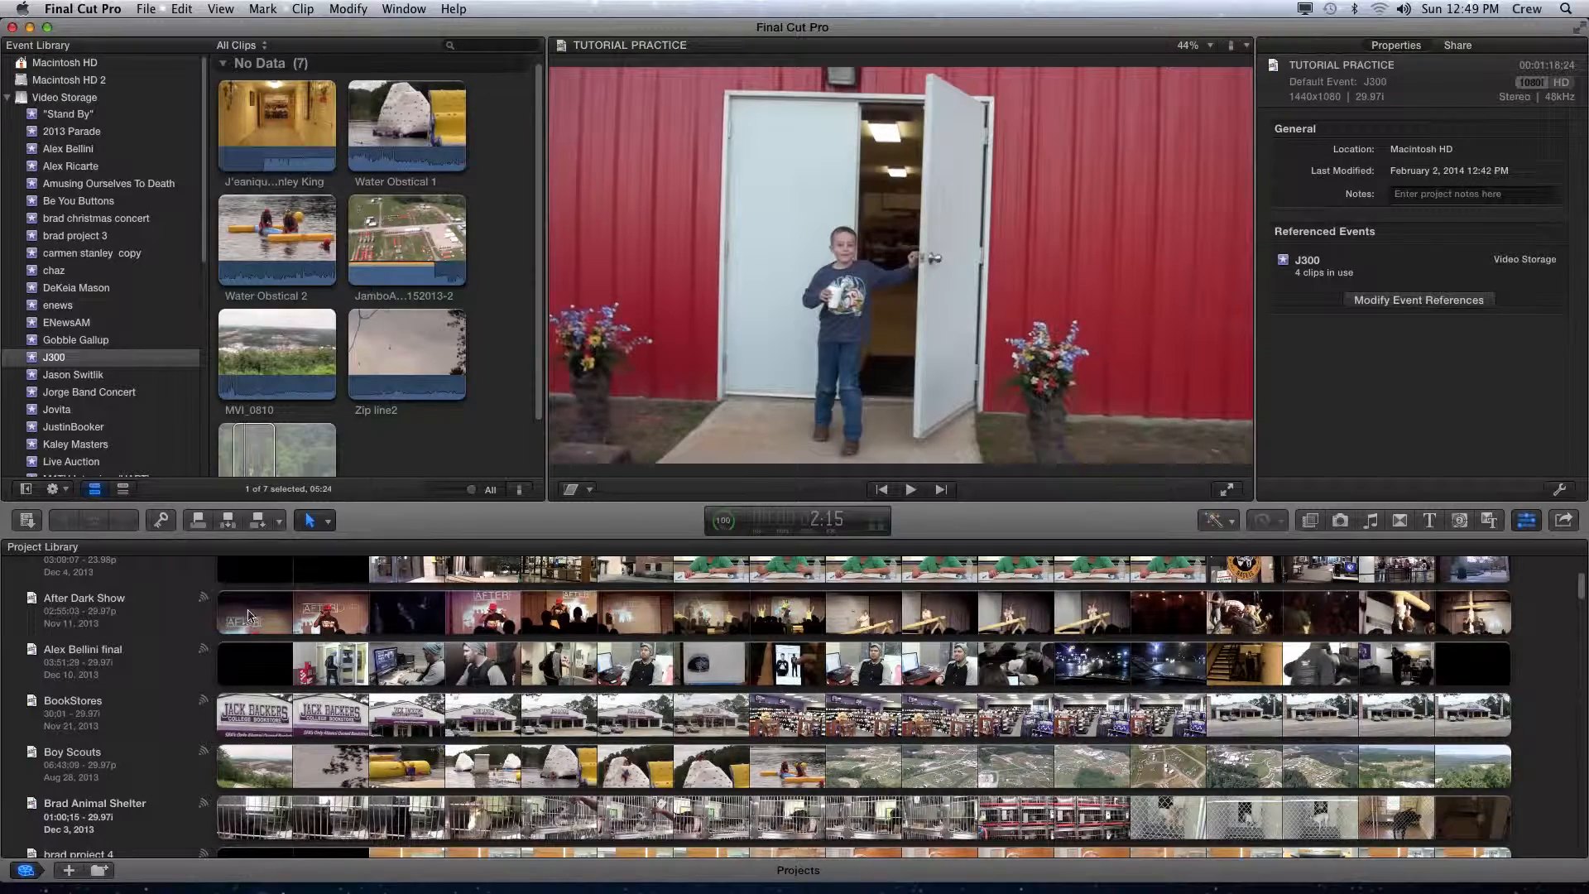
left_click(86, 609)
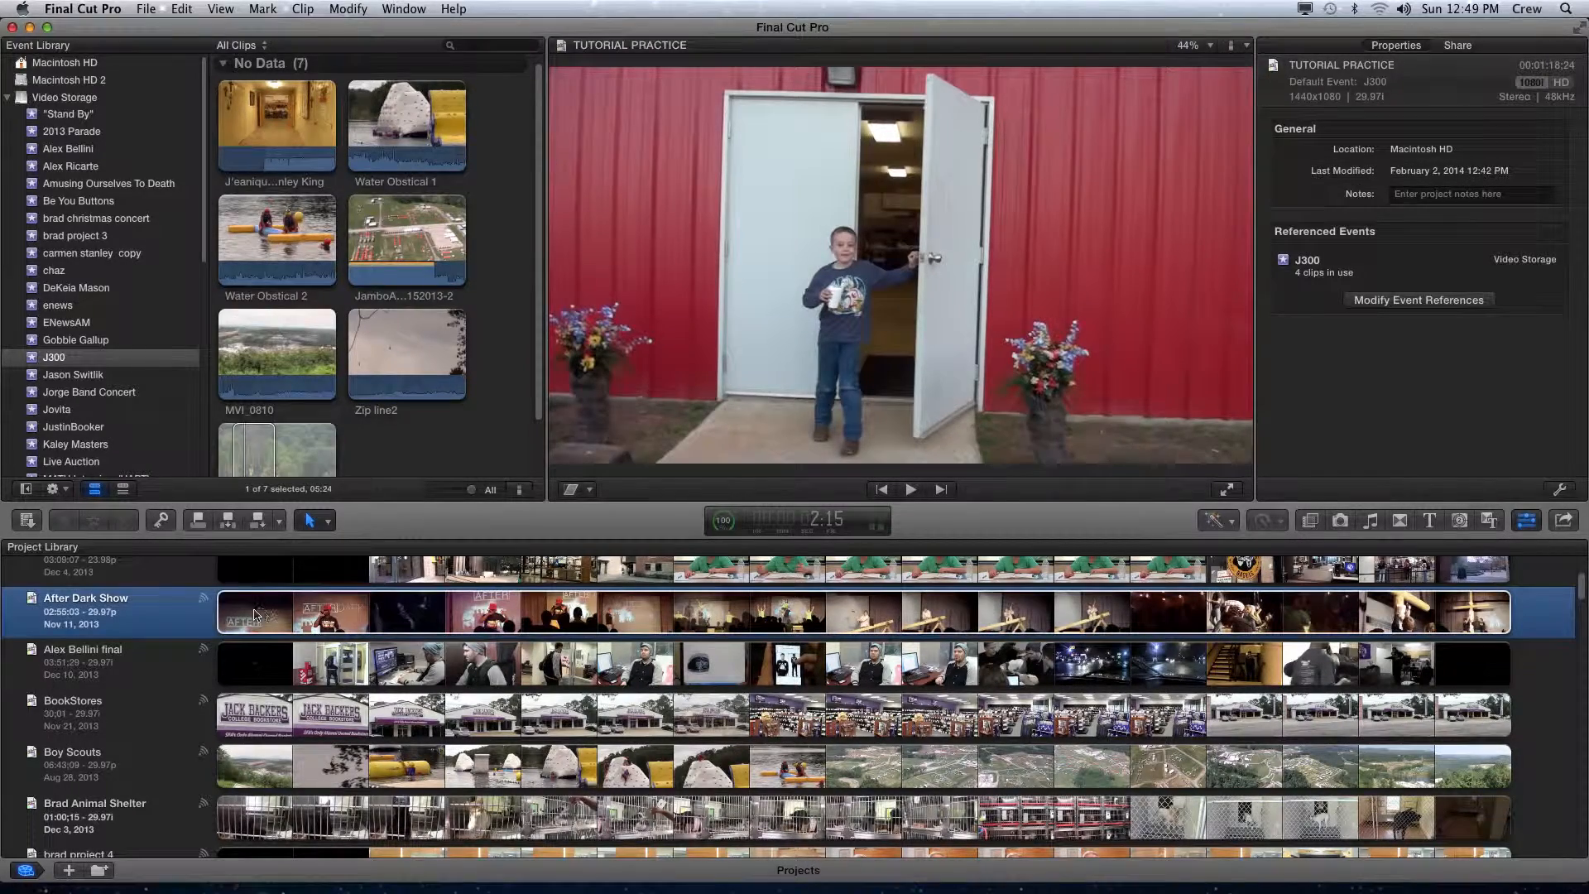
left_click(436, 610)
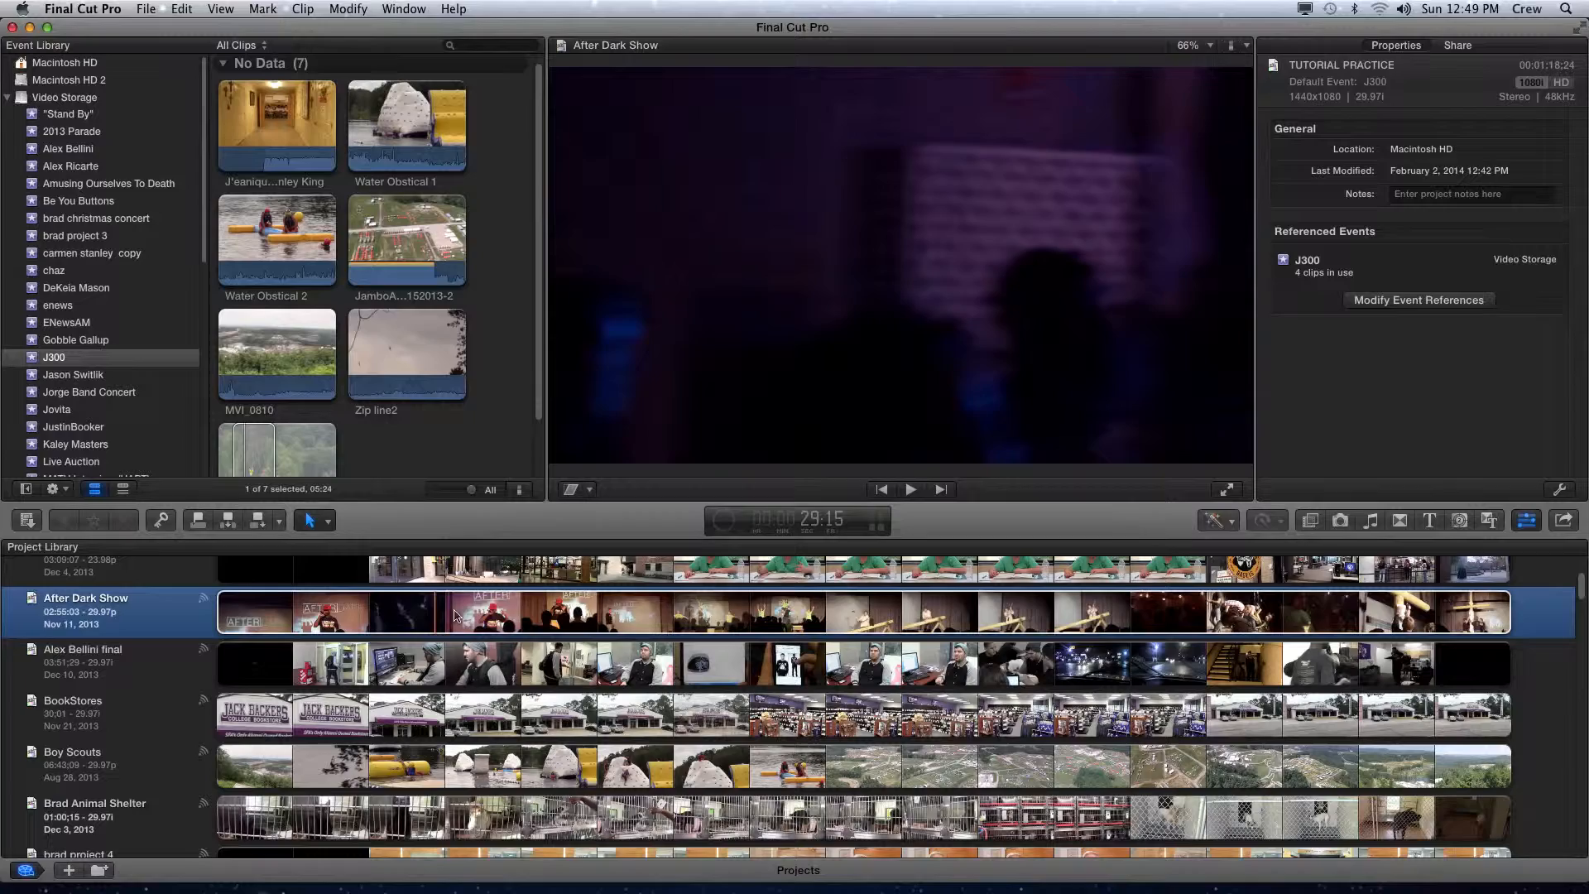
left_click(238, 611)
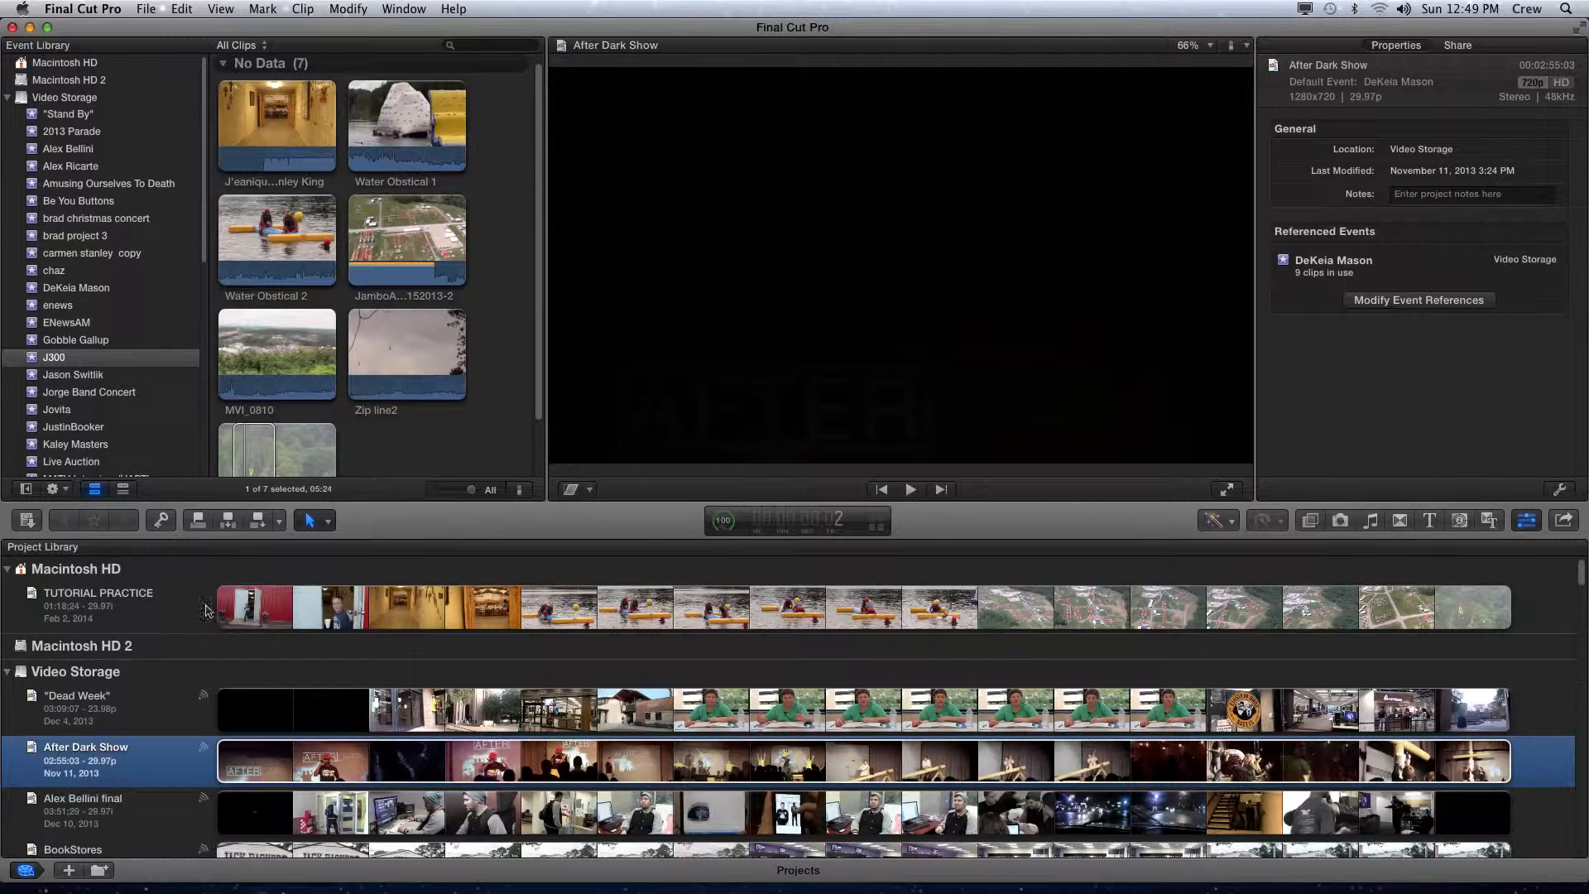
mouse_move(132, 623)
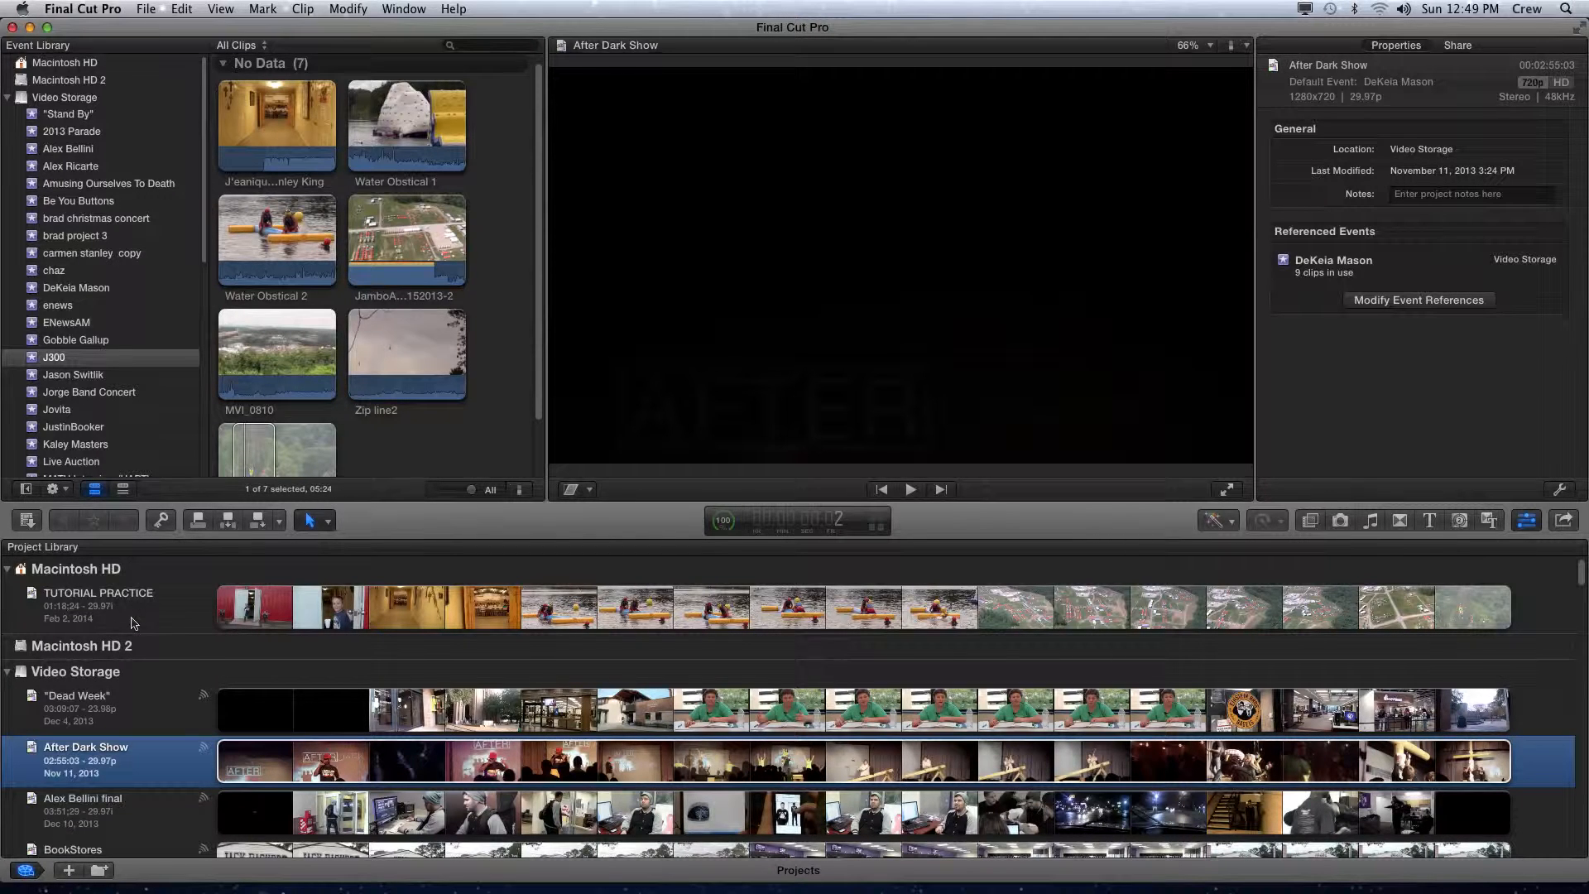
mouse_move(174, 608)
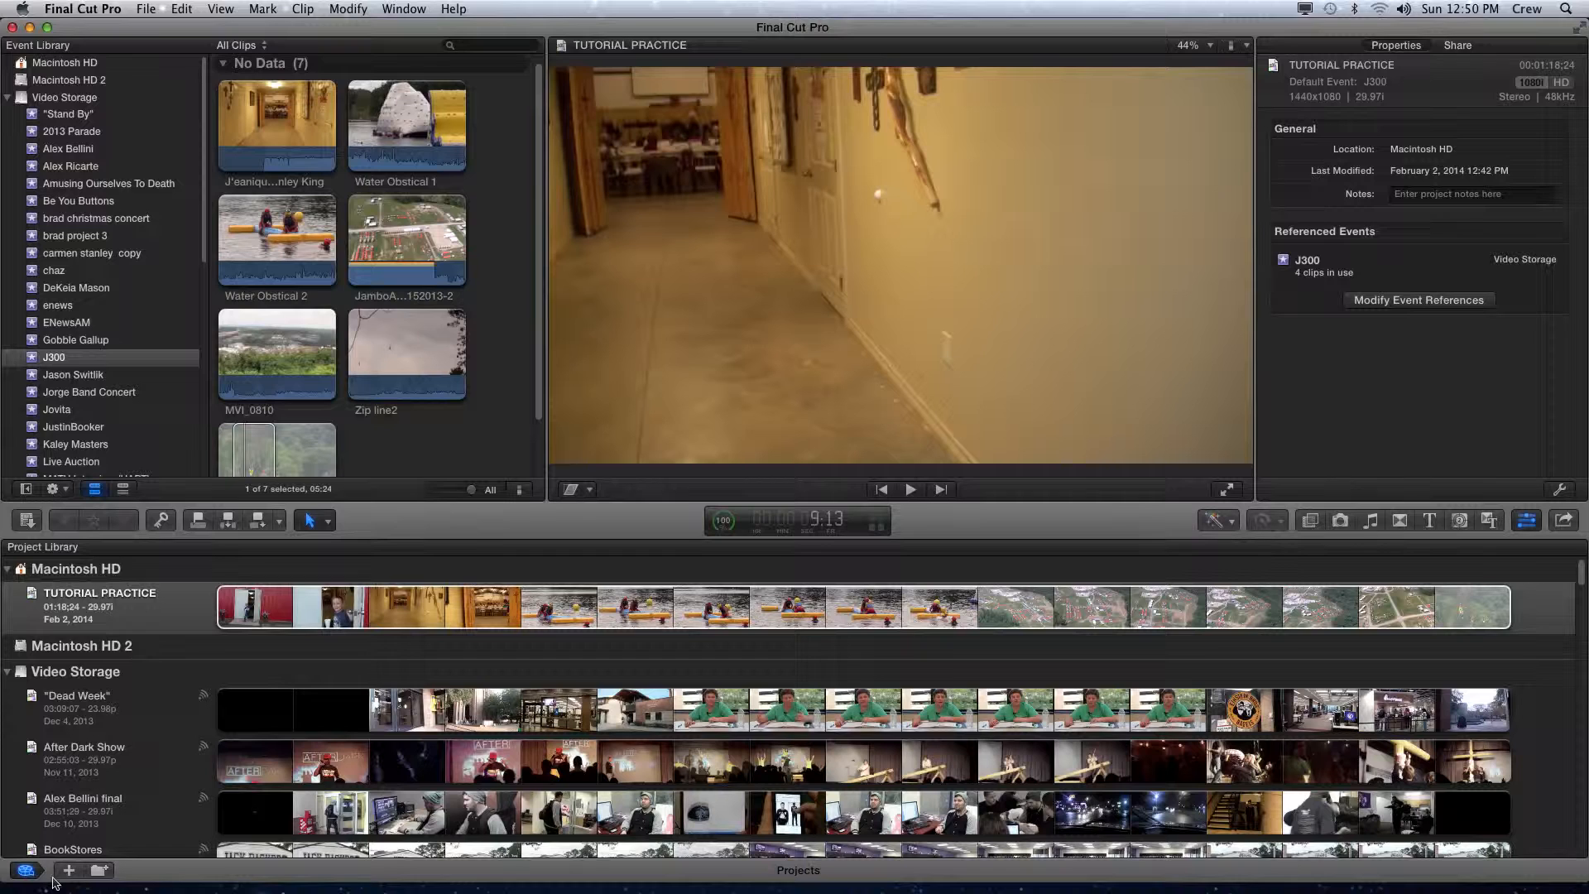
mouse_move(68, 871)
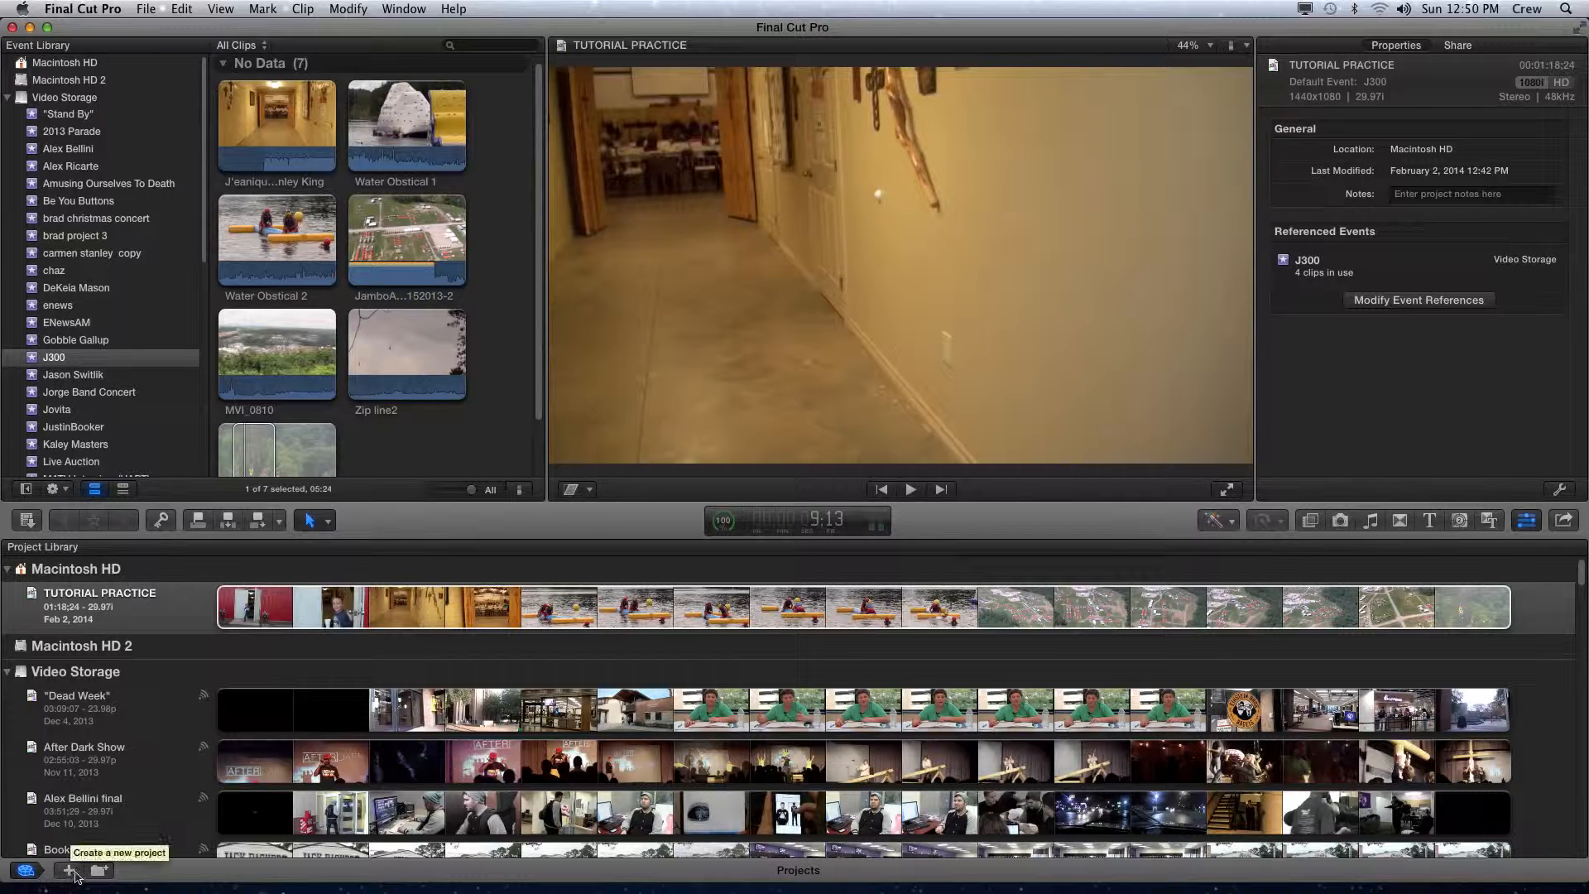
left_click(303, 608)
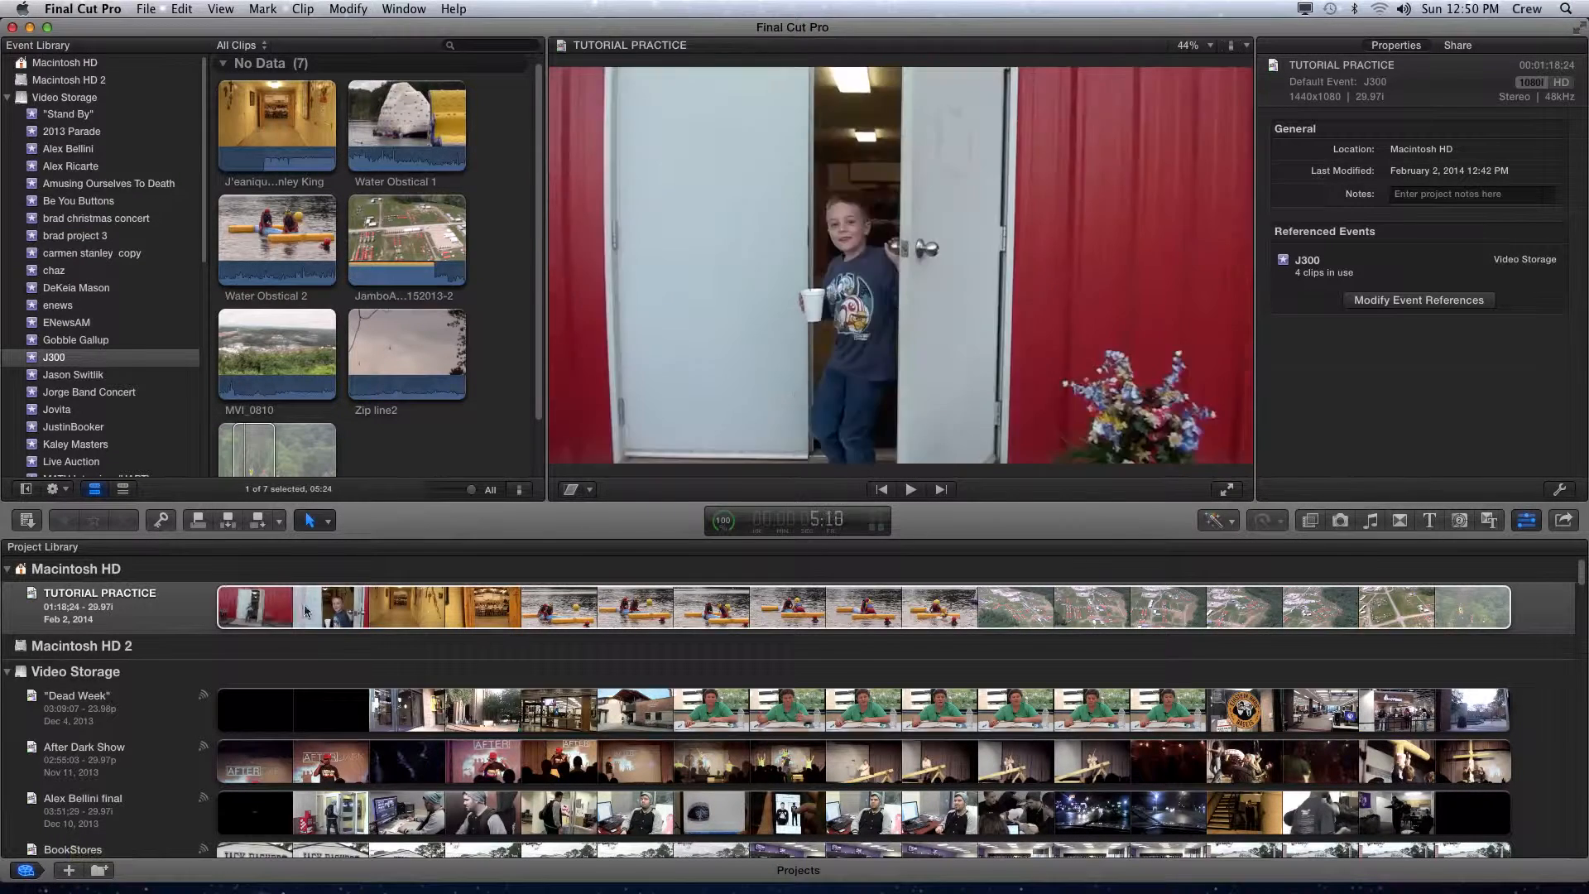
left_click(324, 608)
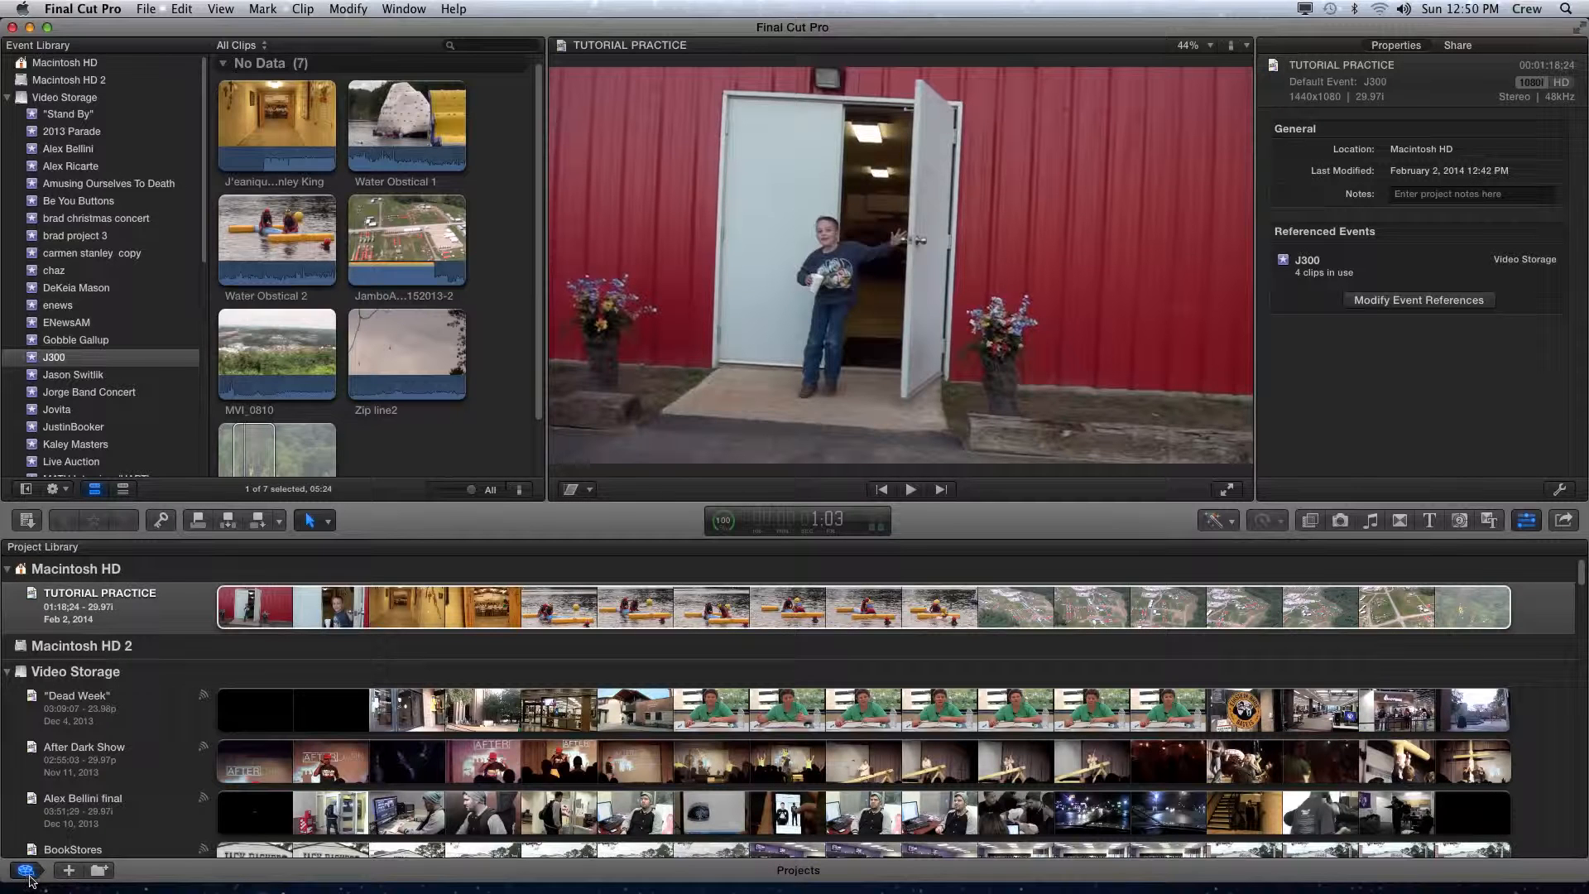
mouse_move(159, 737)
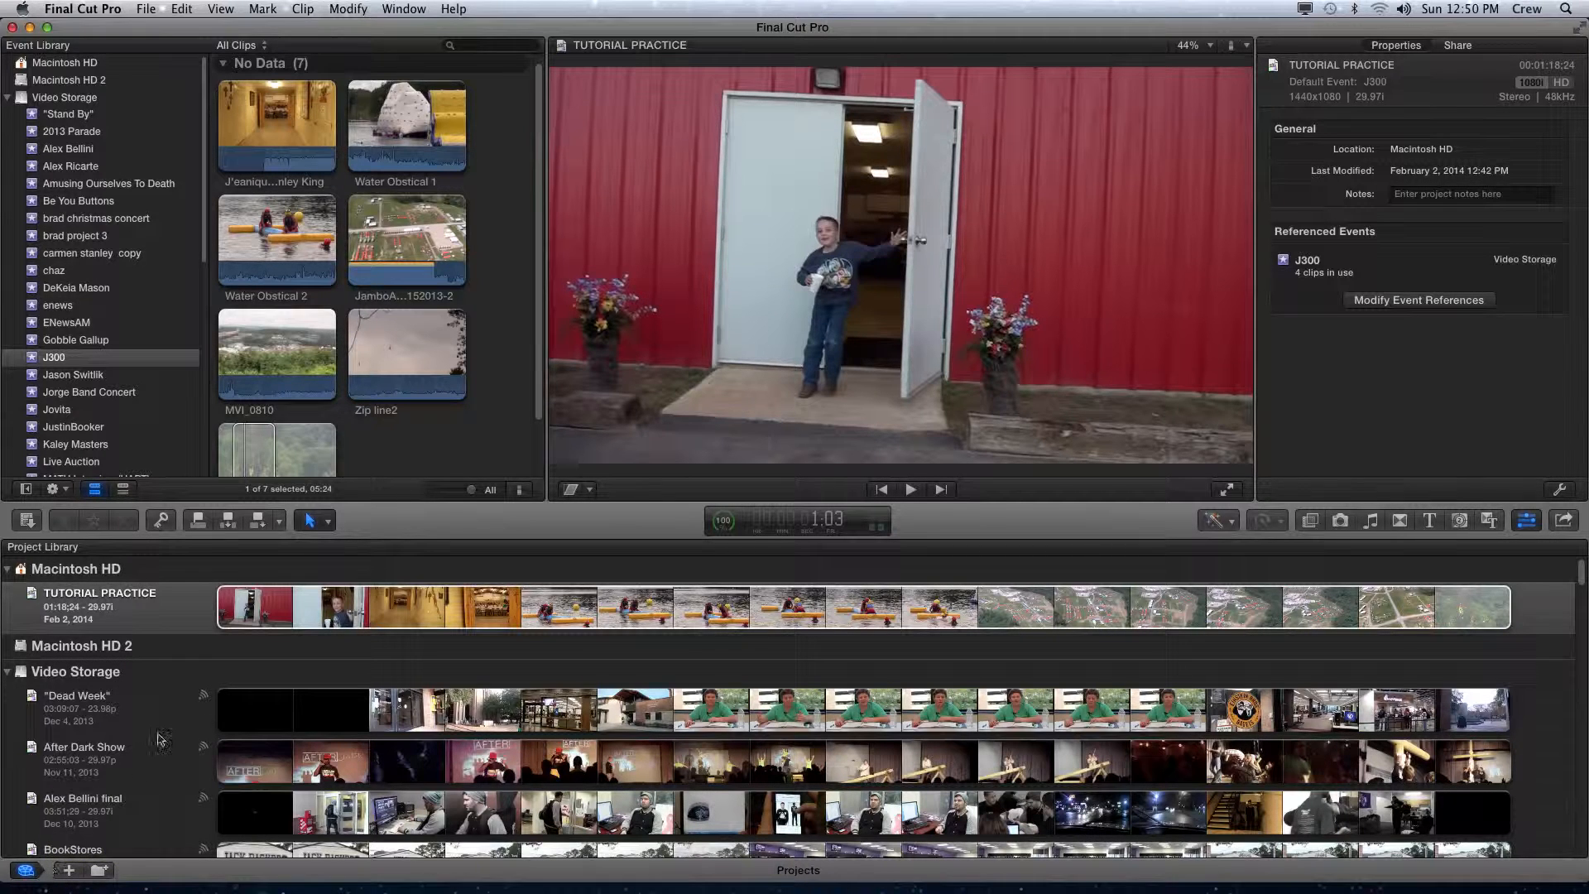
mouse_move(170, 624)
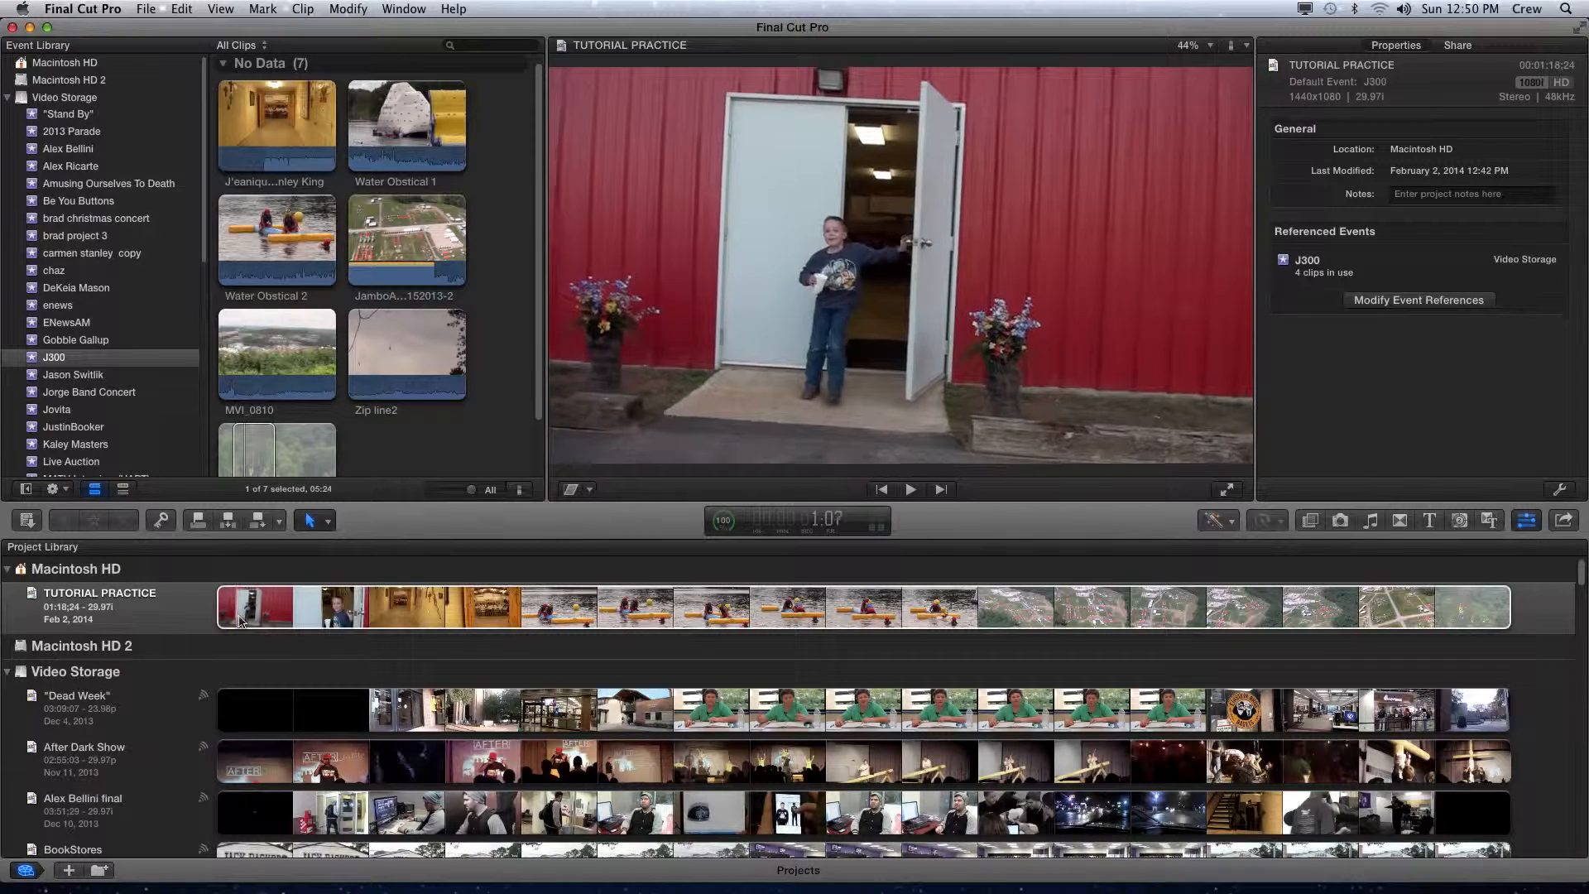
left_click(238, 606)
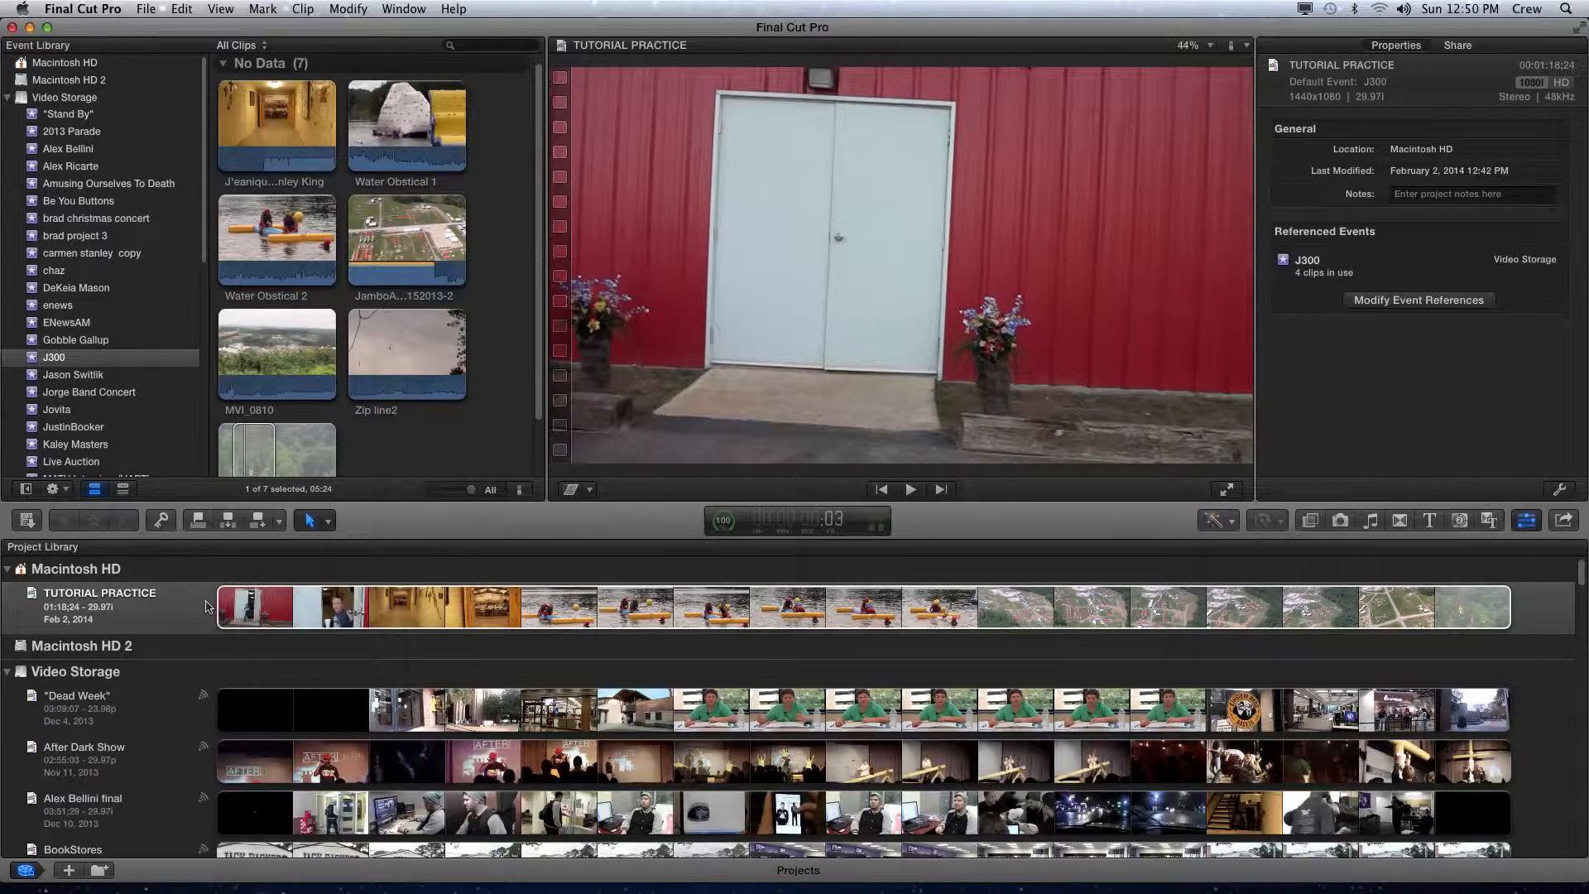
Open TUTORIAL PRACTICE, return the playhead to its start, then play and stop it.
double_click(100, 592)
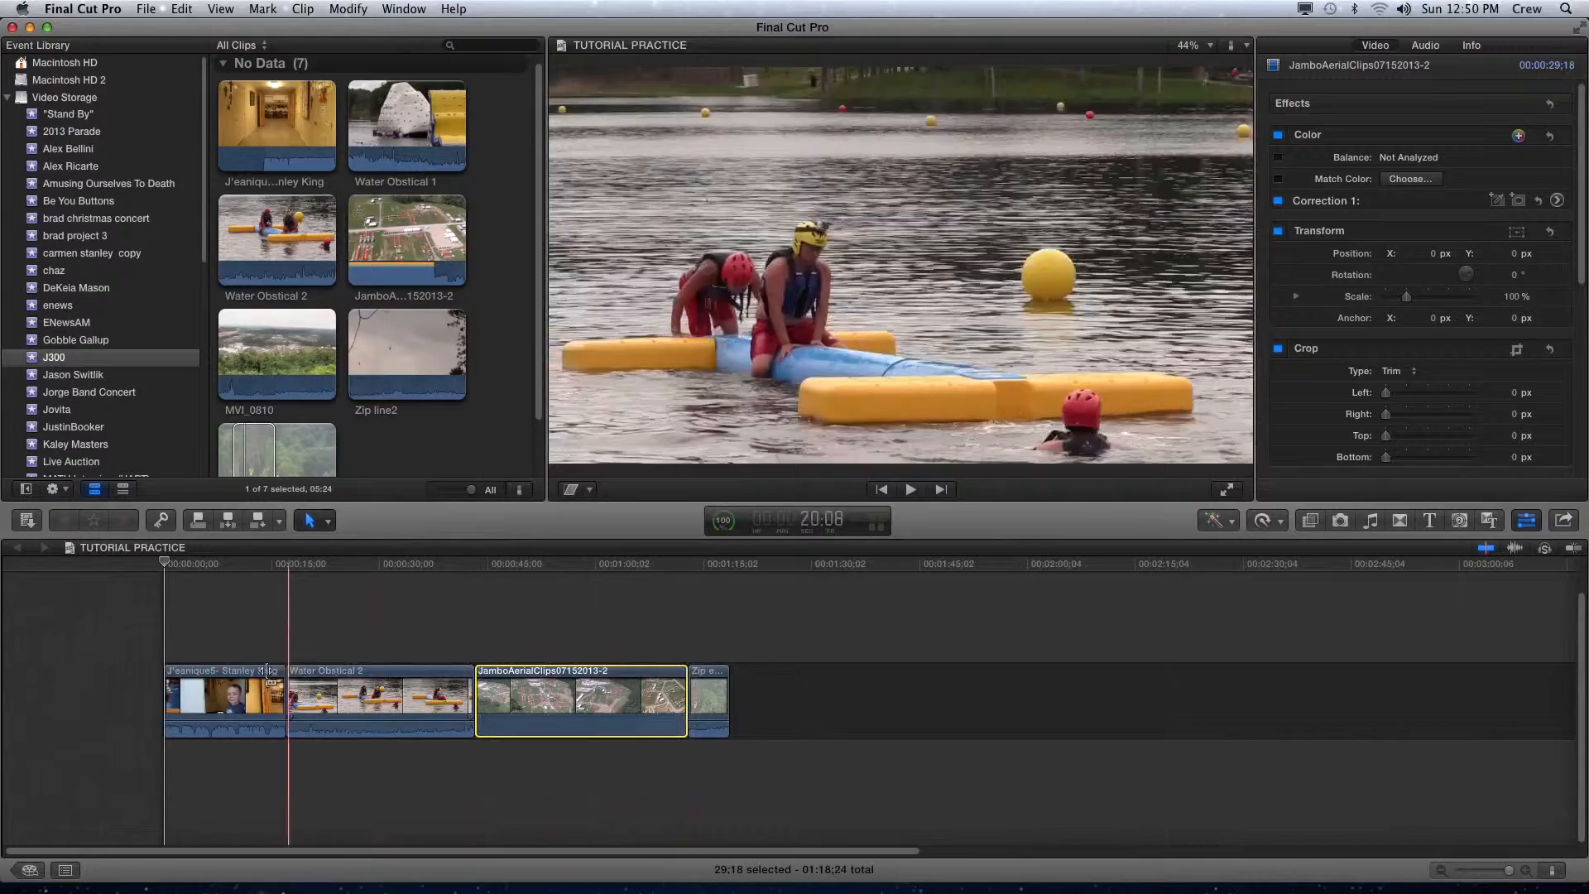
left_click(582, 638)
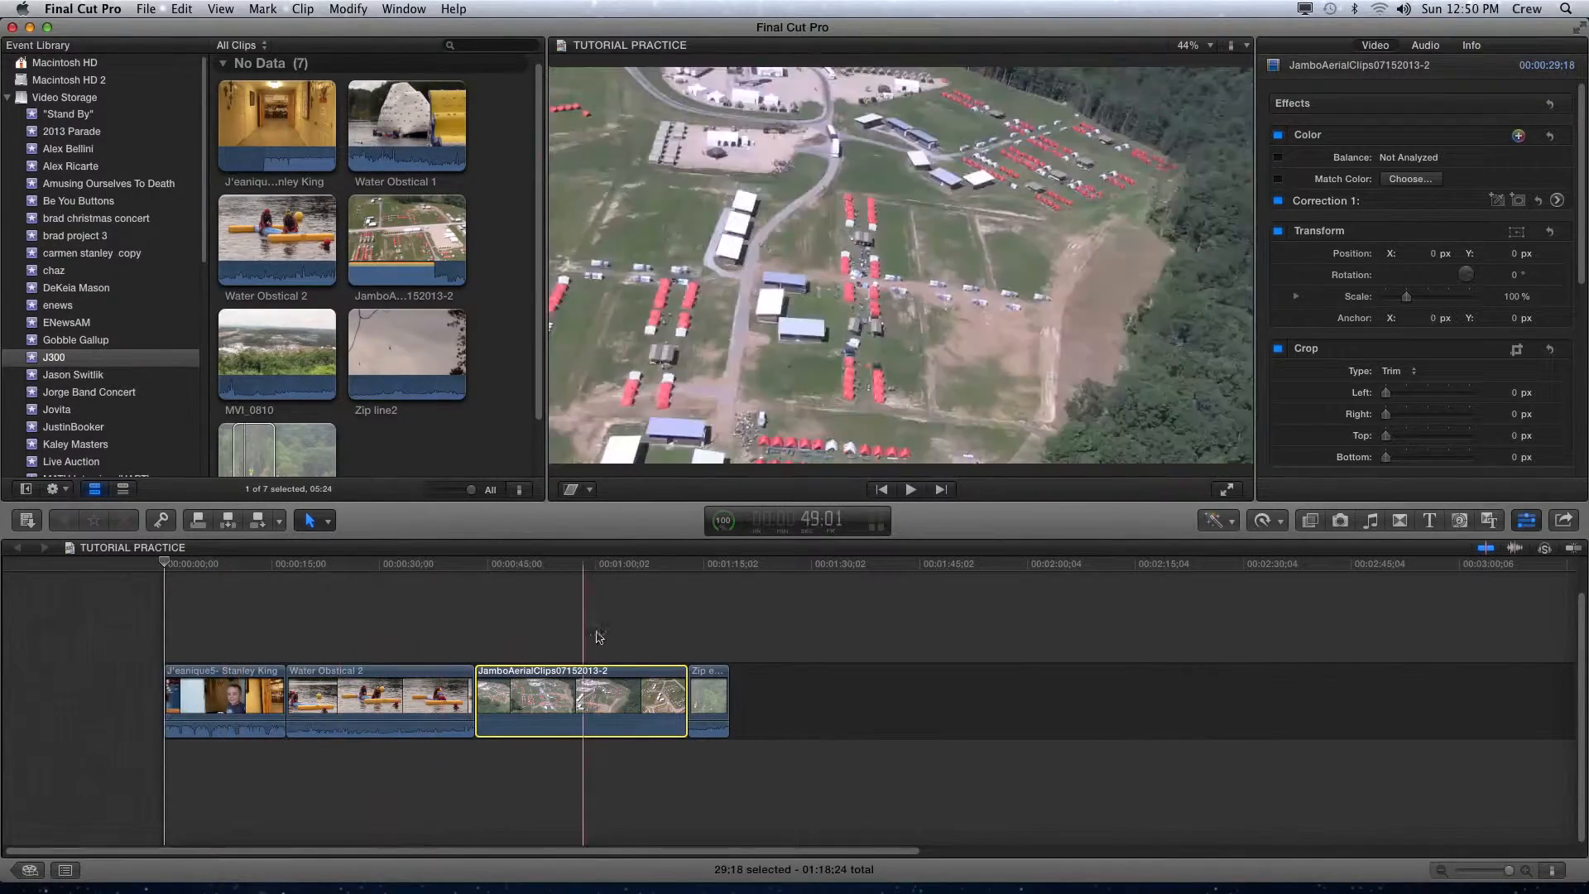
left_click(369, 638)
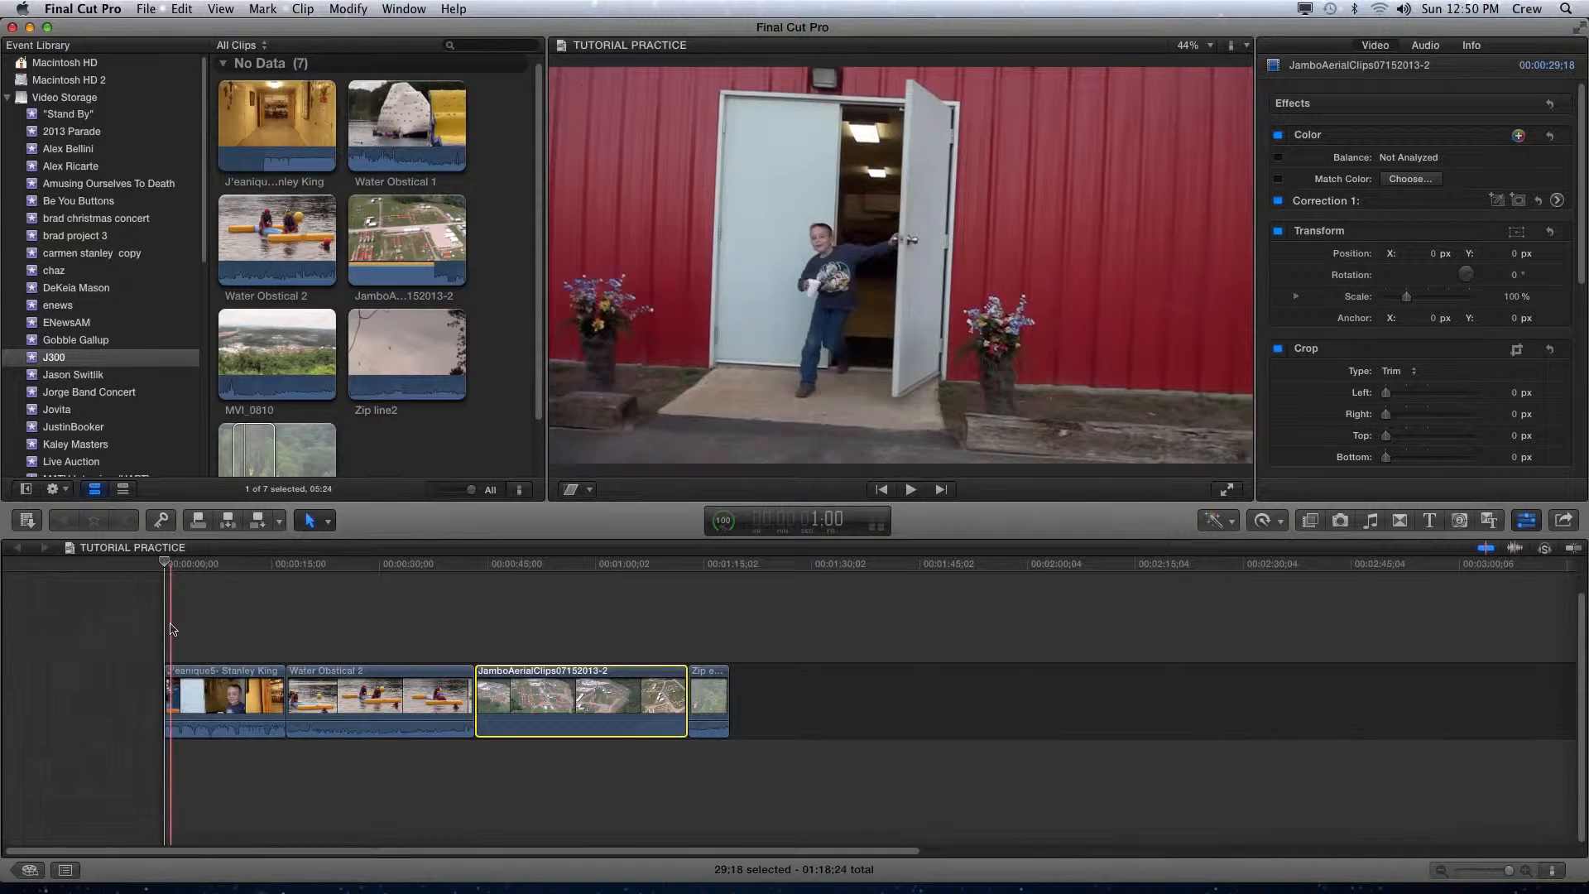
left_click(909, 489)
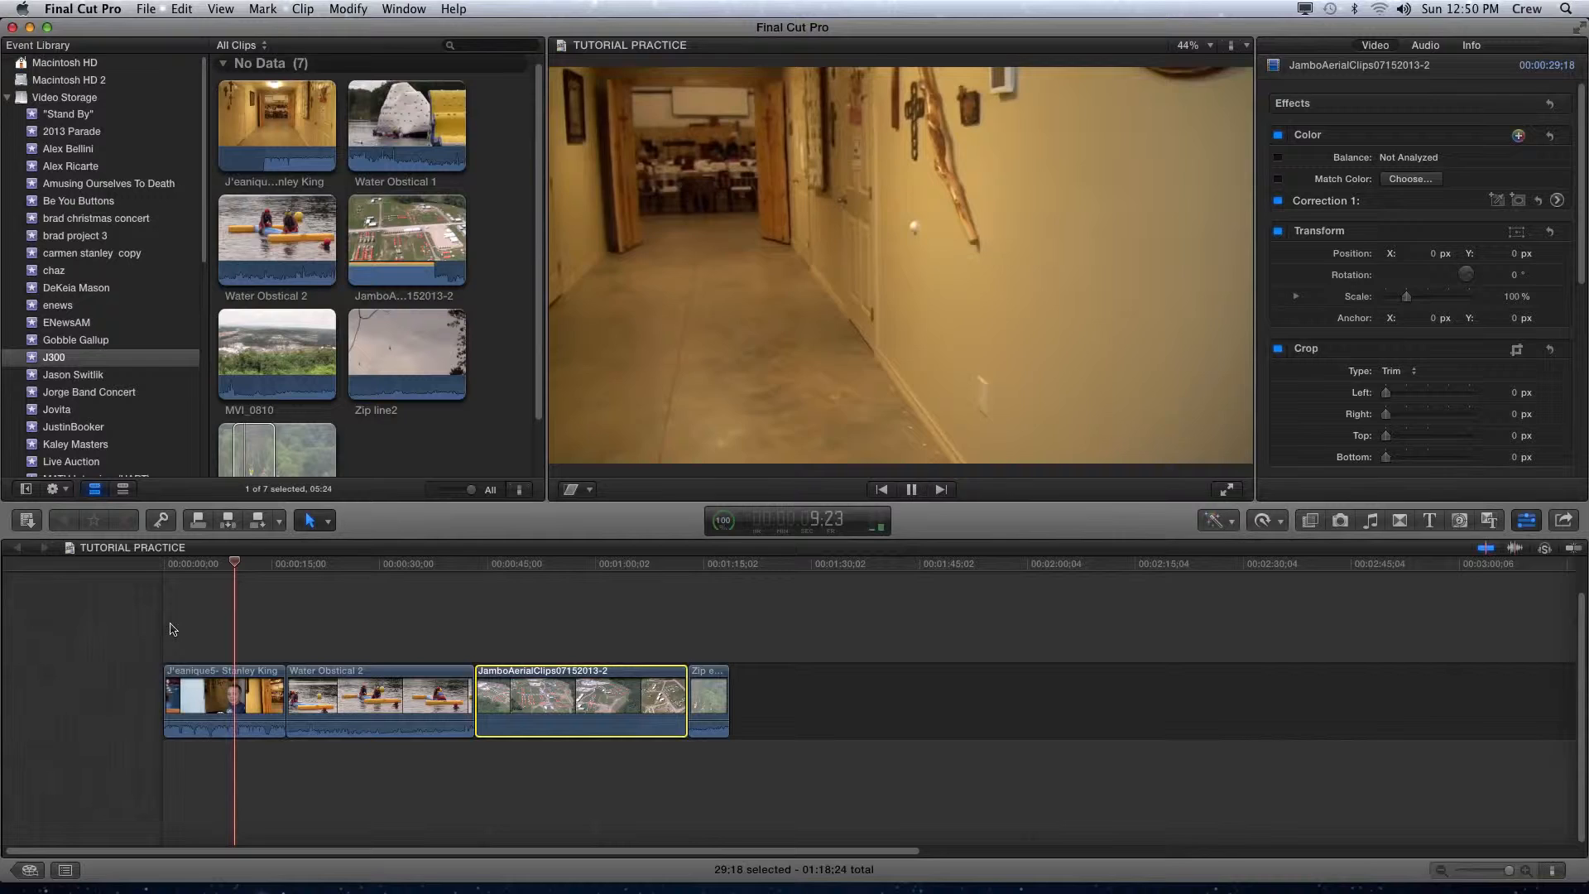
left_click(909, 489)
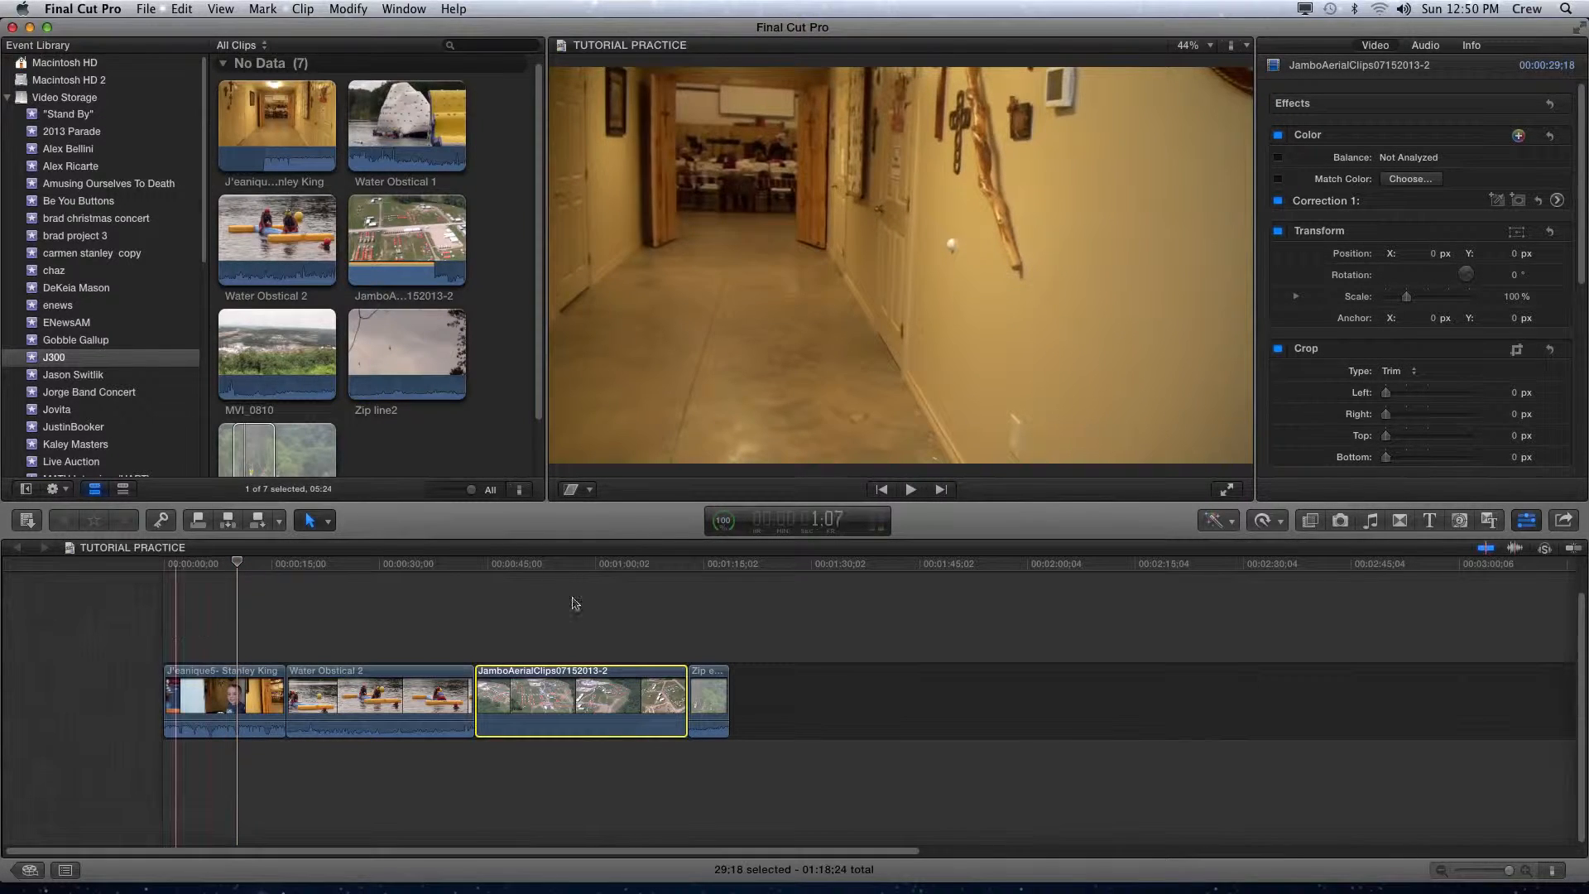
Replay the timeline and move the playhead through the first clip and Water Obstical 2.
left_click(909, 489)
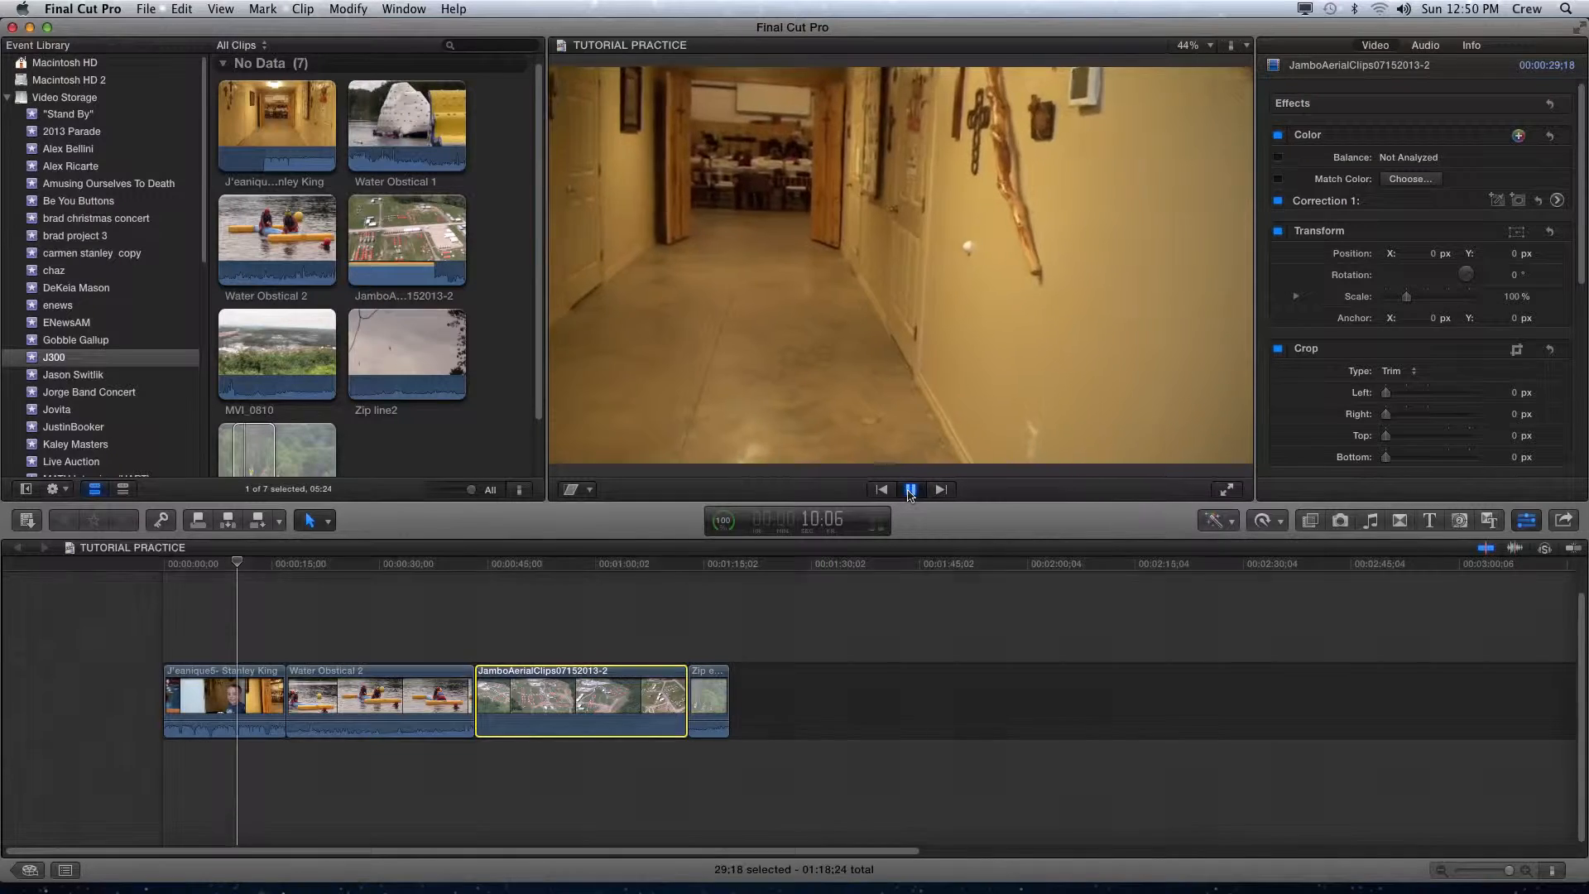
left_click(908, 489)
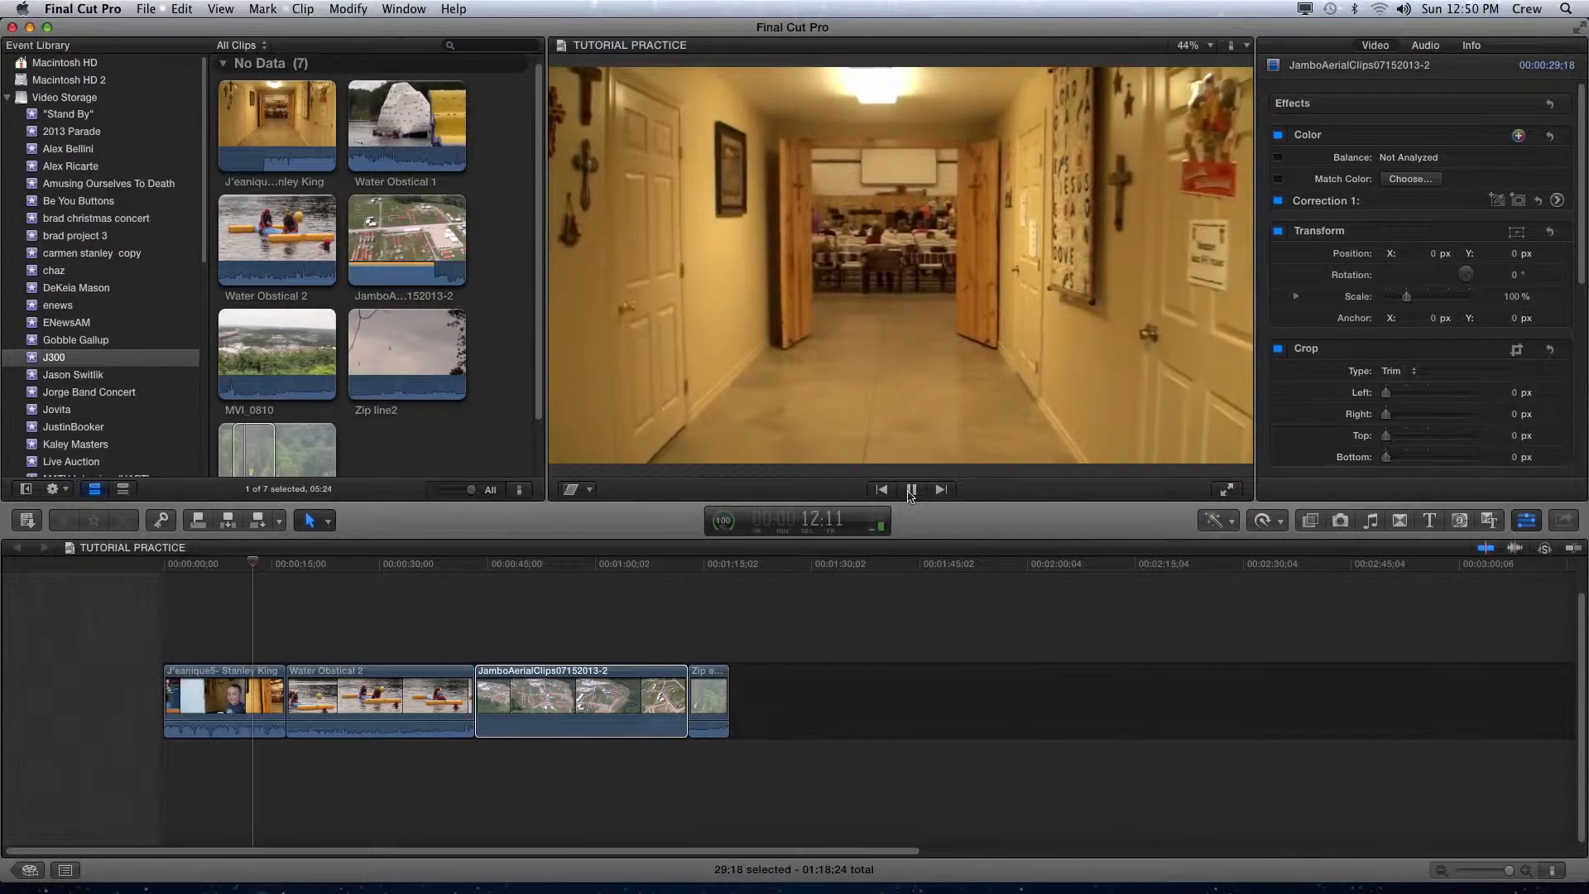
left_click(908, 489)
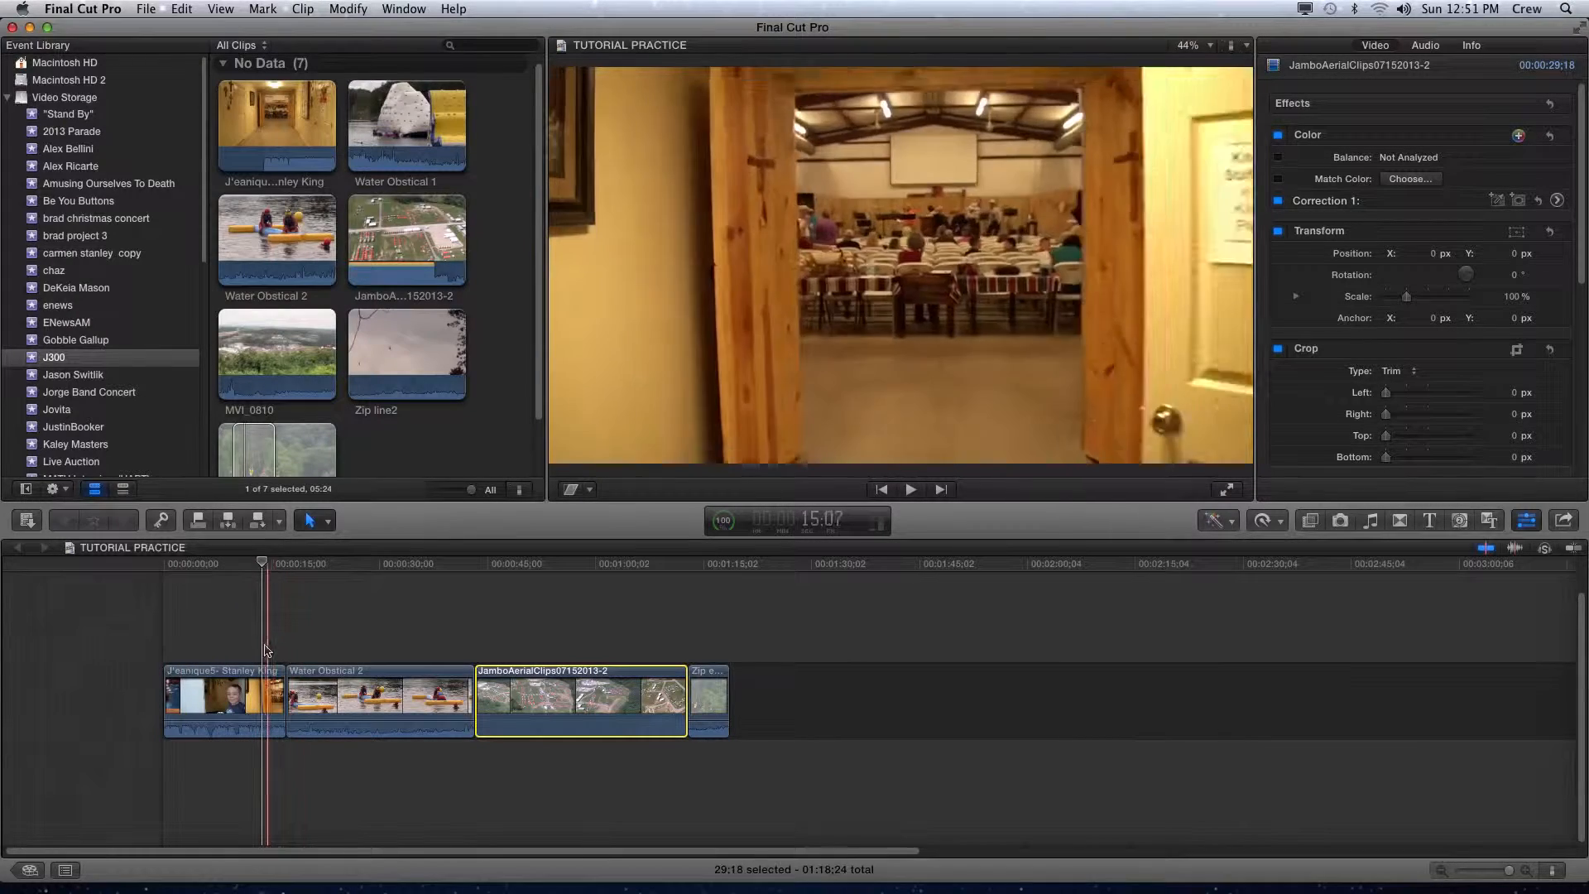
left_click(190, 637)
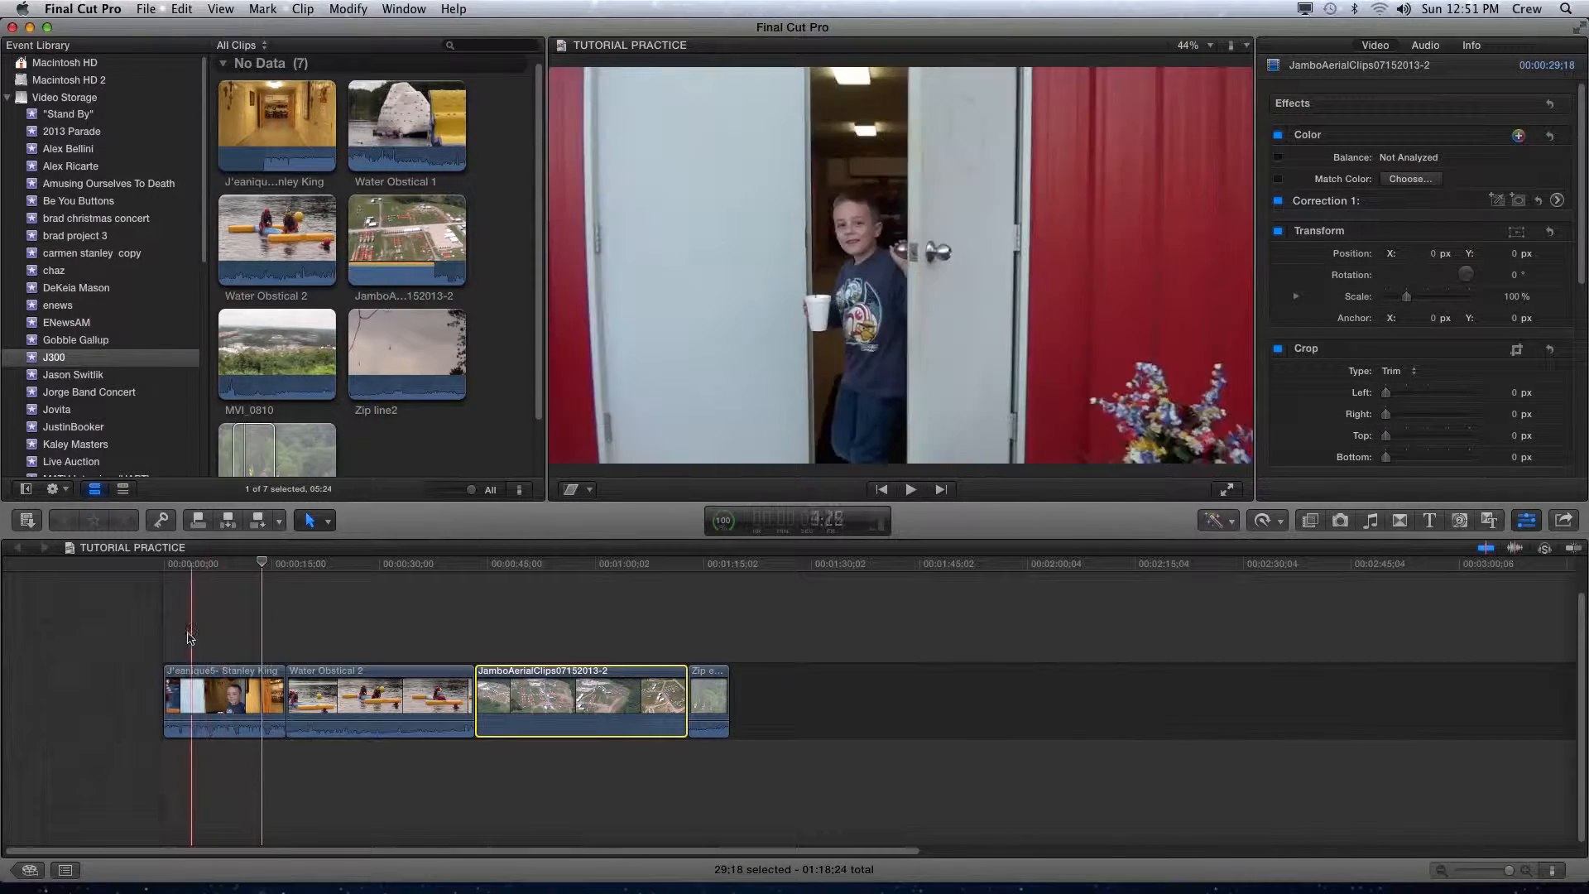
left_click(347, 563)
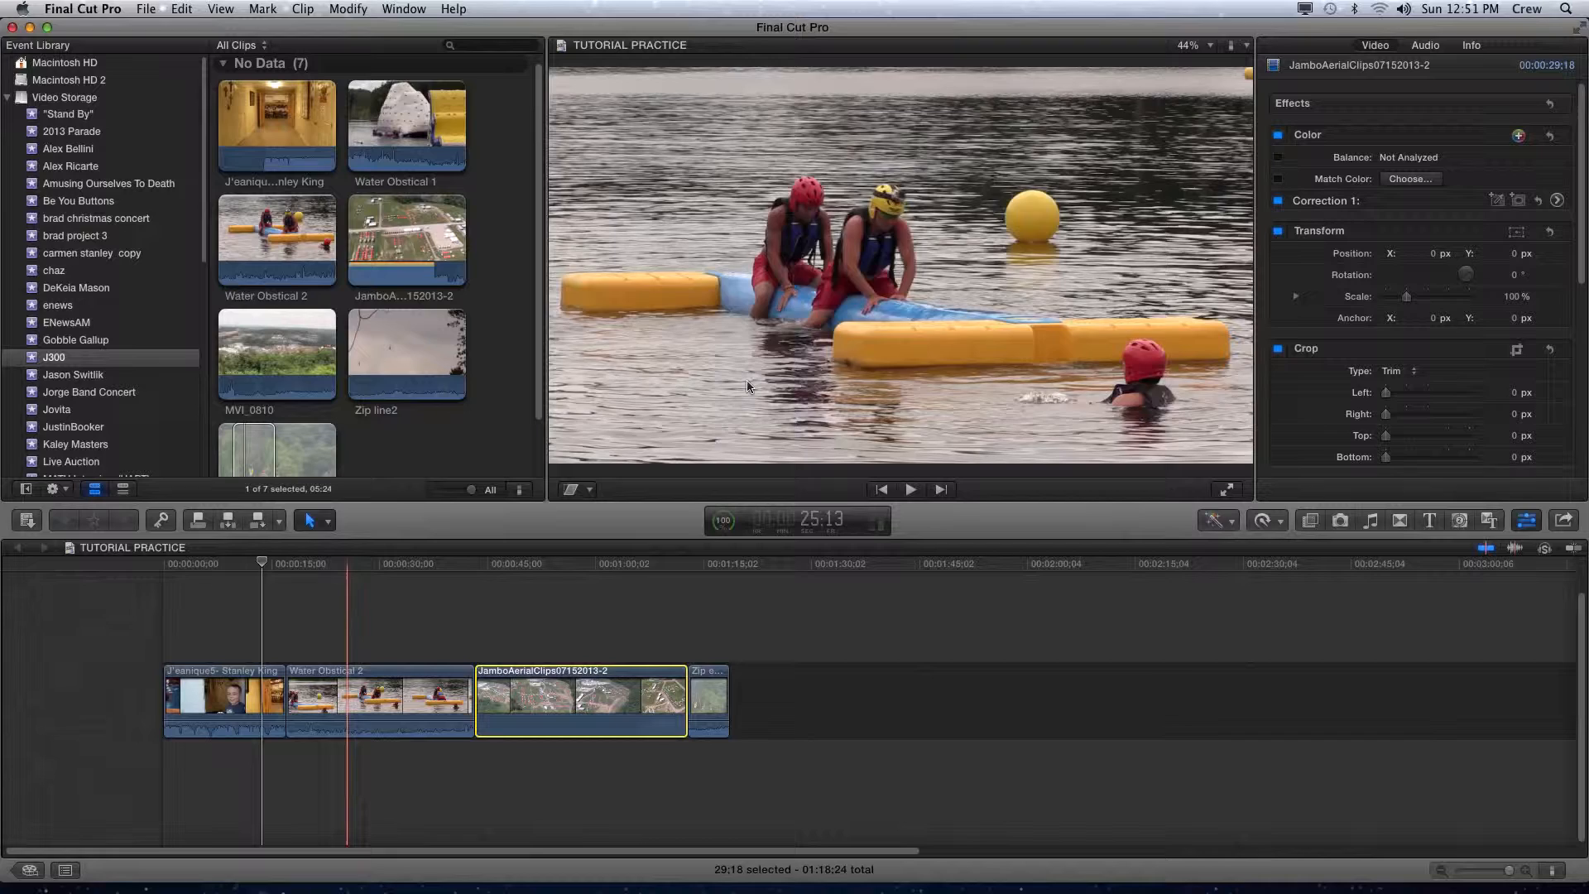
left_click(216, 699)
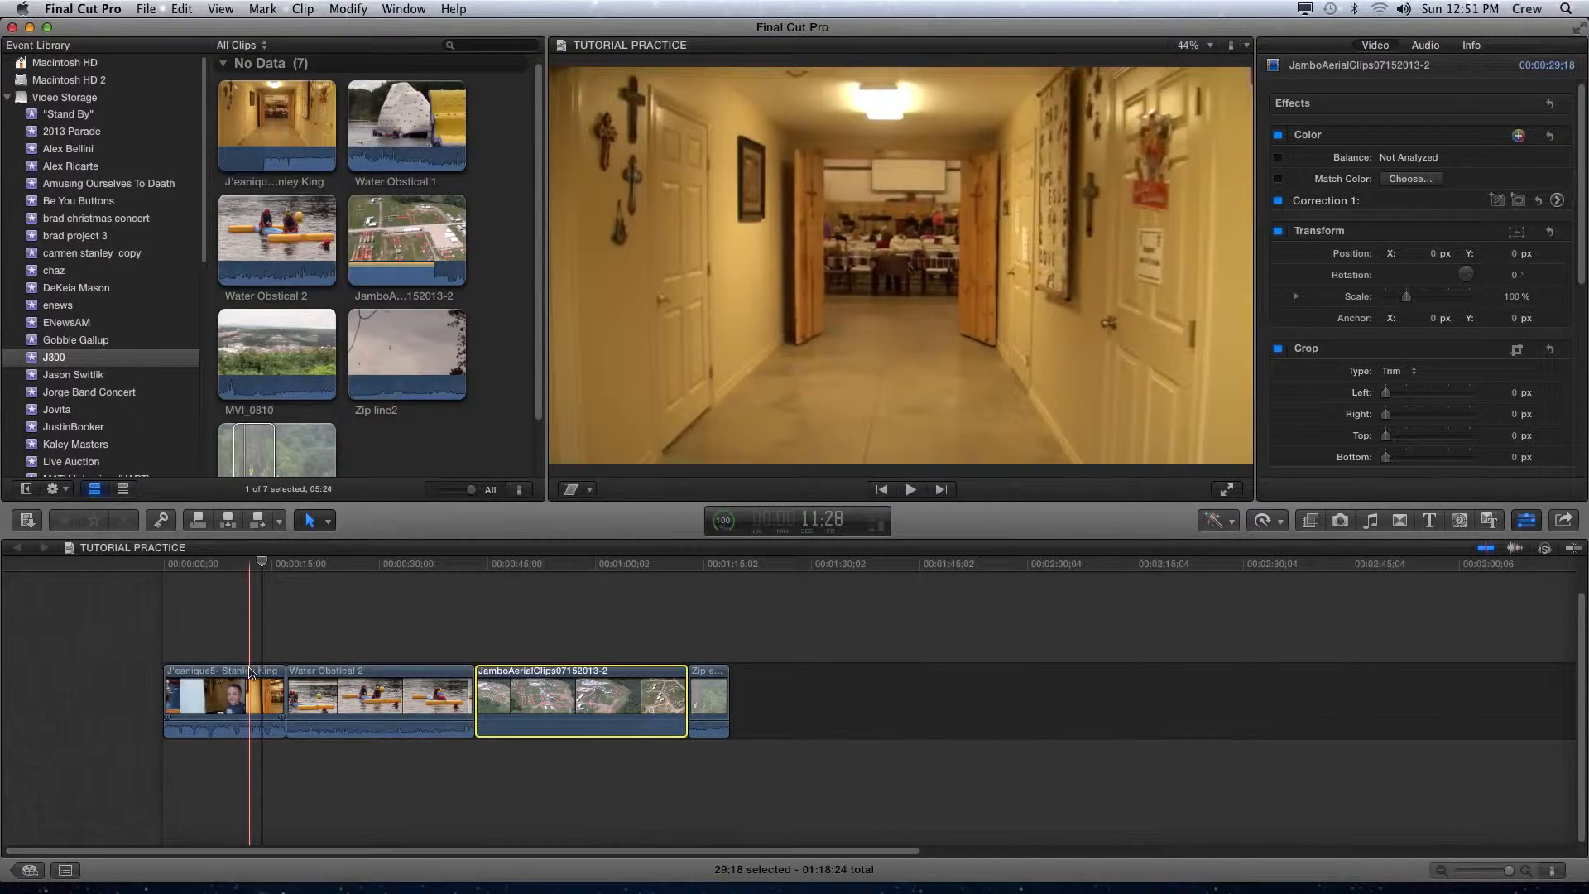
Place Zip line after the first clip and Water Obstical 2 after the aerial clip.
left_click(312, 699)
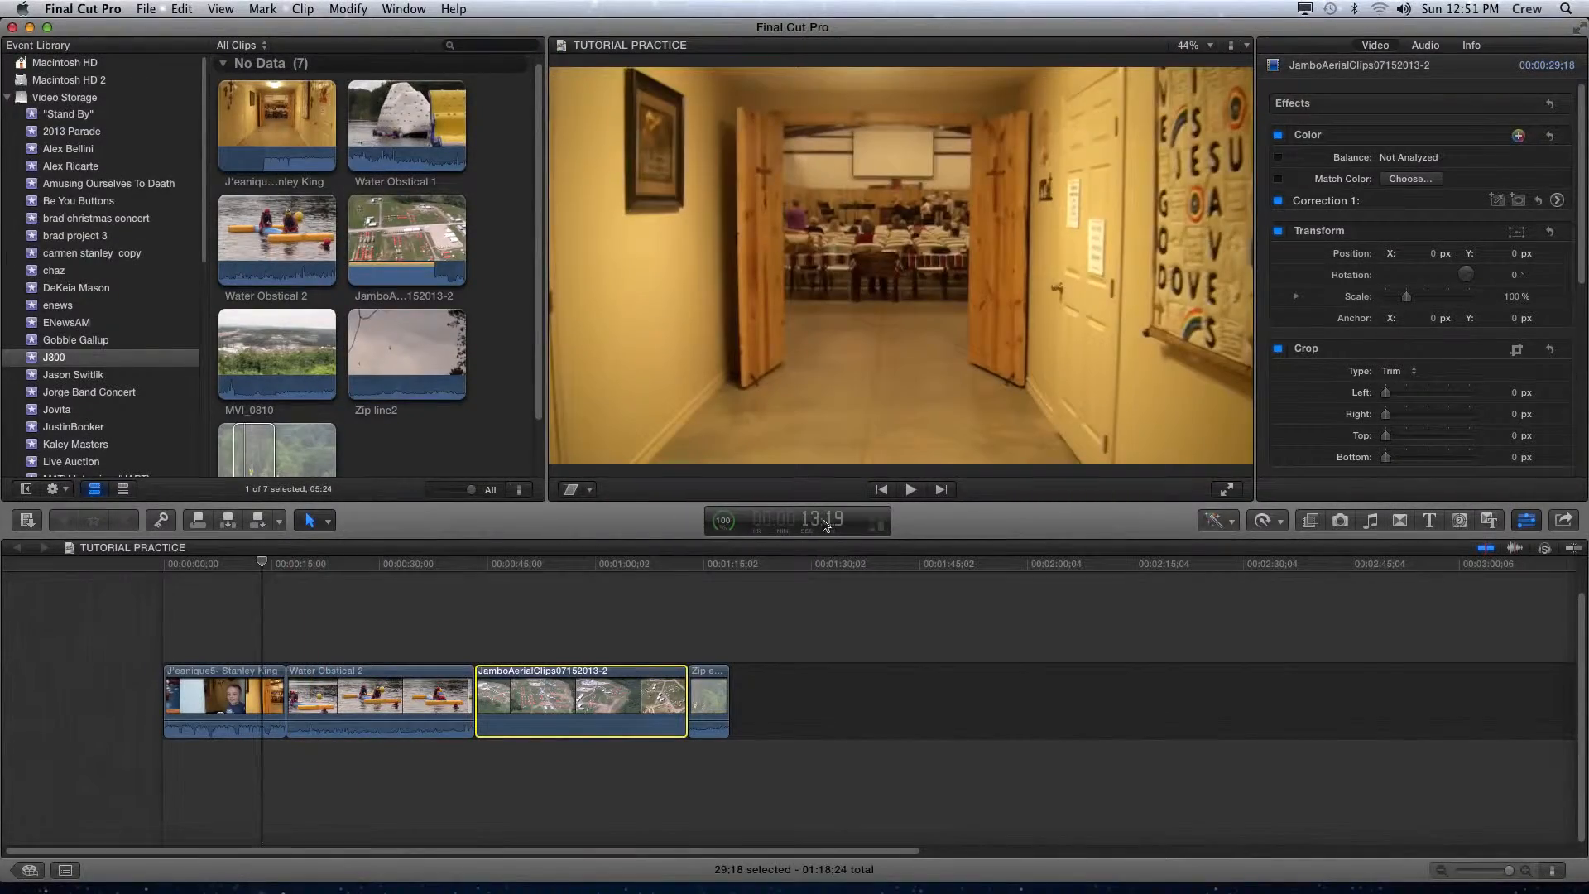
mouse_move(811, 529)
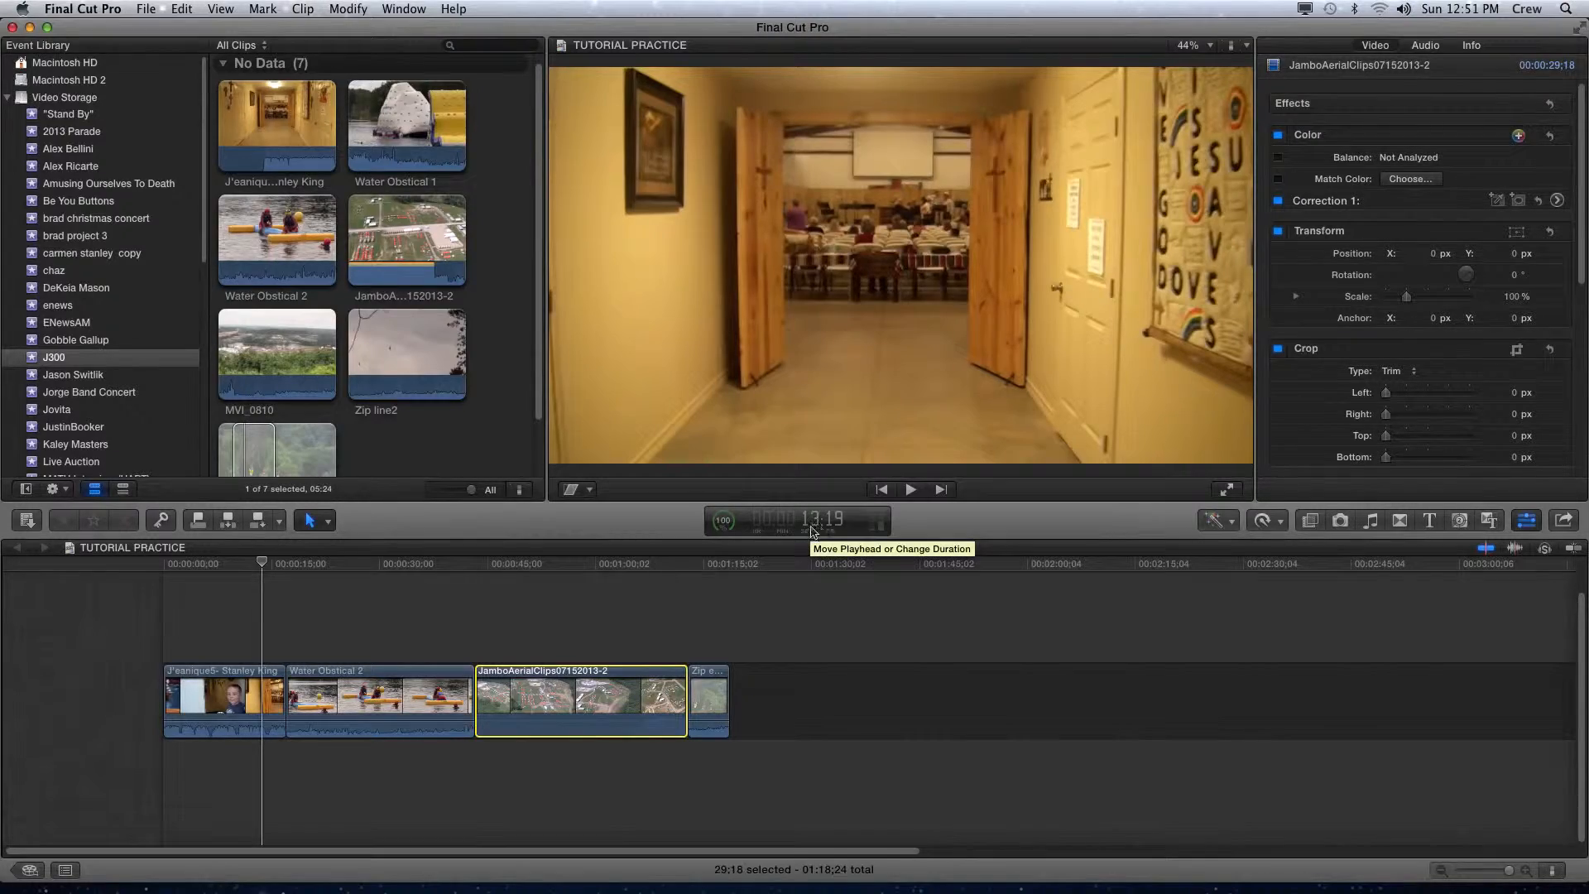
left_click(362, 695)
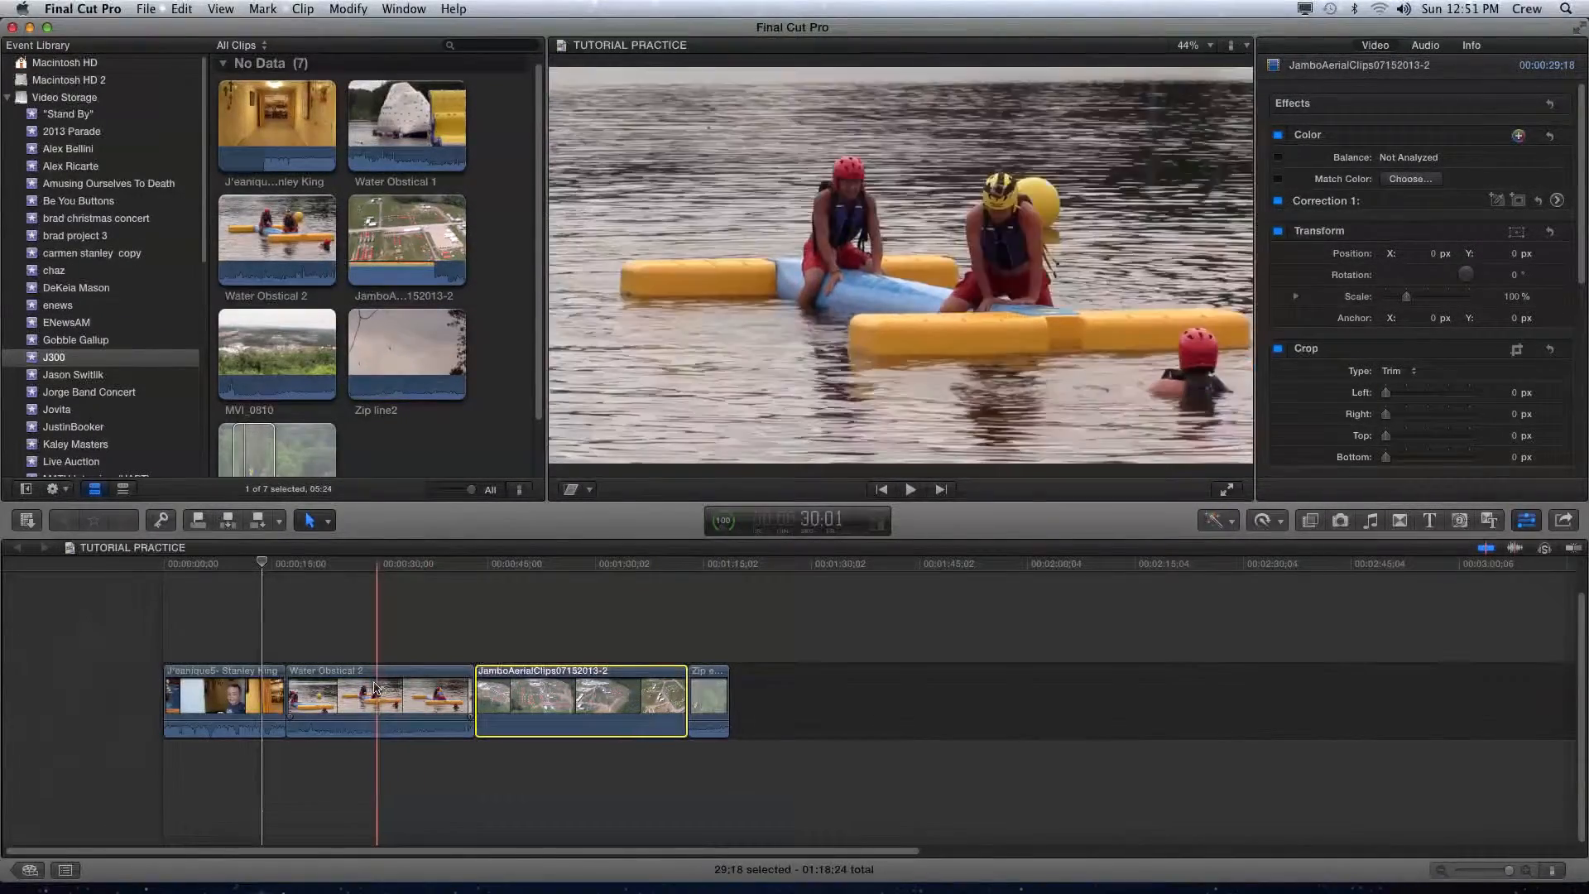
left_click(380, 564)
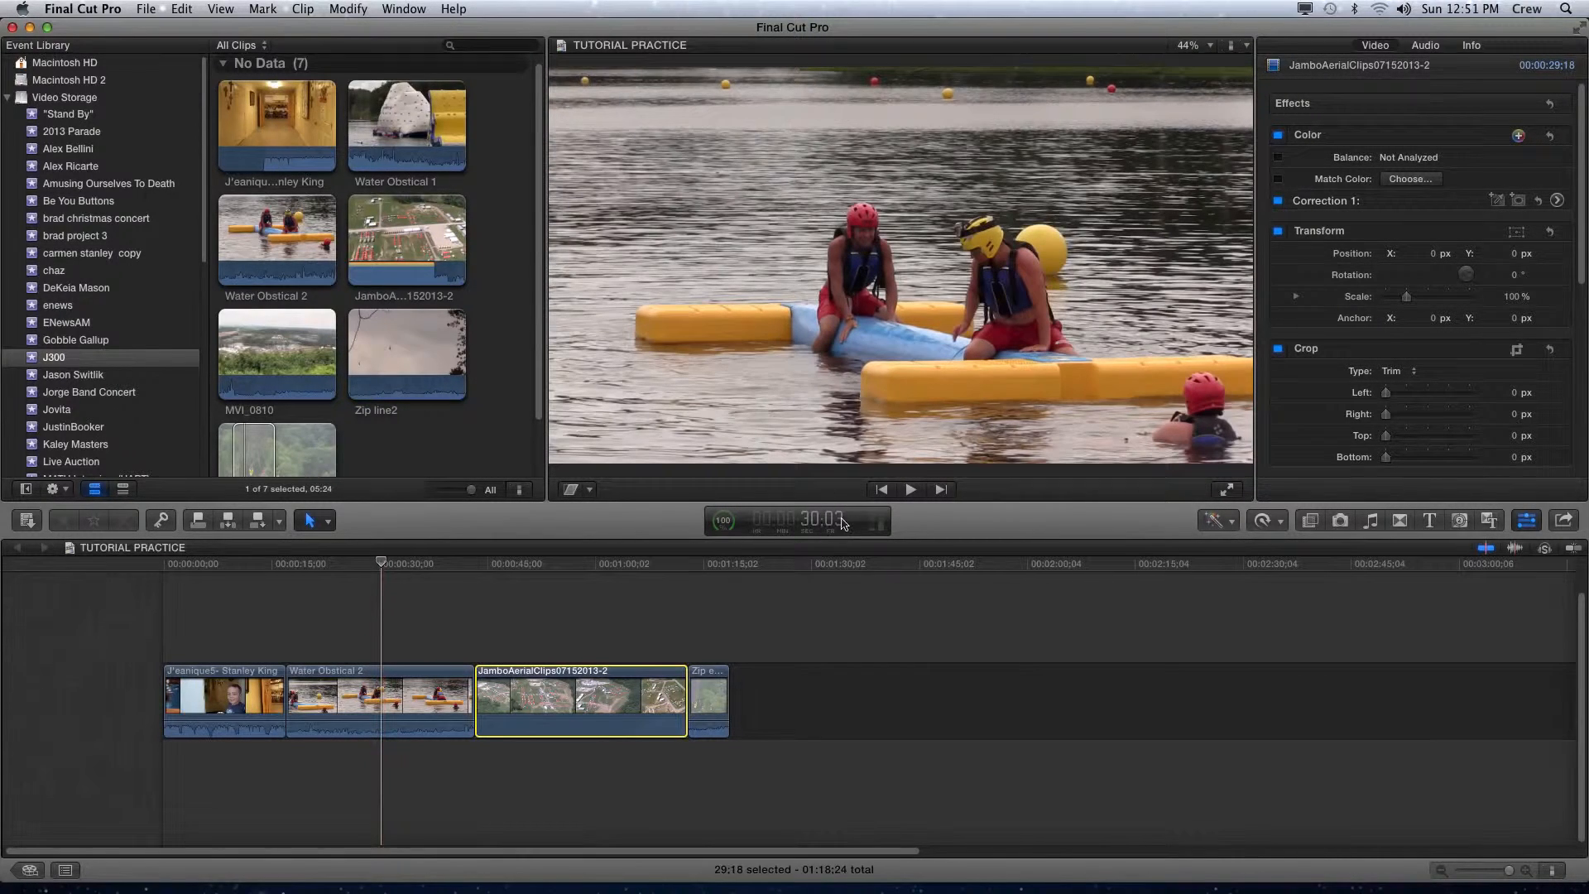
mouse_move(825, 481)
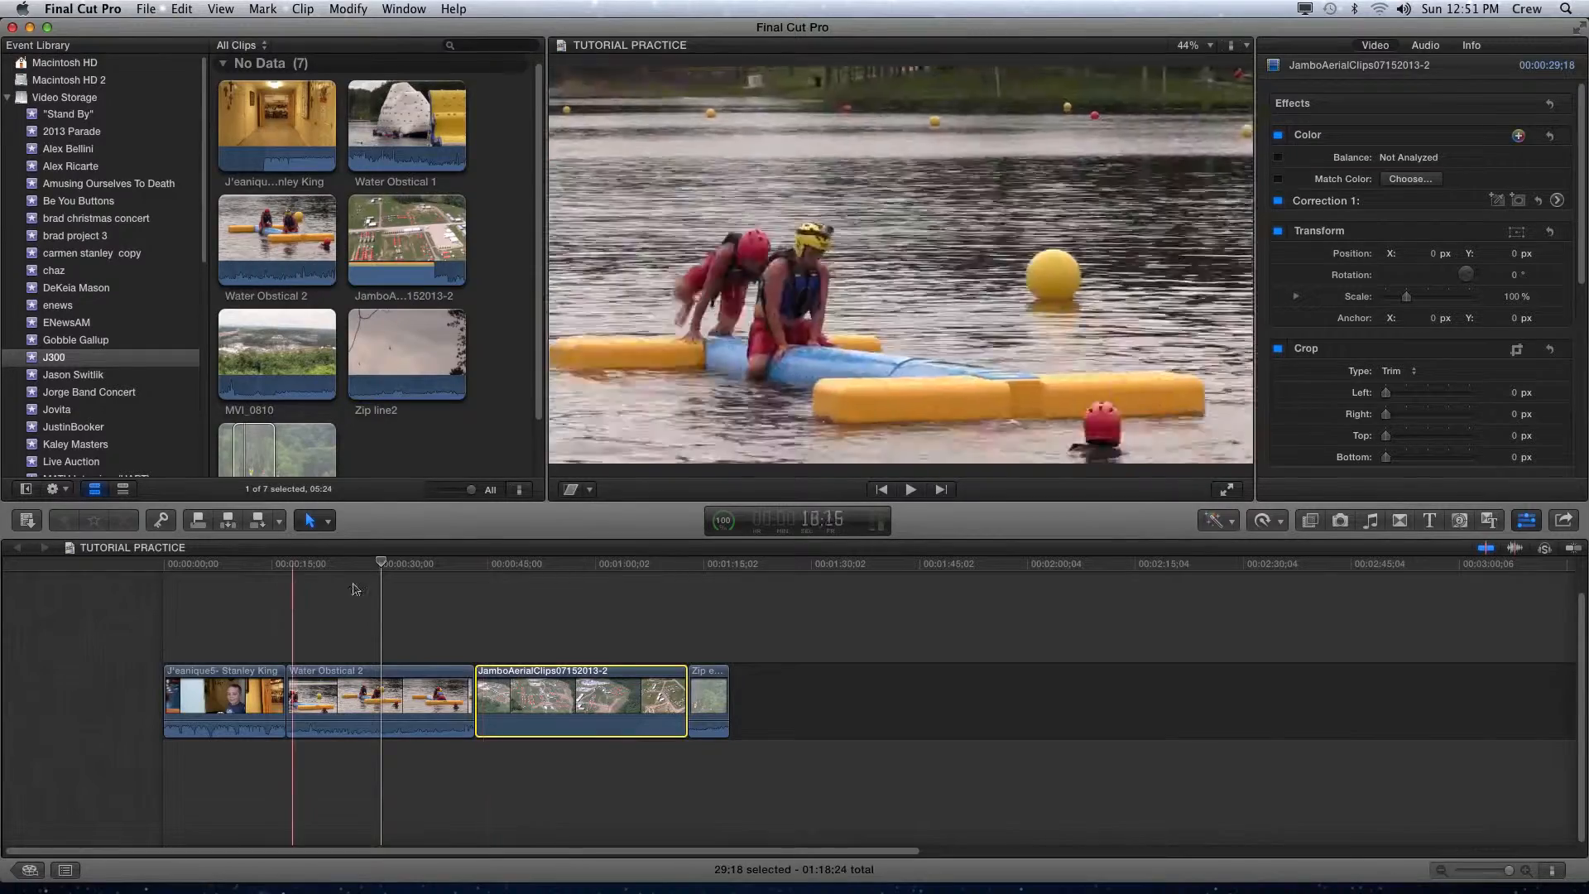
left_click(381, 563)
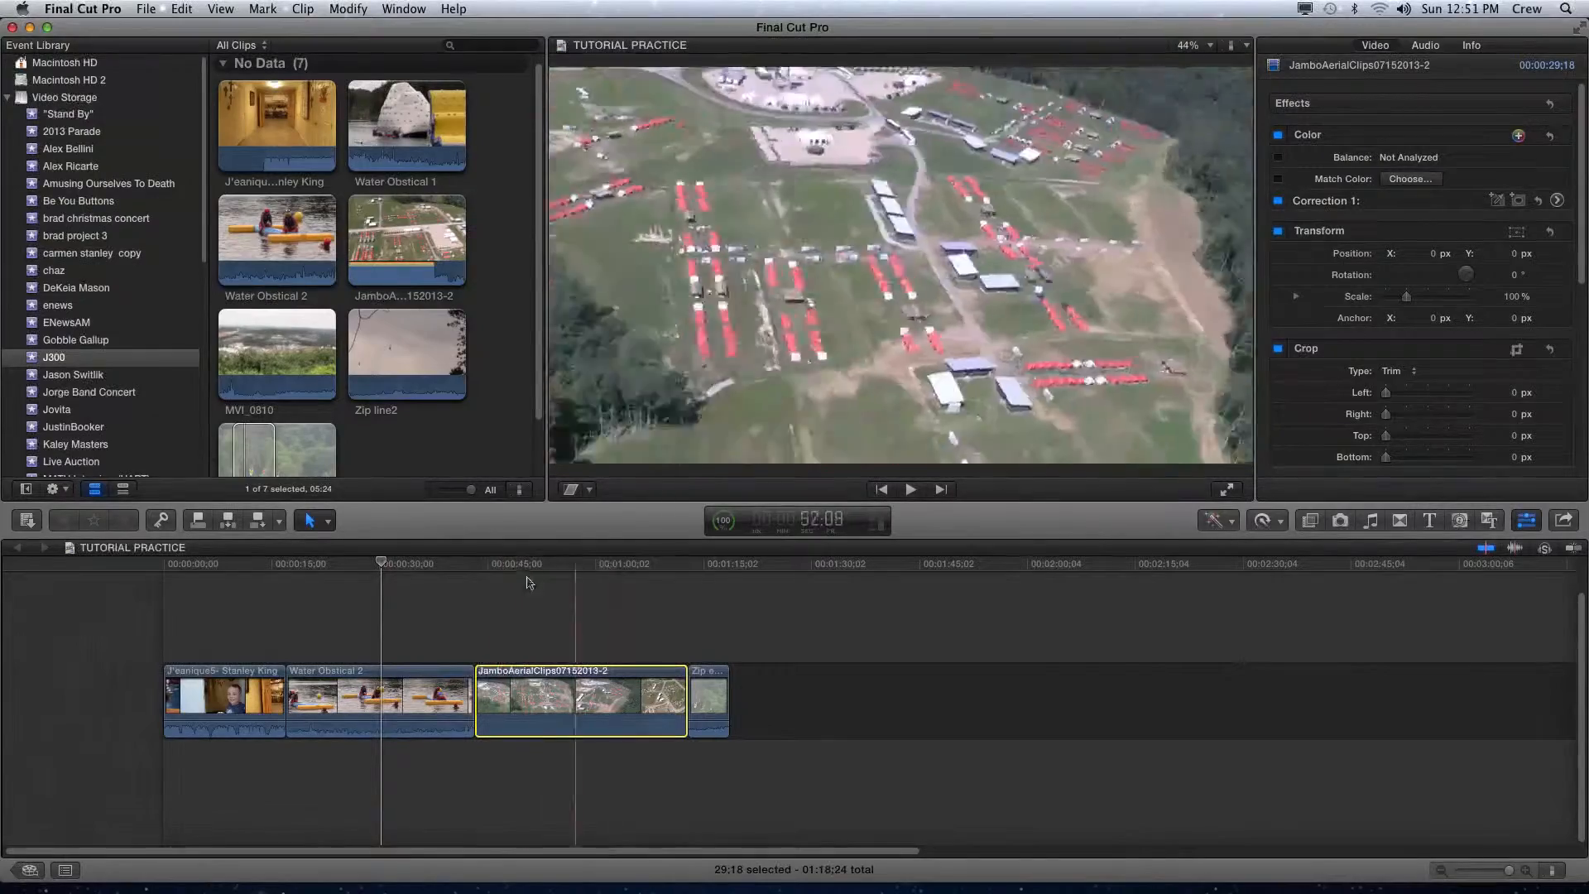
left_click(598, 564)
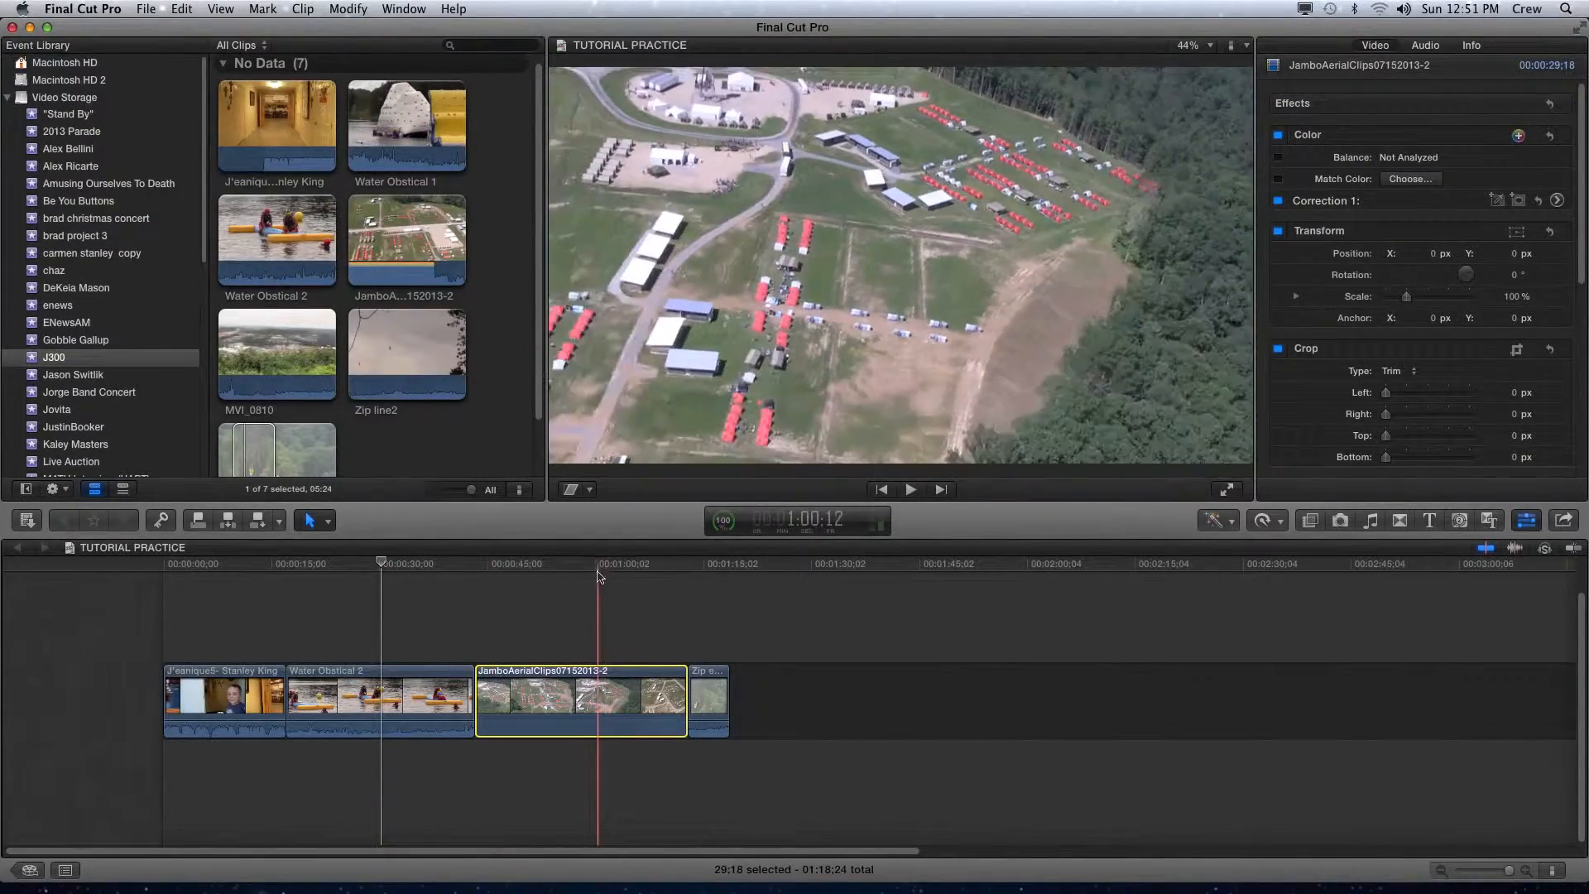
left_click(380, 564)
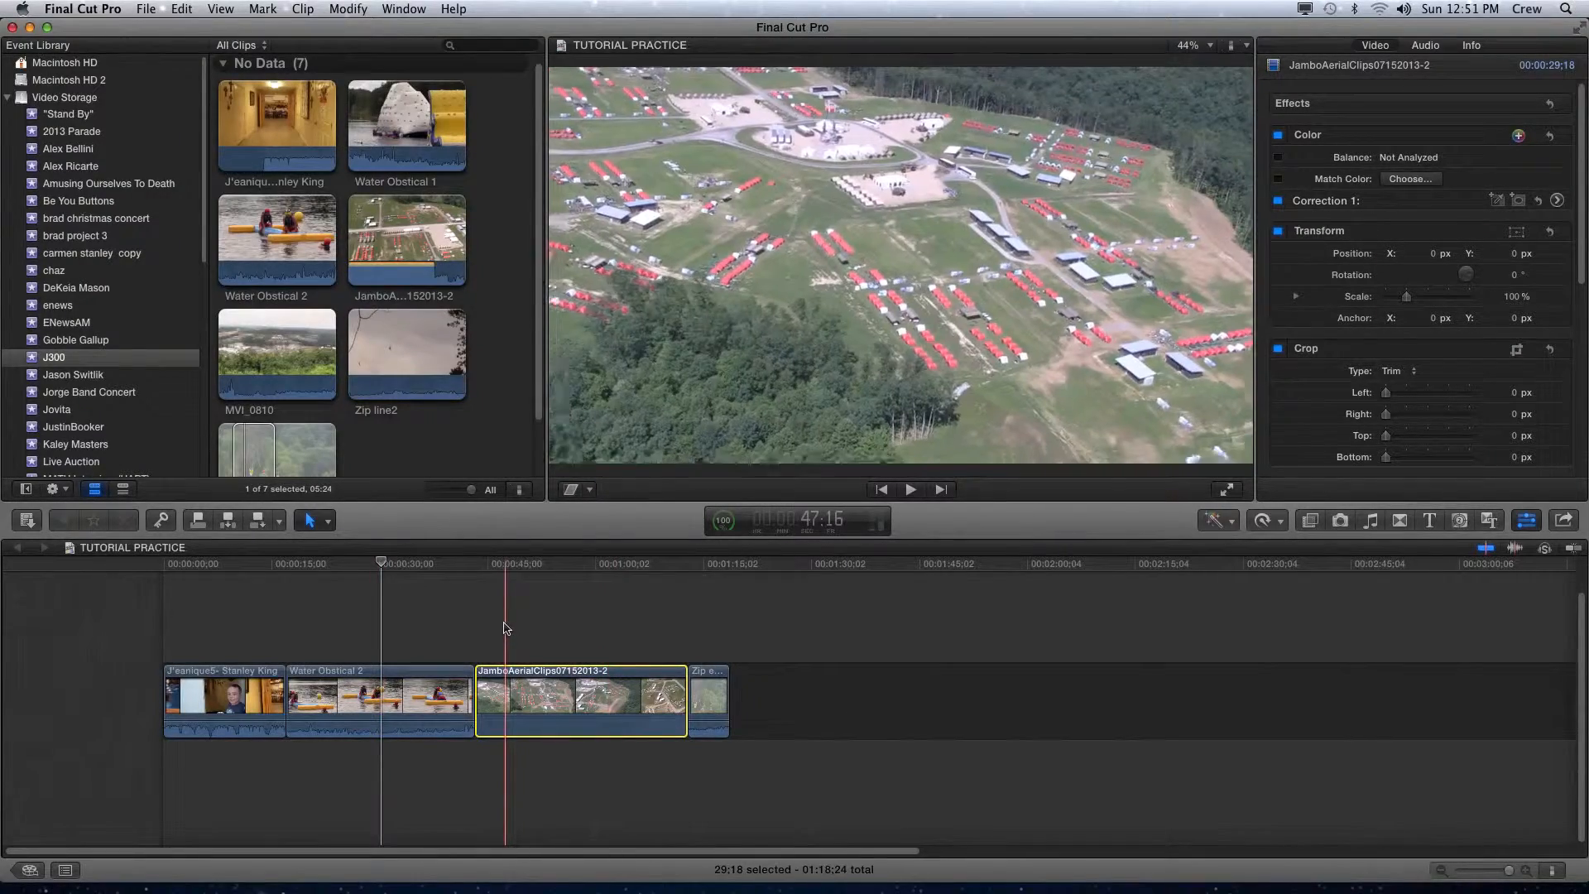
left_click(708, 695)
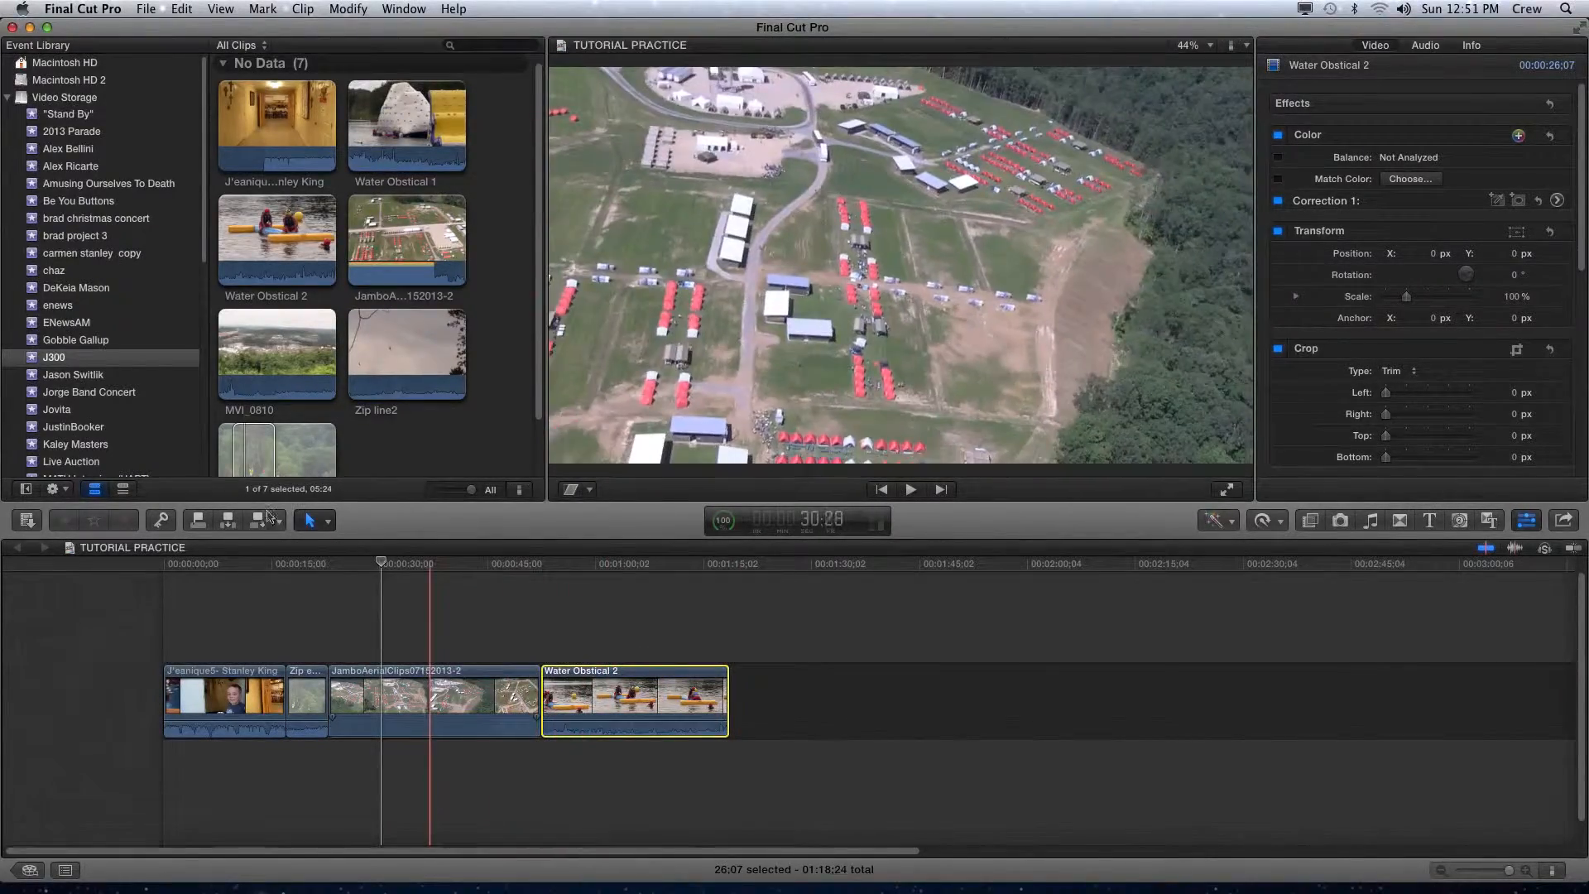
Move the aerial clip to a new position in the storyline.
left_click(433, 699)
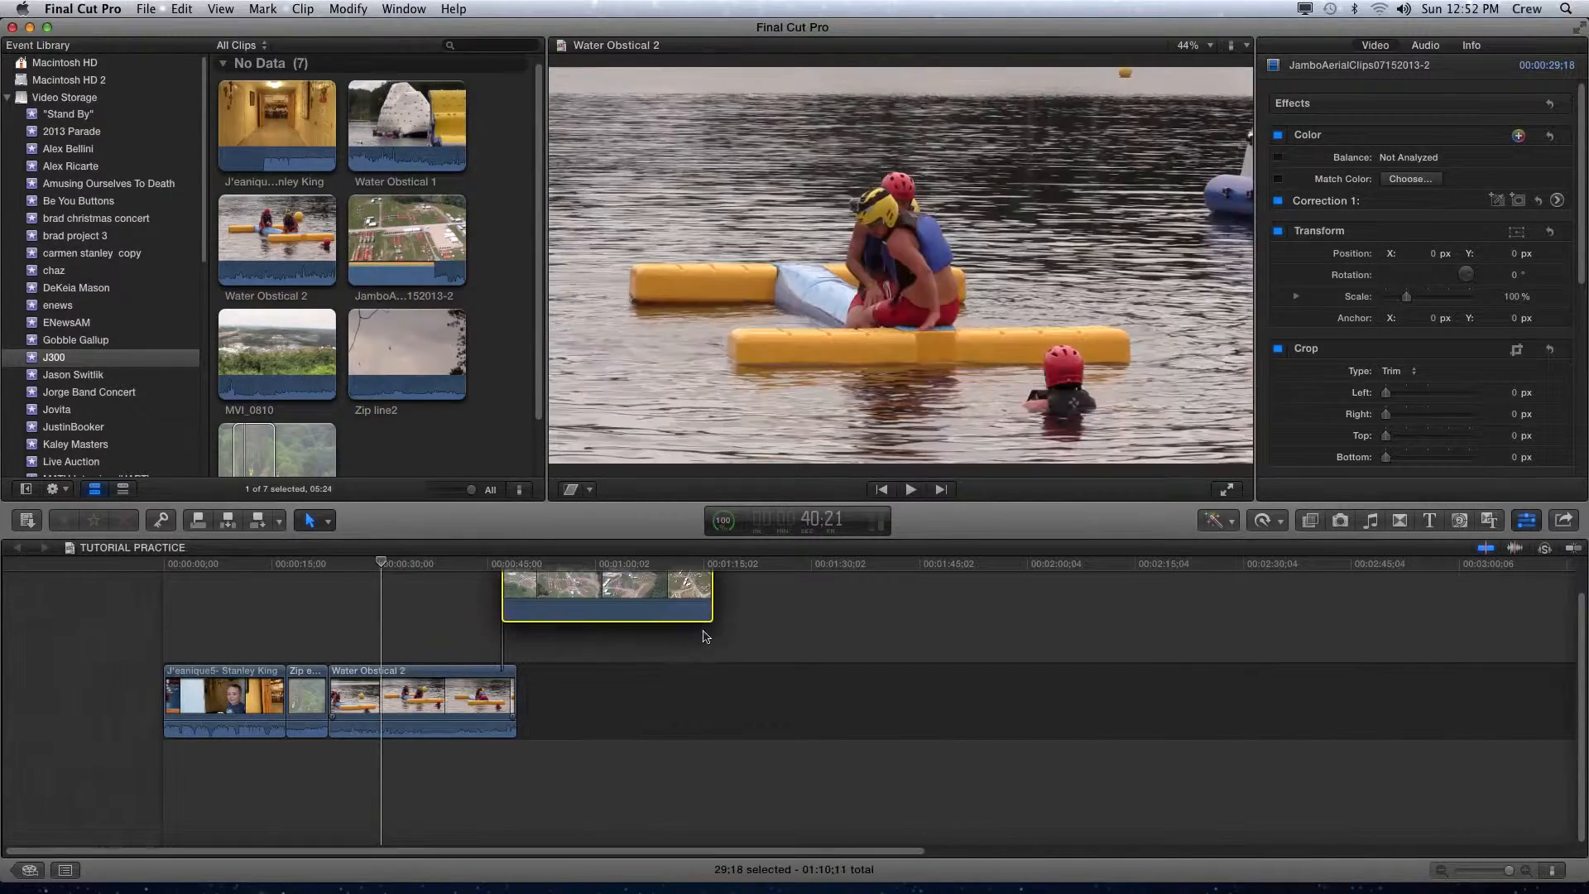
left_click(593, 618)
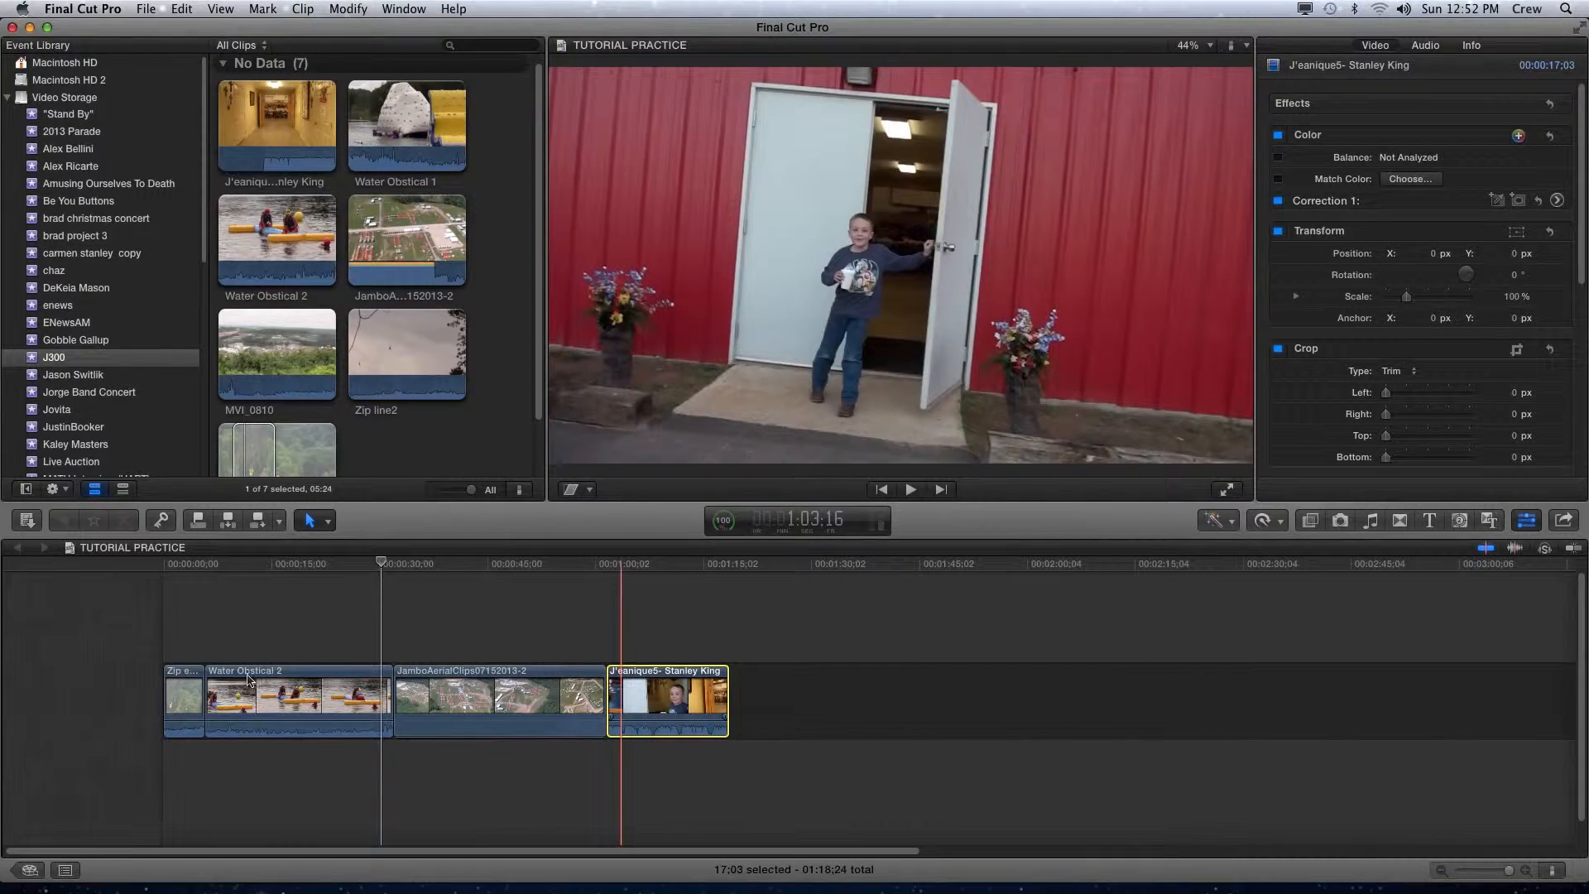
left_click(297, 700)
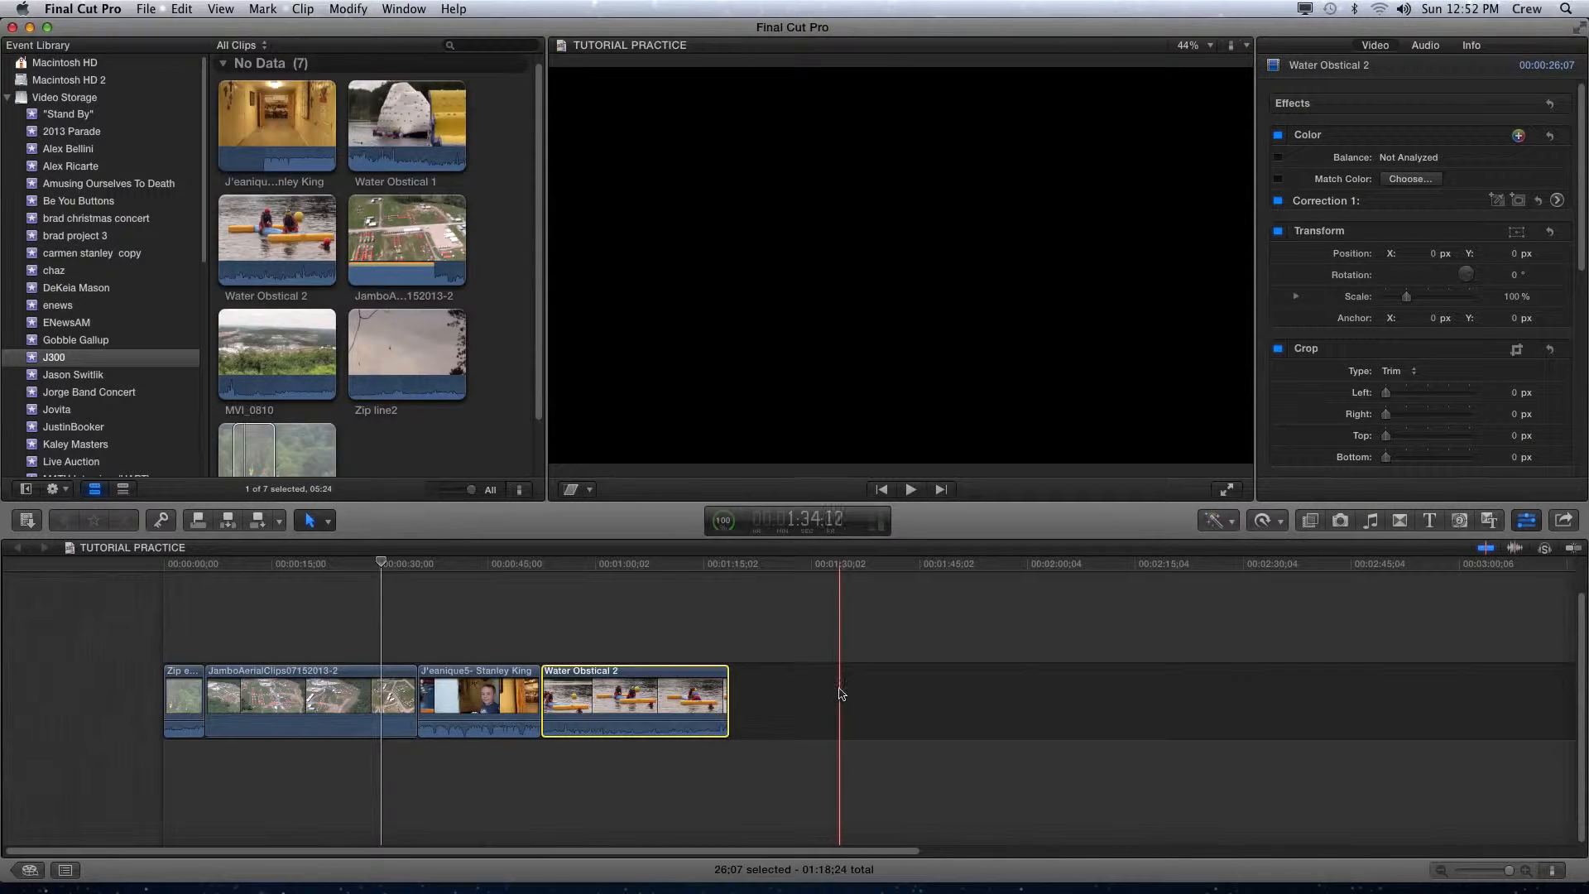
left_click(574, 699)
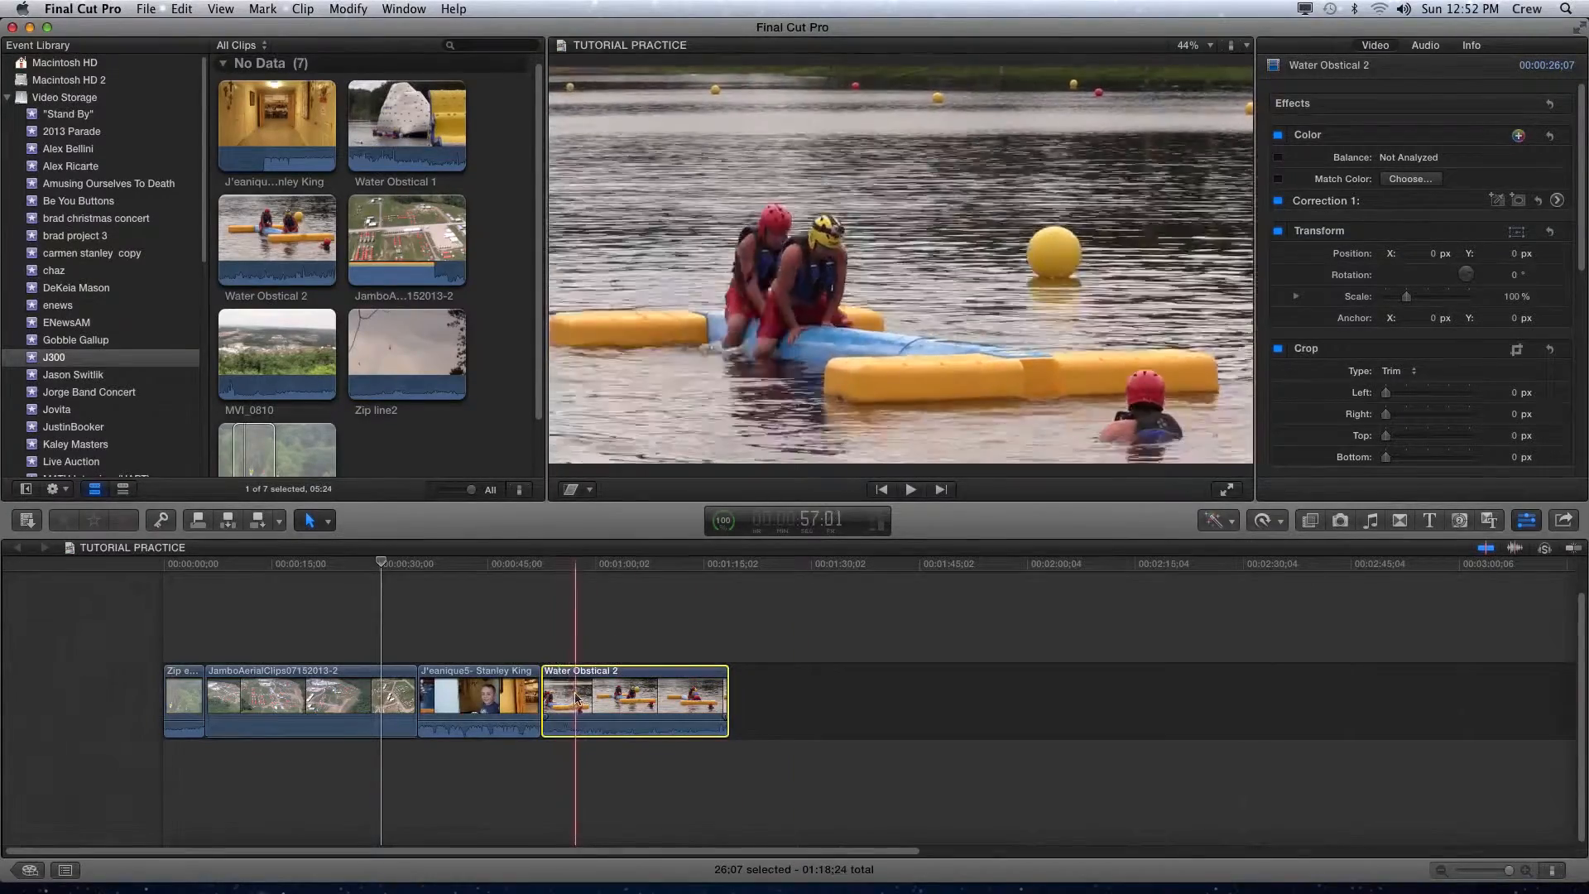
left_click(180, 694)
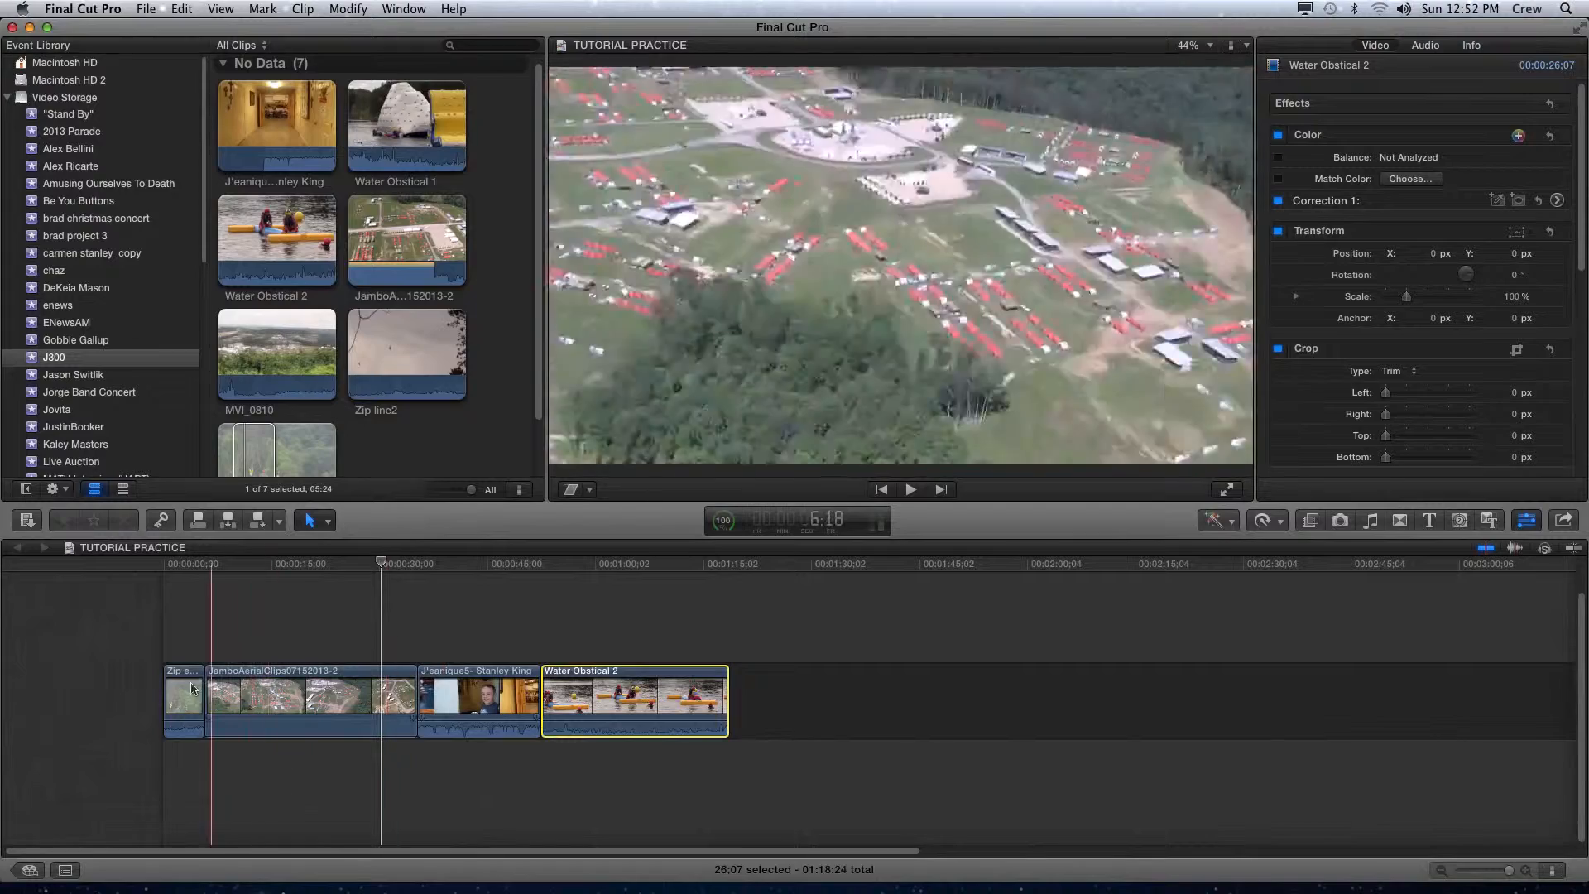
left_click(599, 700)
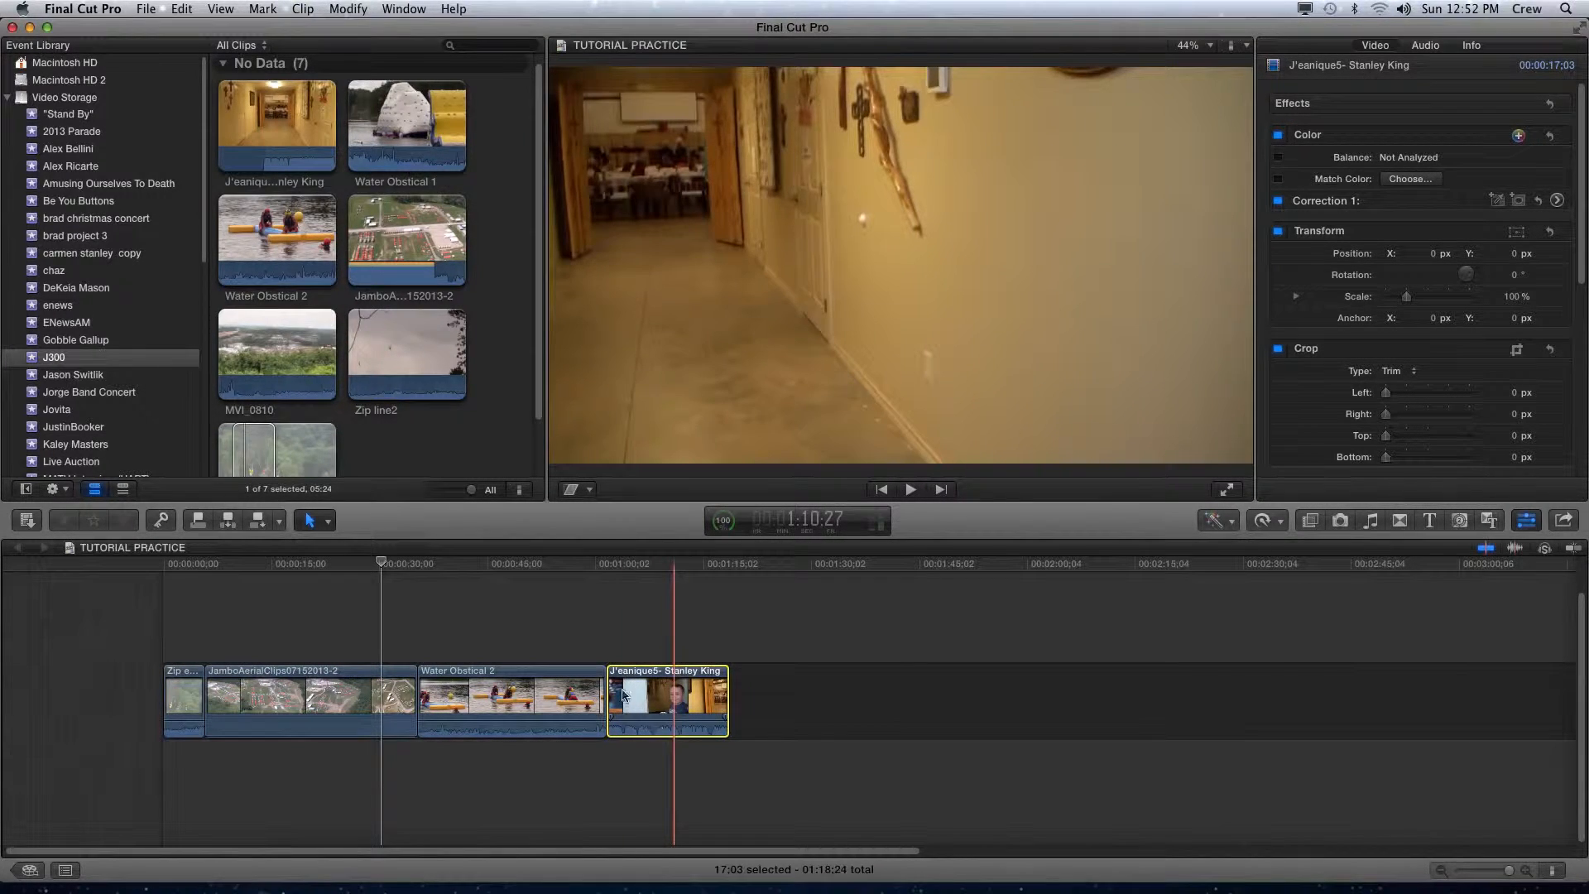
left_click(646, 699)
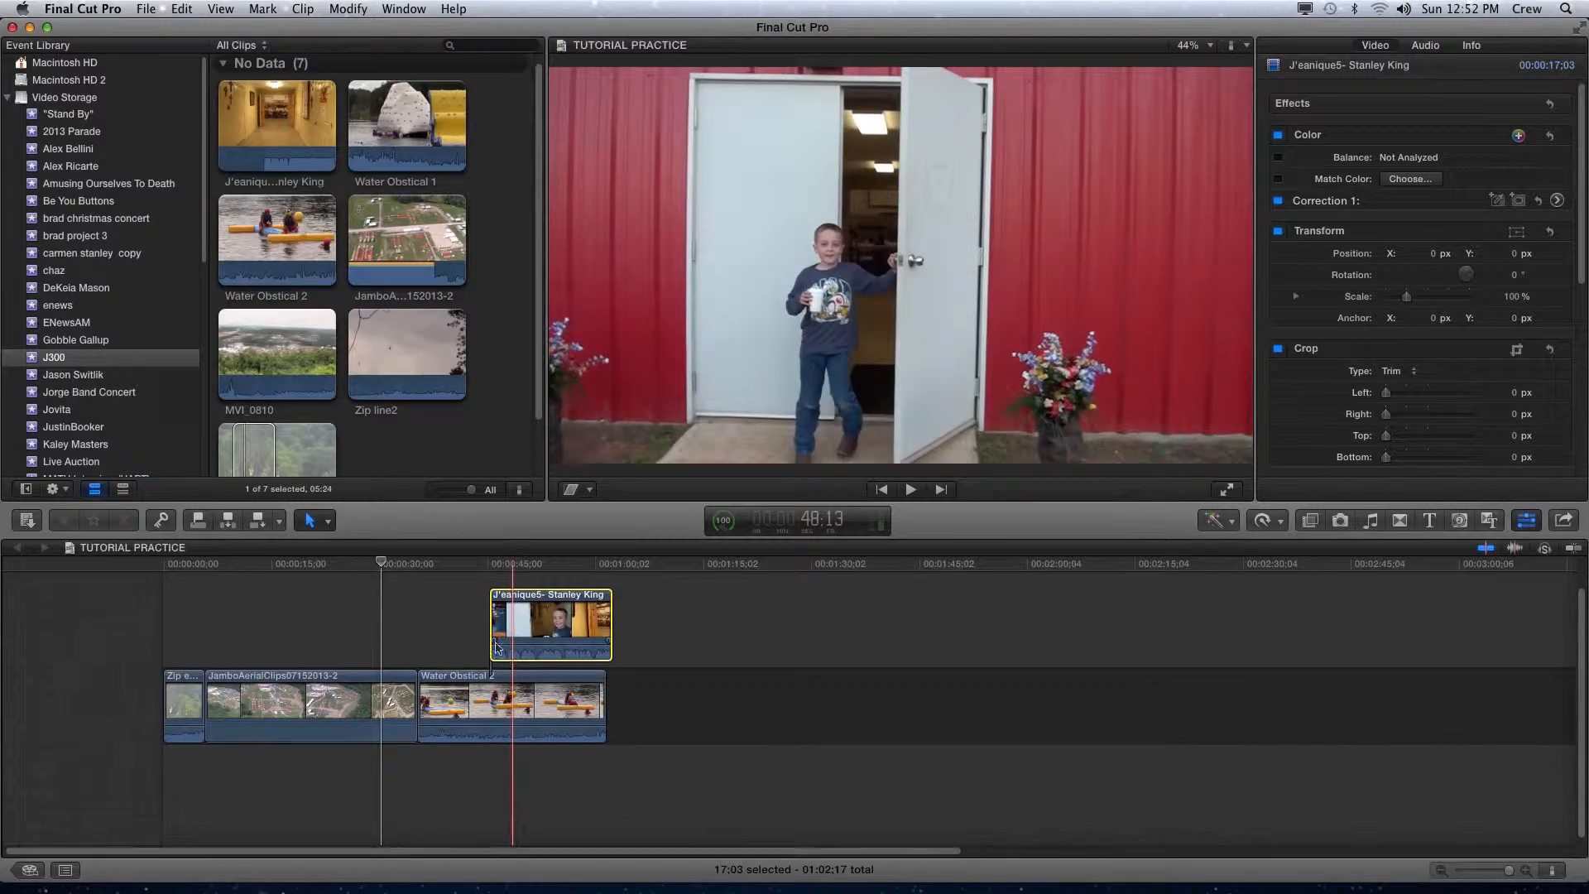
left_click(504, 563)
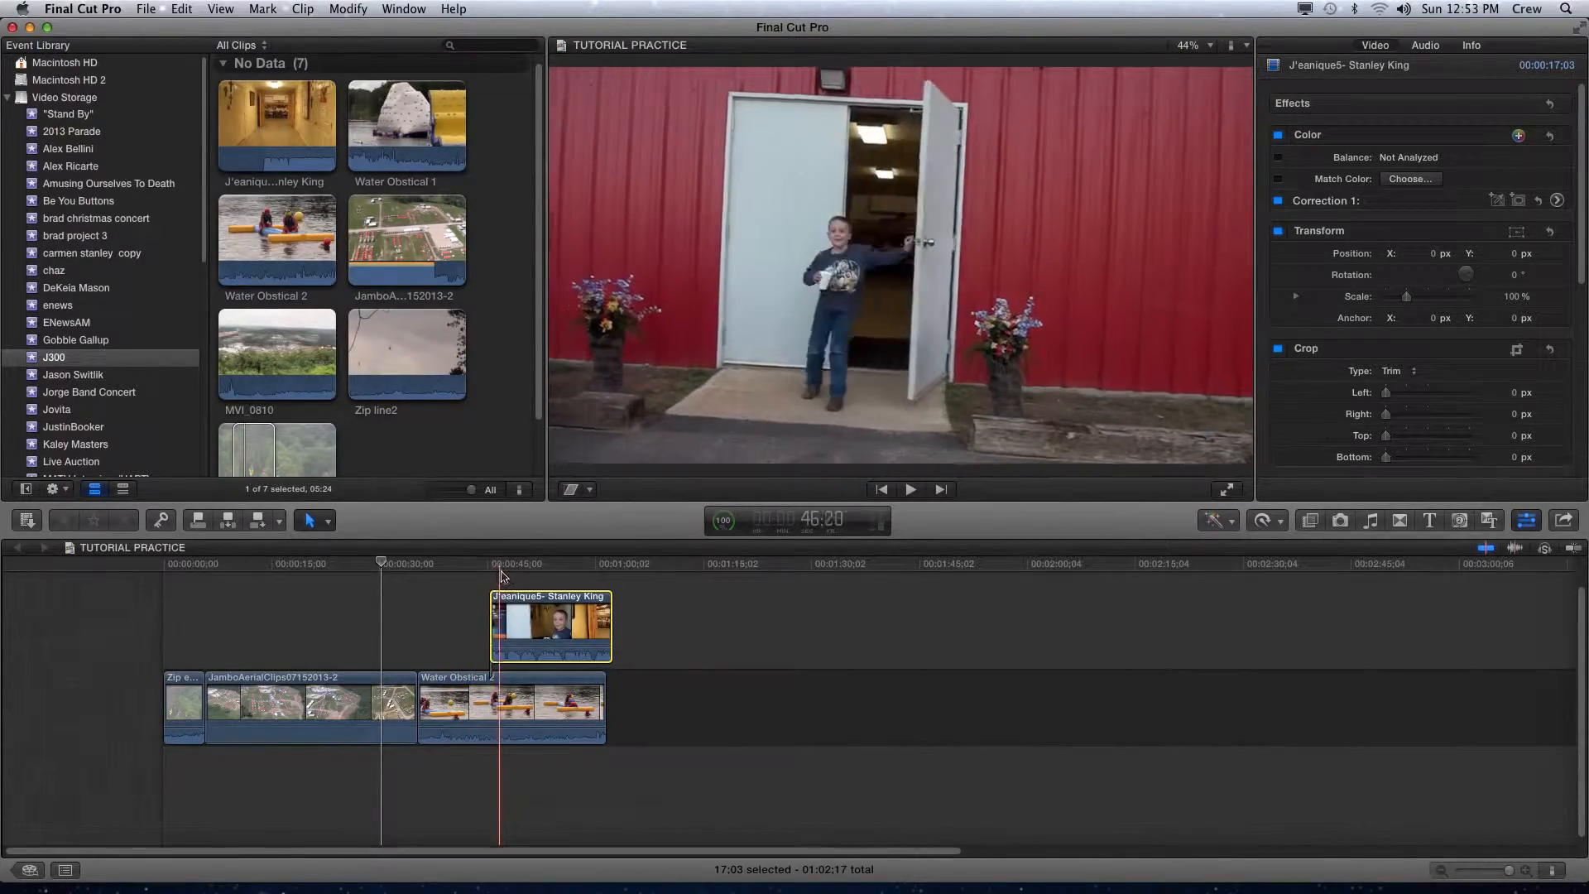
left_click(509, 564)
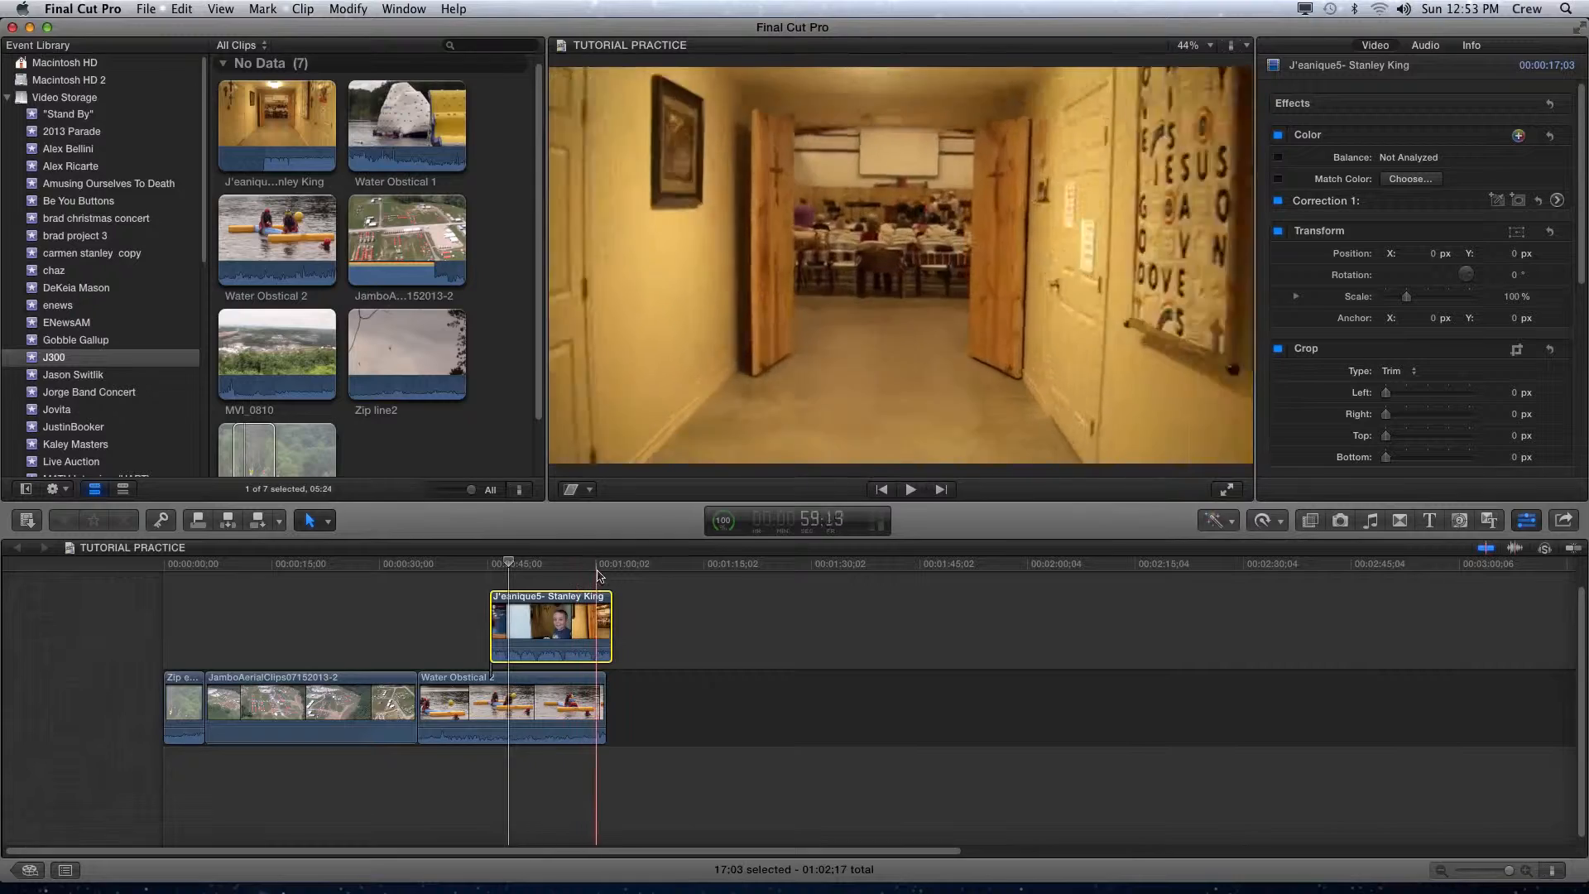
left_click(484, 564)
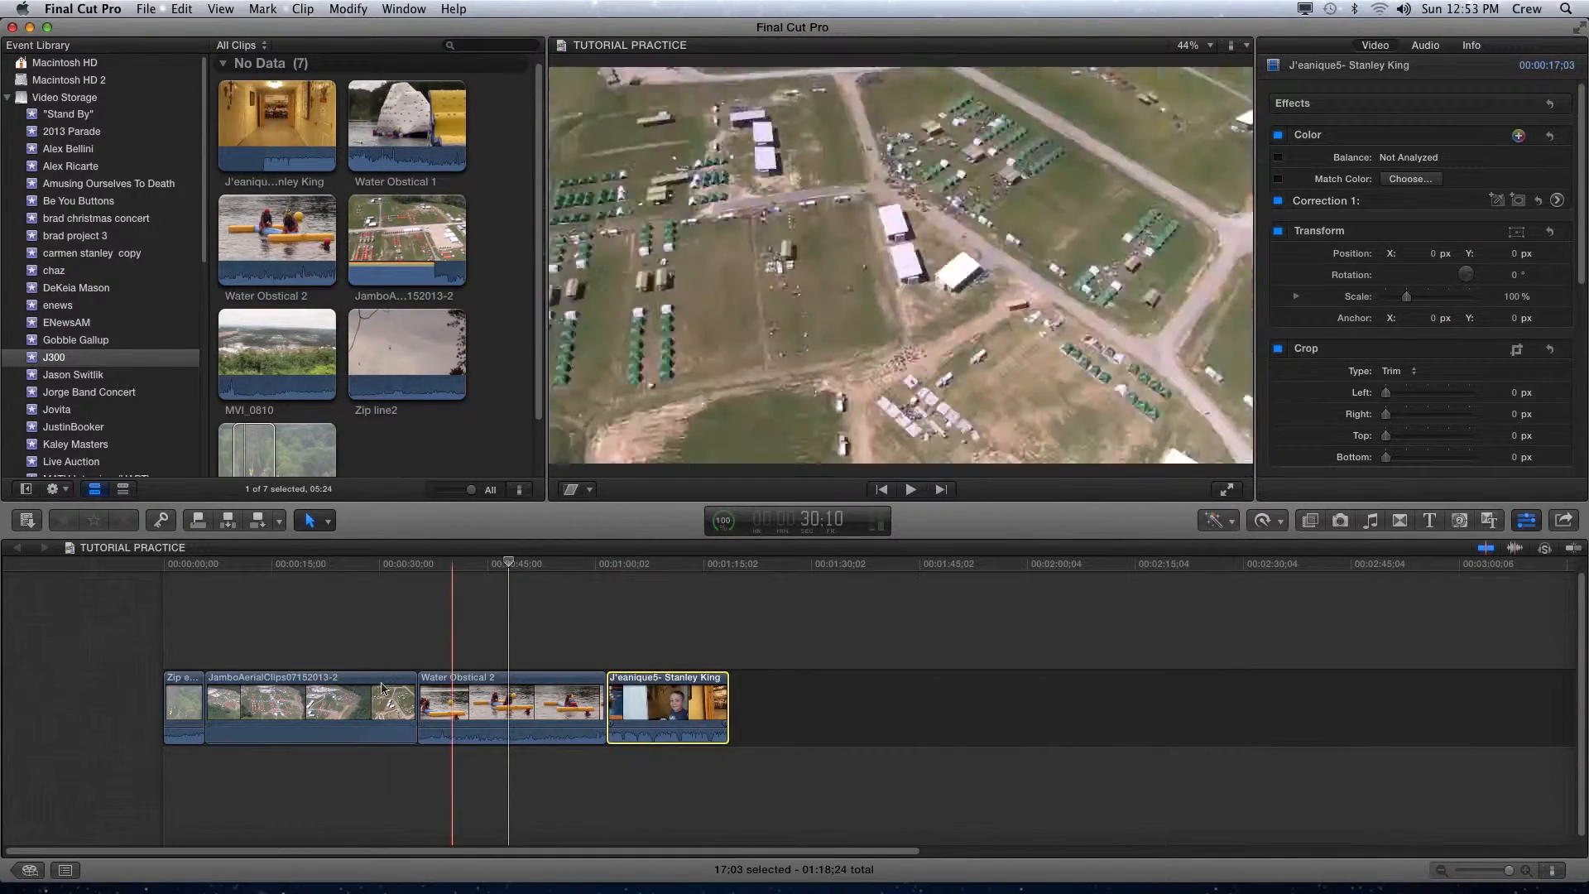
left_click(309, 704)
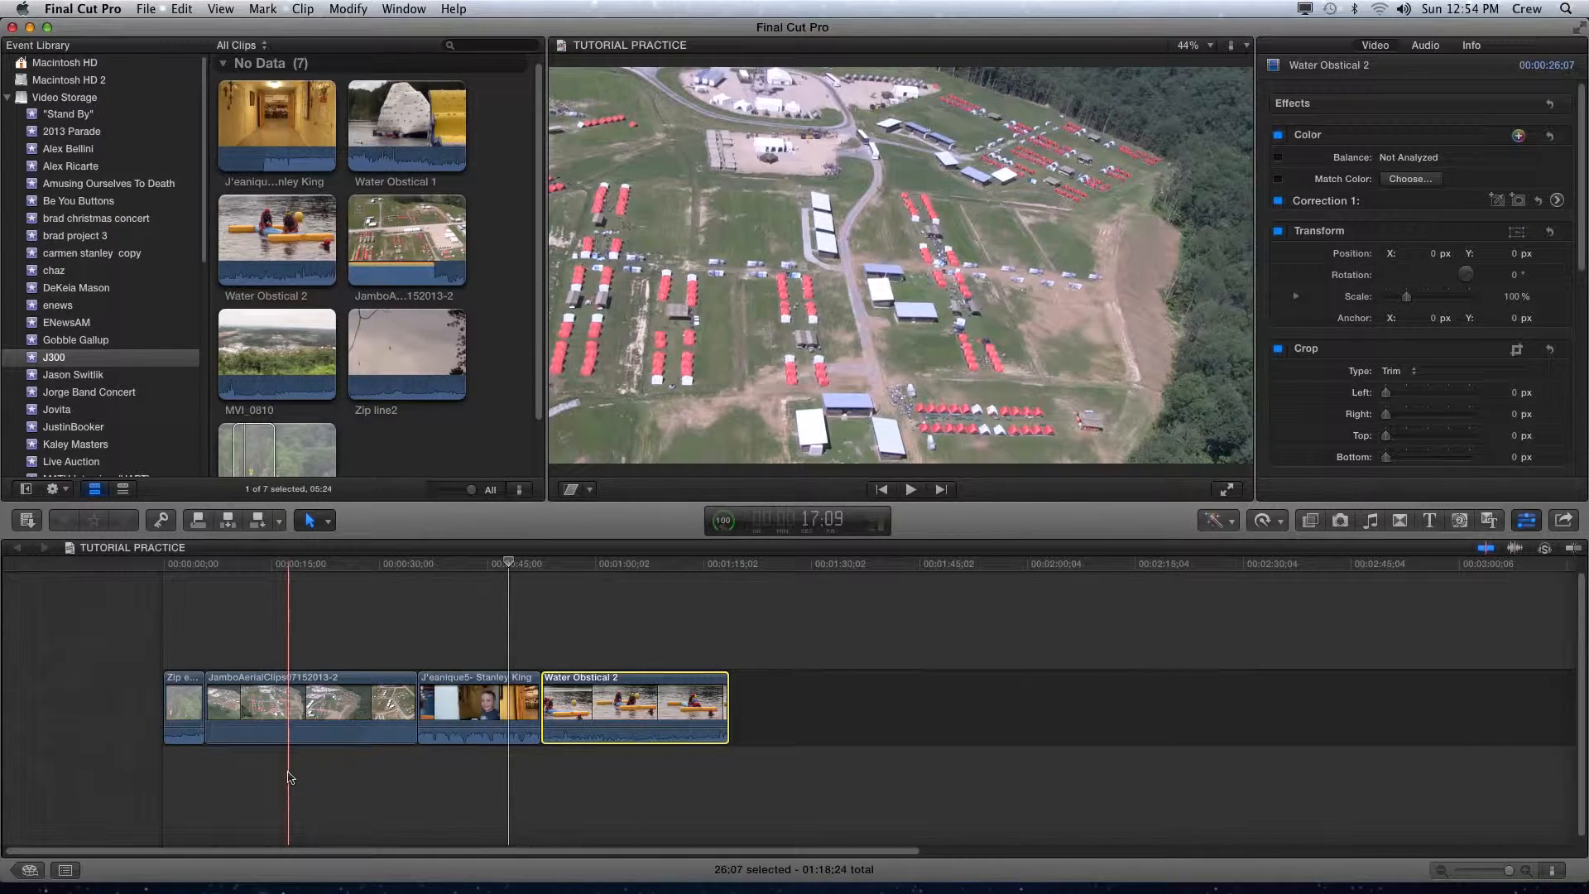
left_click(251, 755)
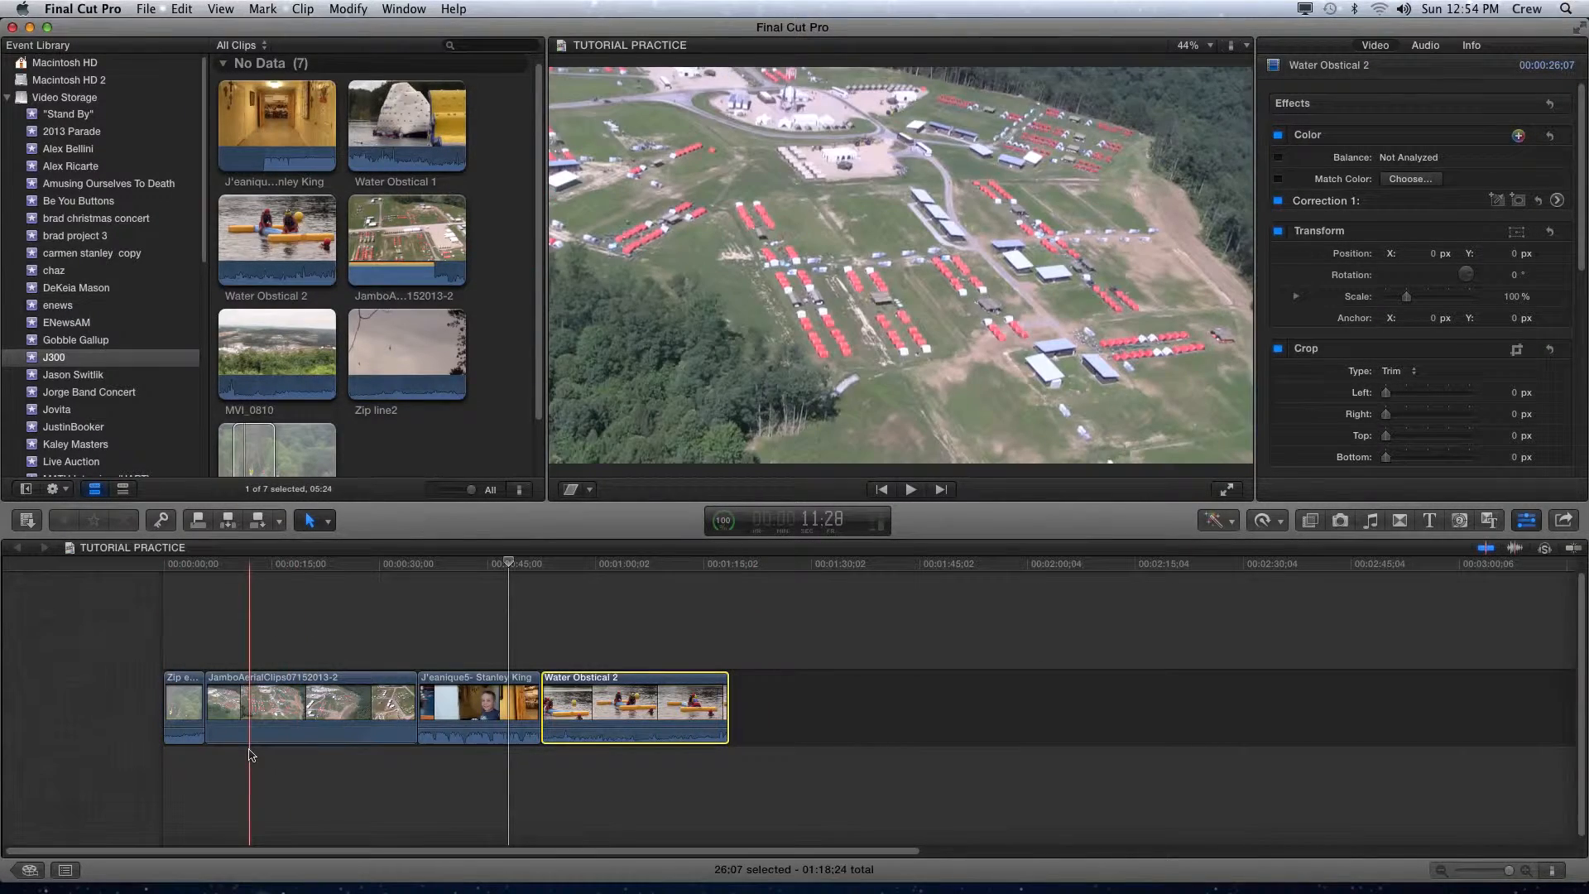
left_click(195, 738)
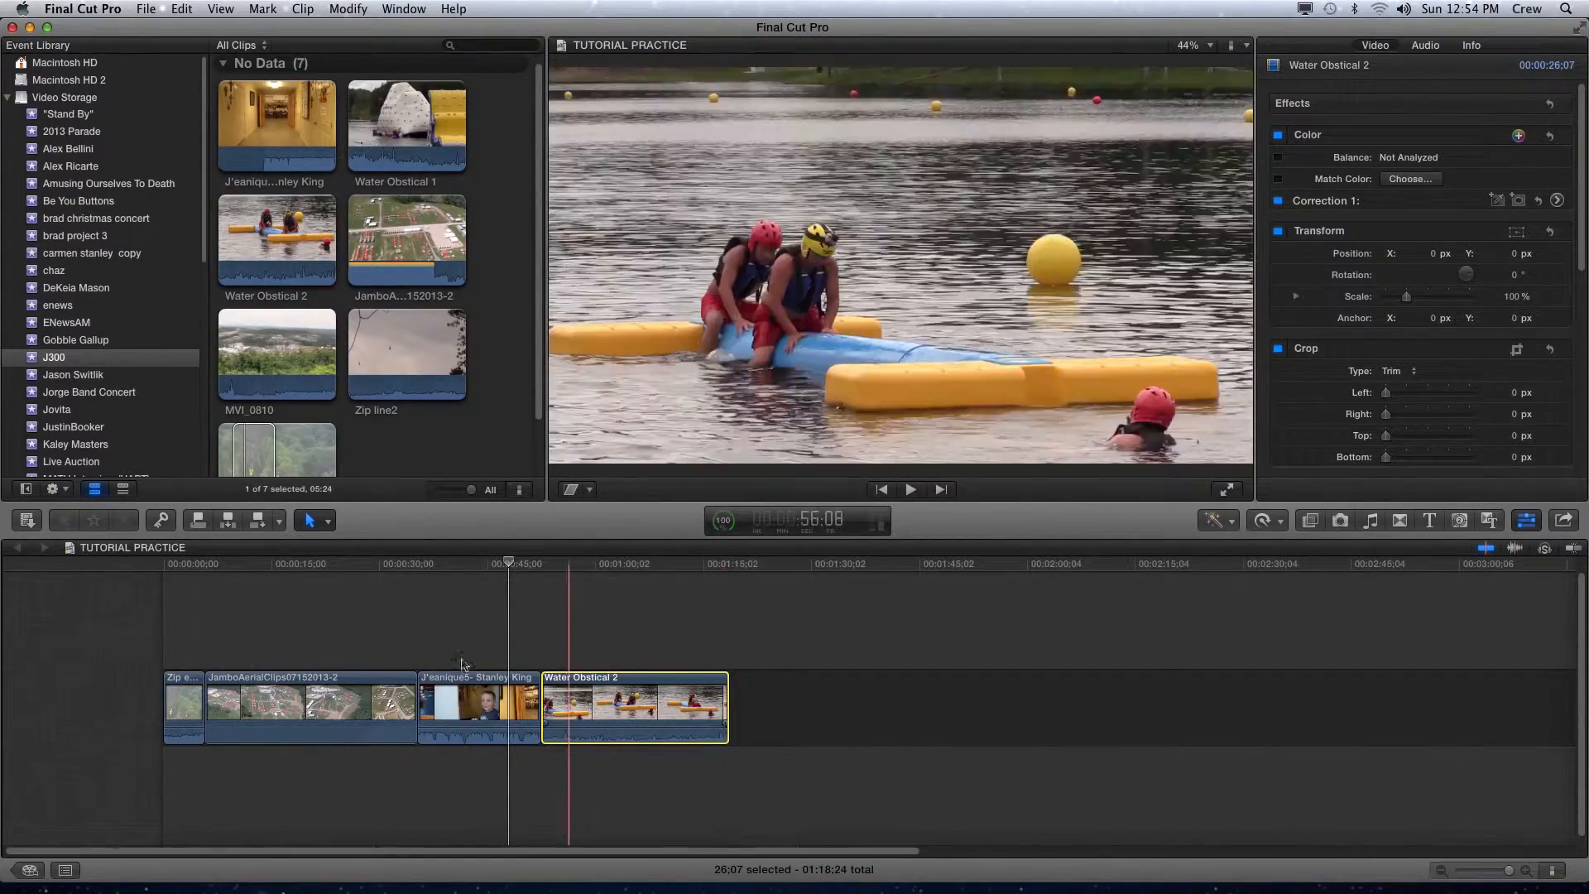
left_click(436, 564)
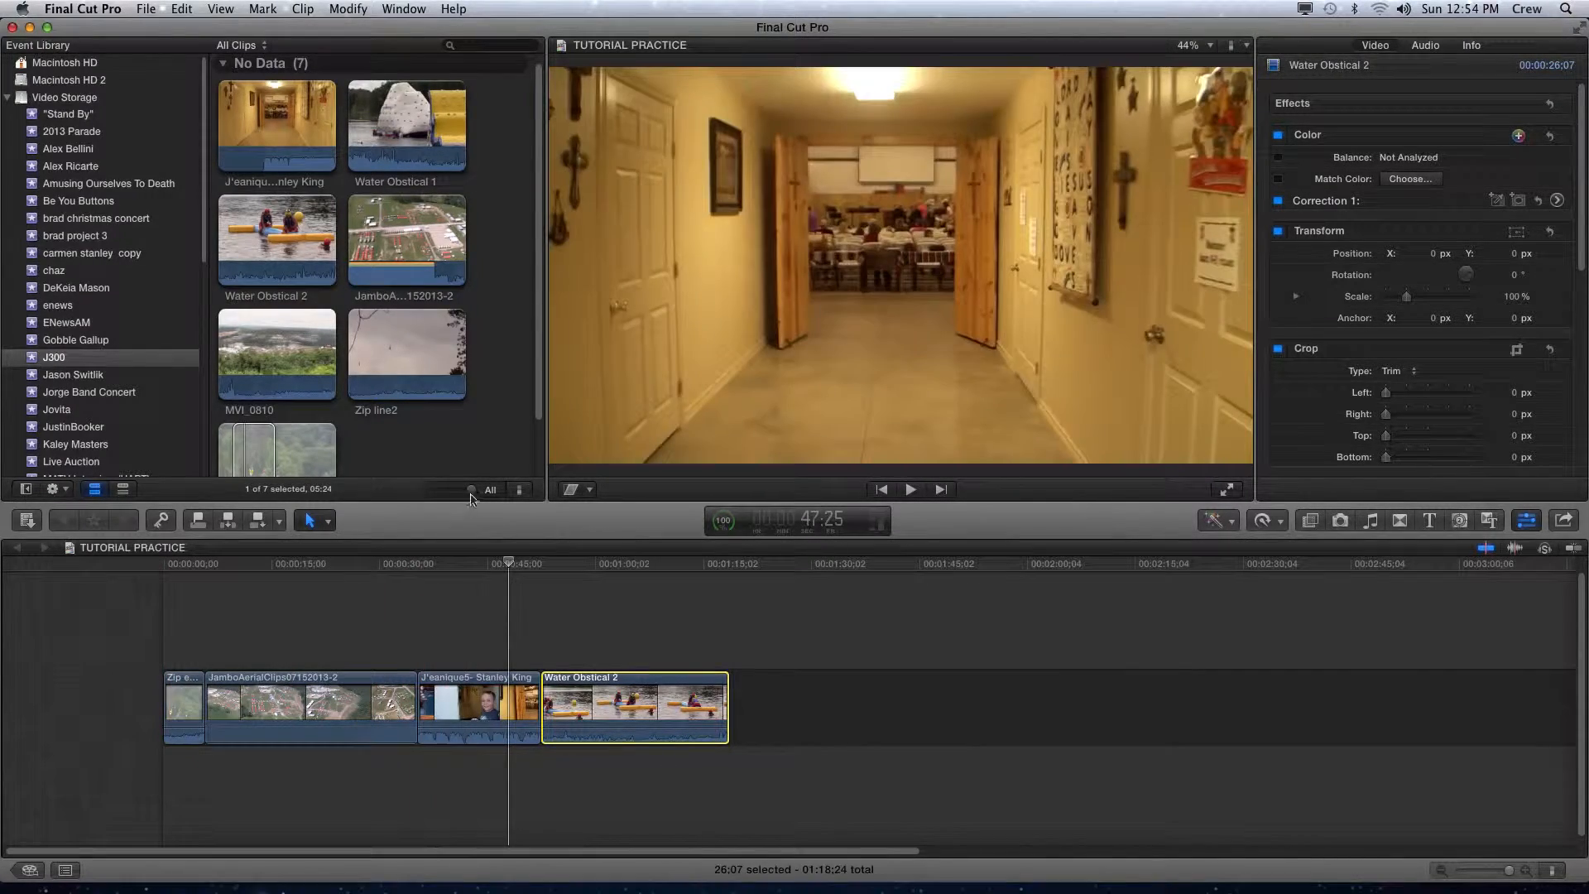
mouse_move(470, 489)
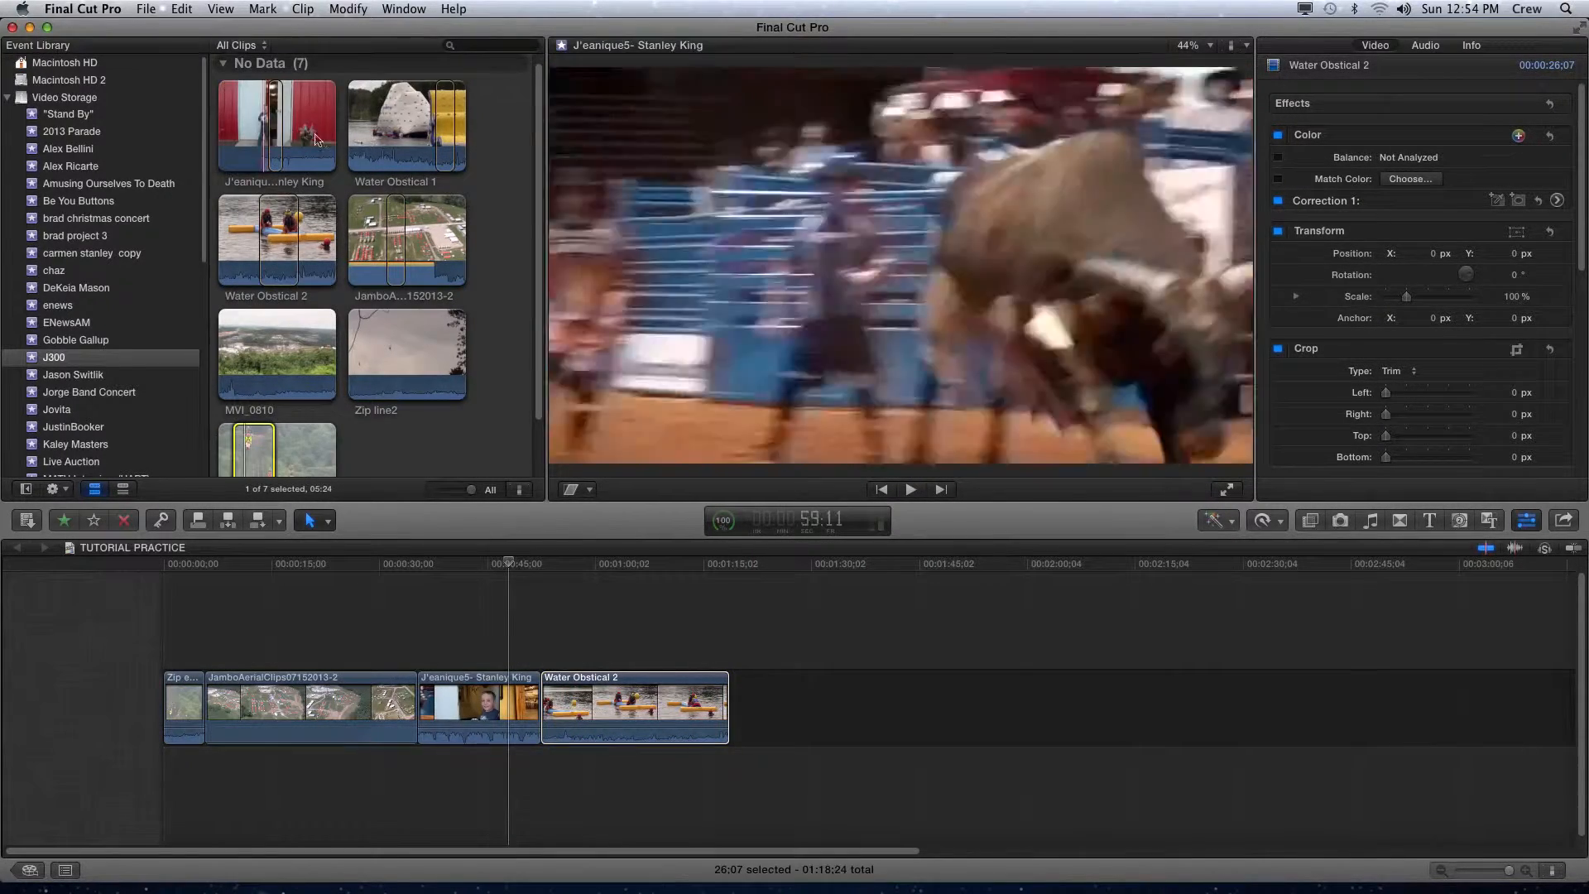
Skim Water Obstical 1, Zip line2 and MVI_0810 while widening event browser filmstrips.
left_click(406, 125)
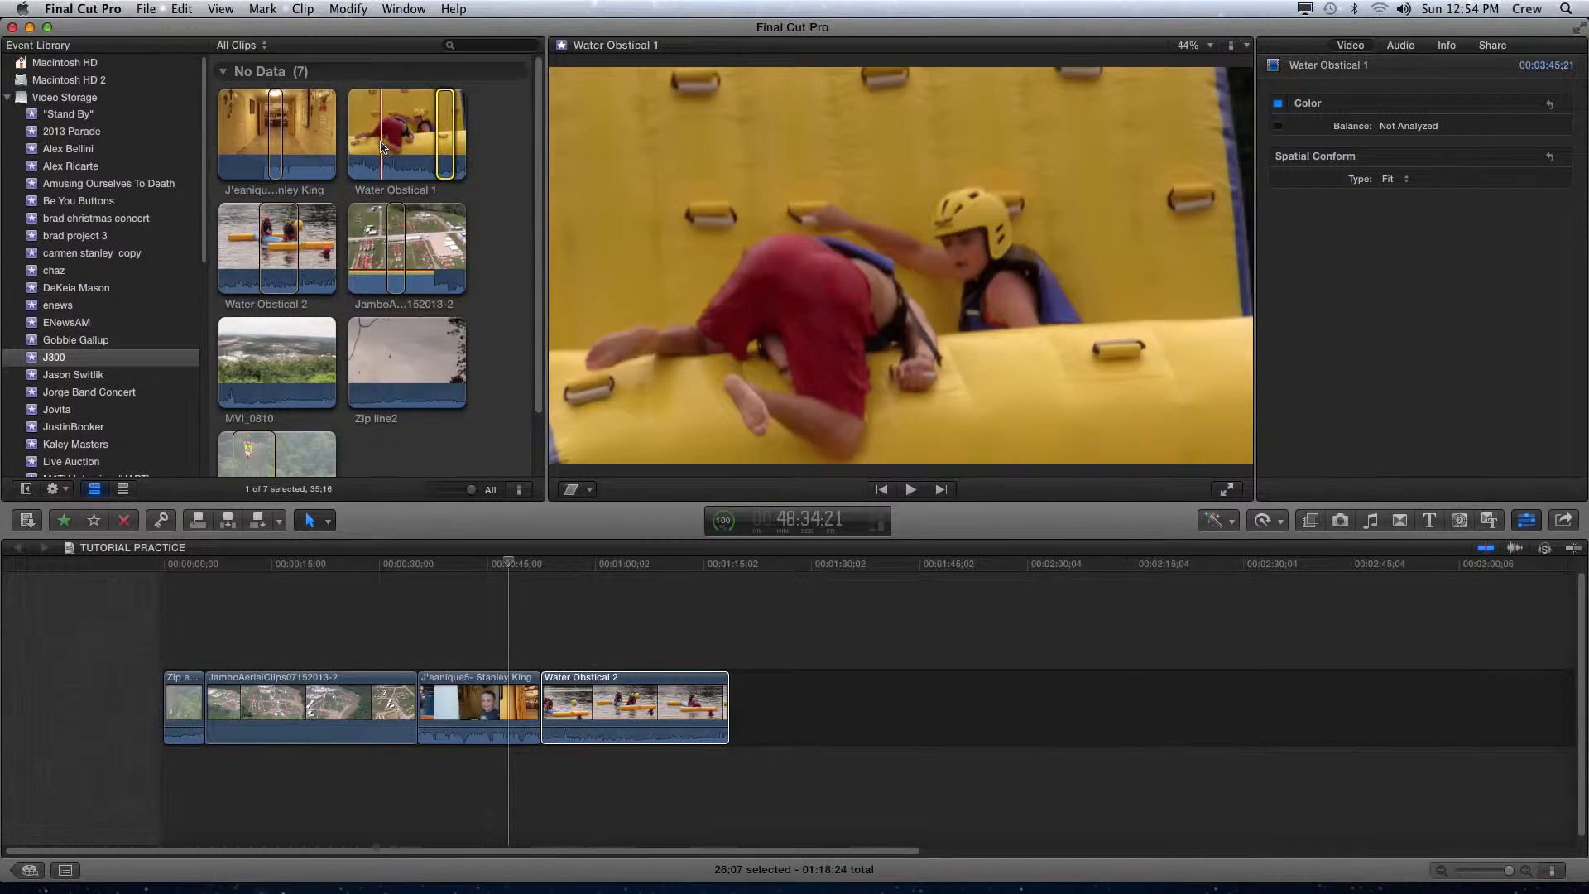
left_click(406, 360)
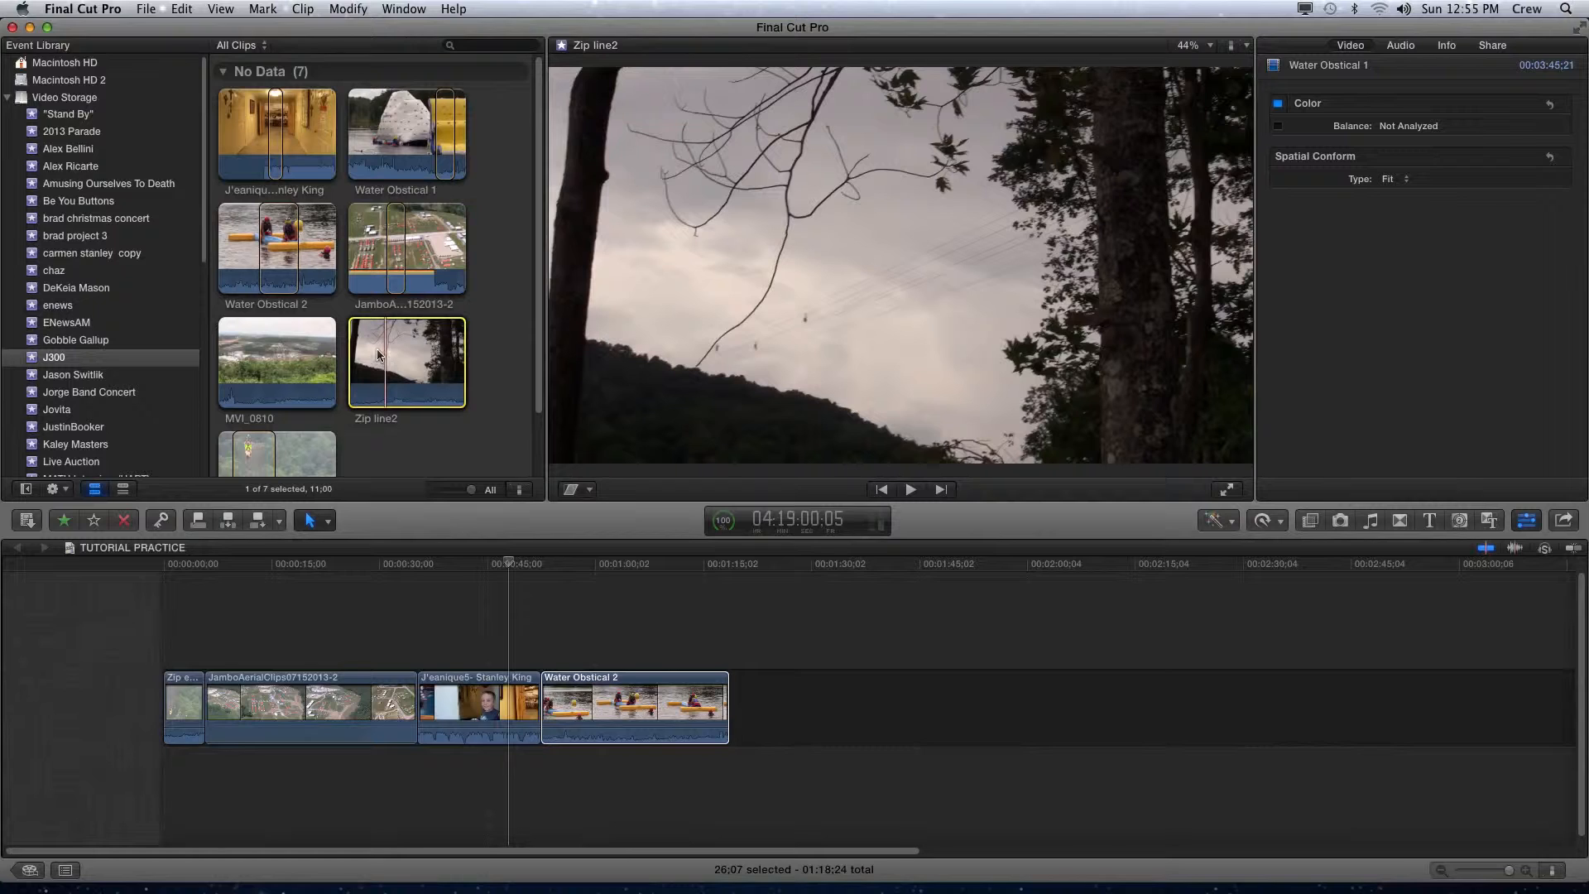
left_click(406, 361)
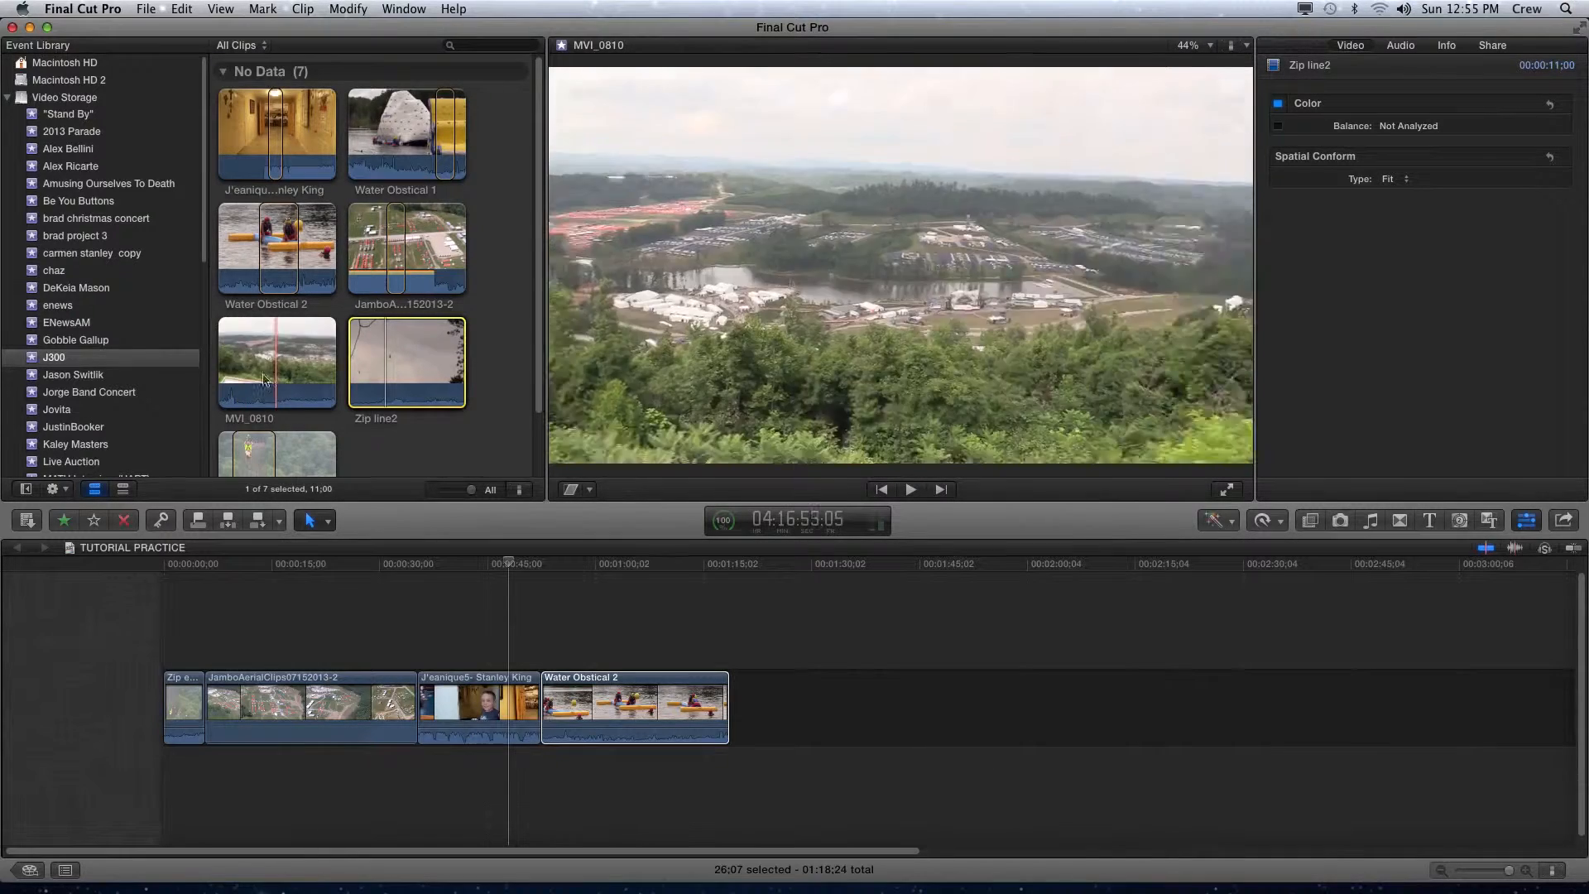
left_click(406, 363)
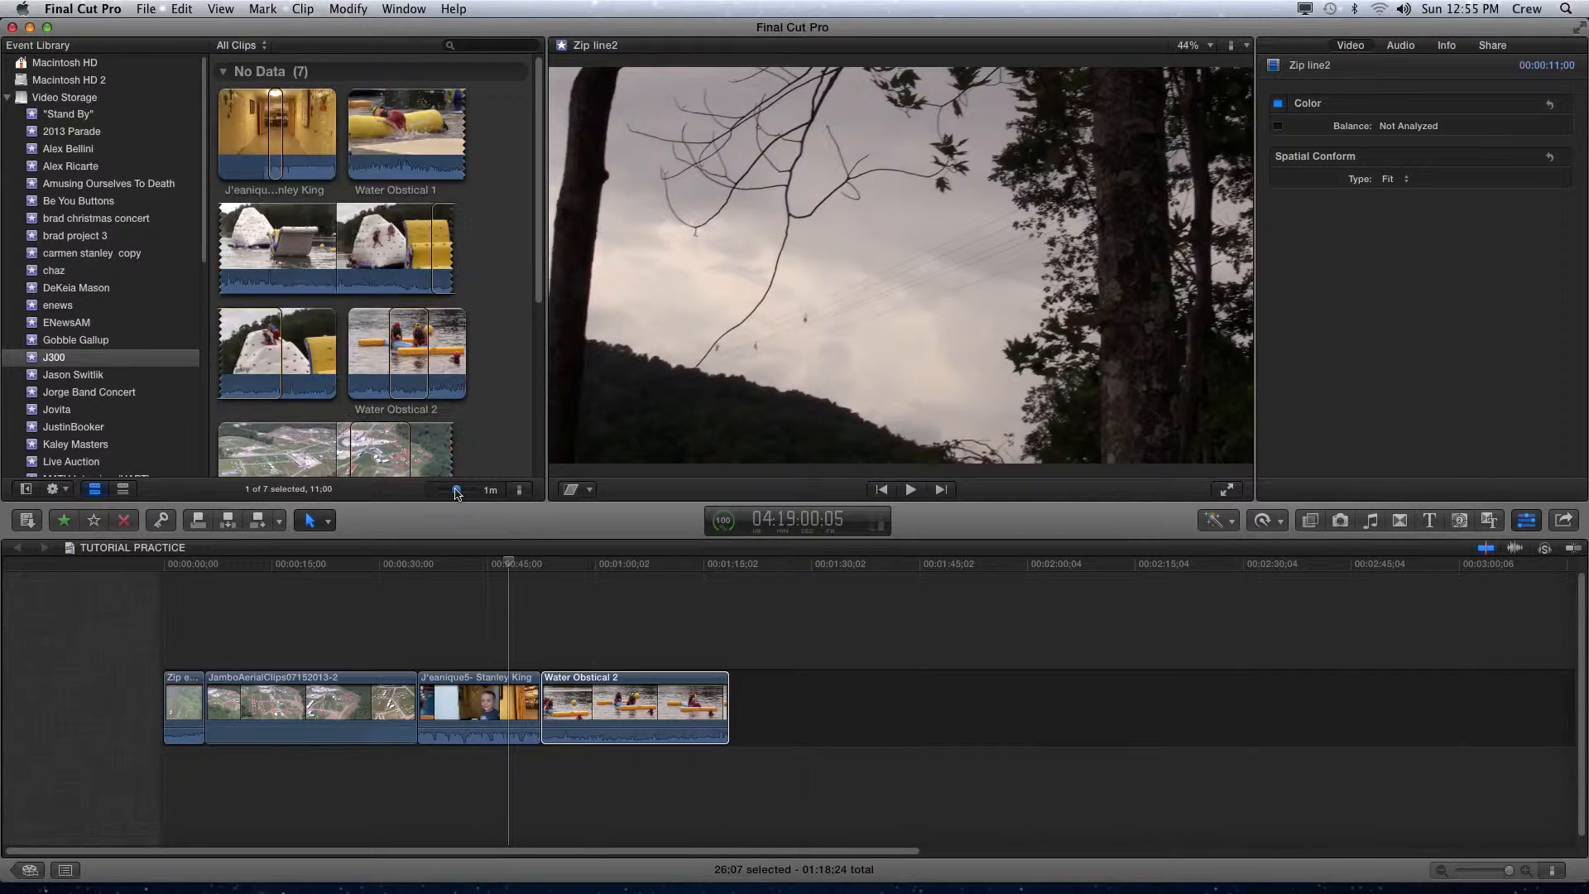
mouse_move(287, 243)
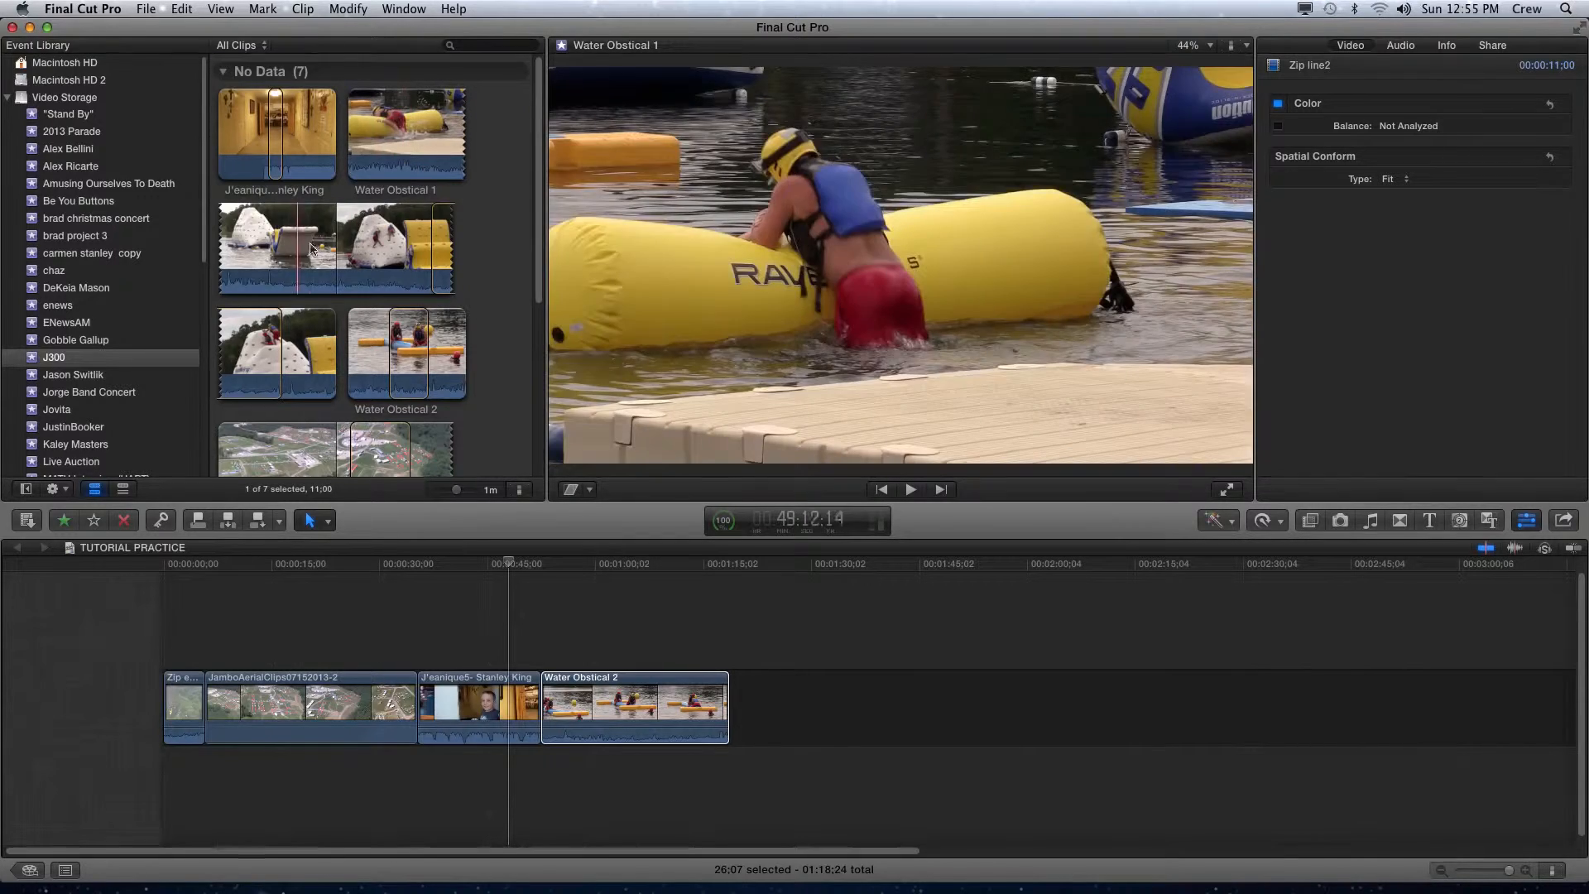
mouse_move(309, 357)
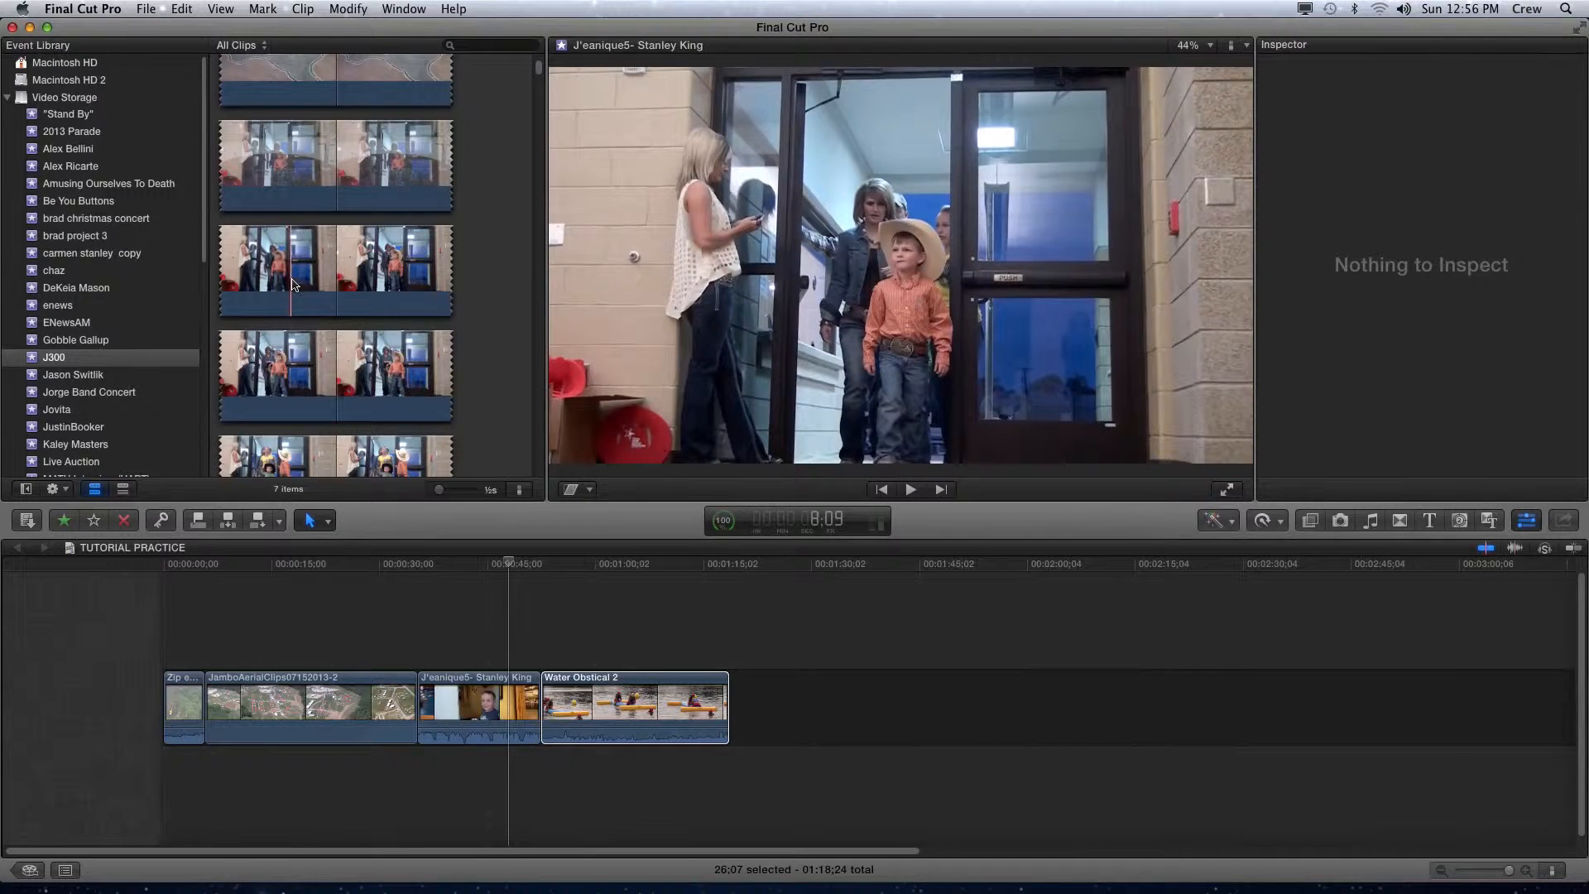
mouse_move(405, 274)
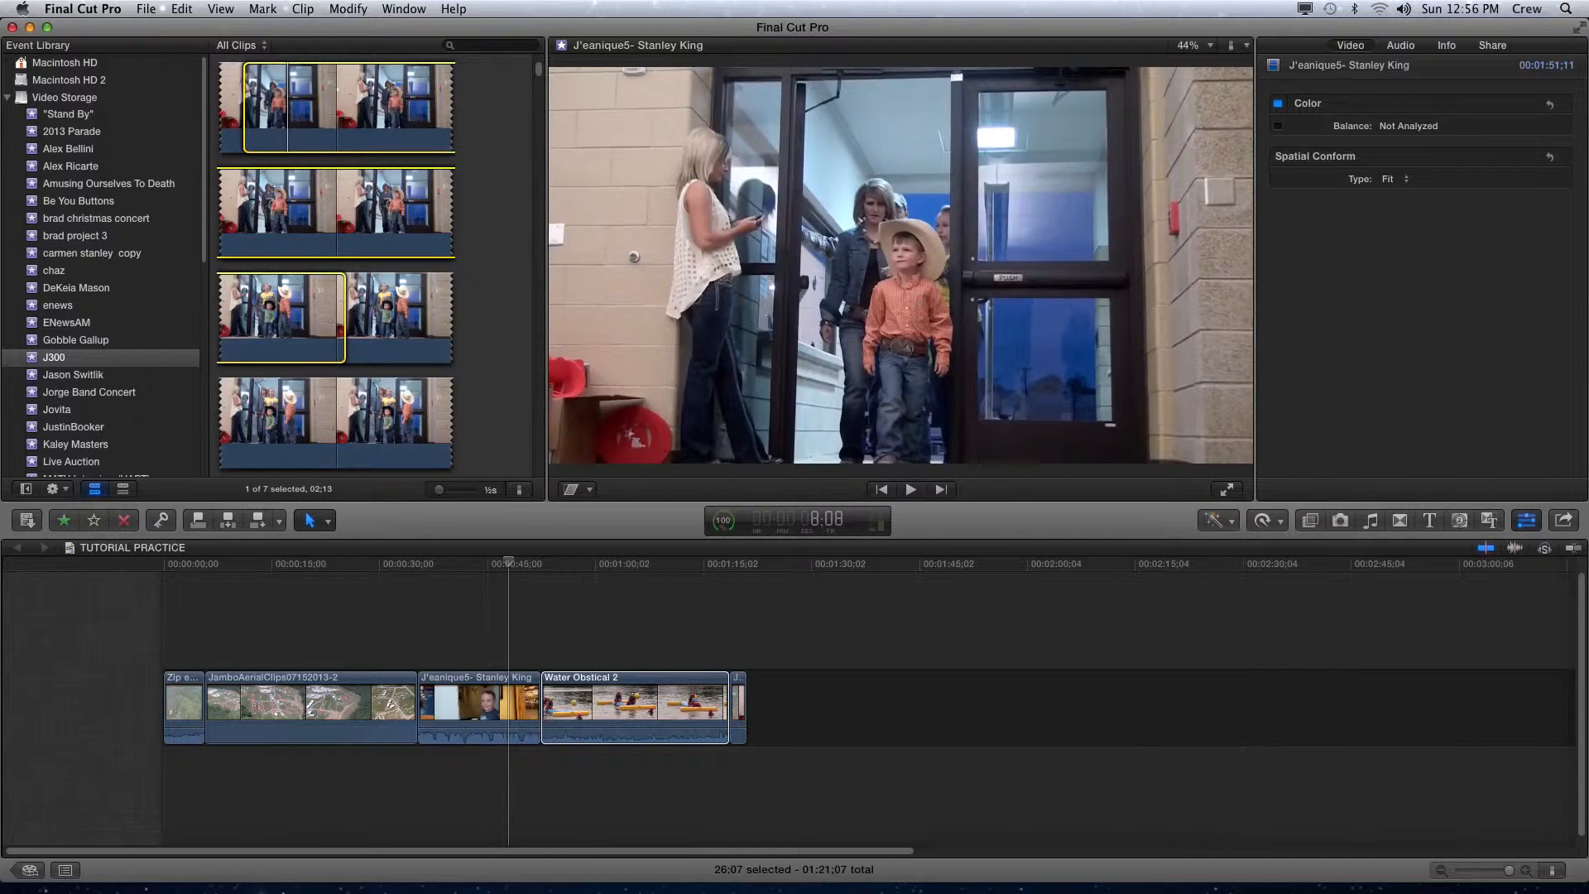
left_click(30, 870)
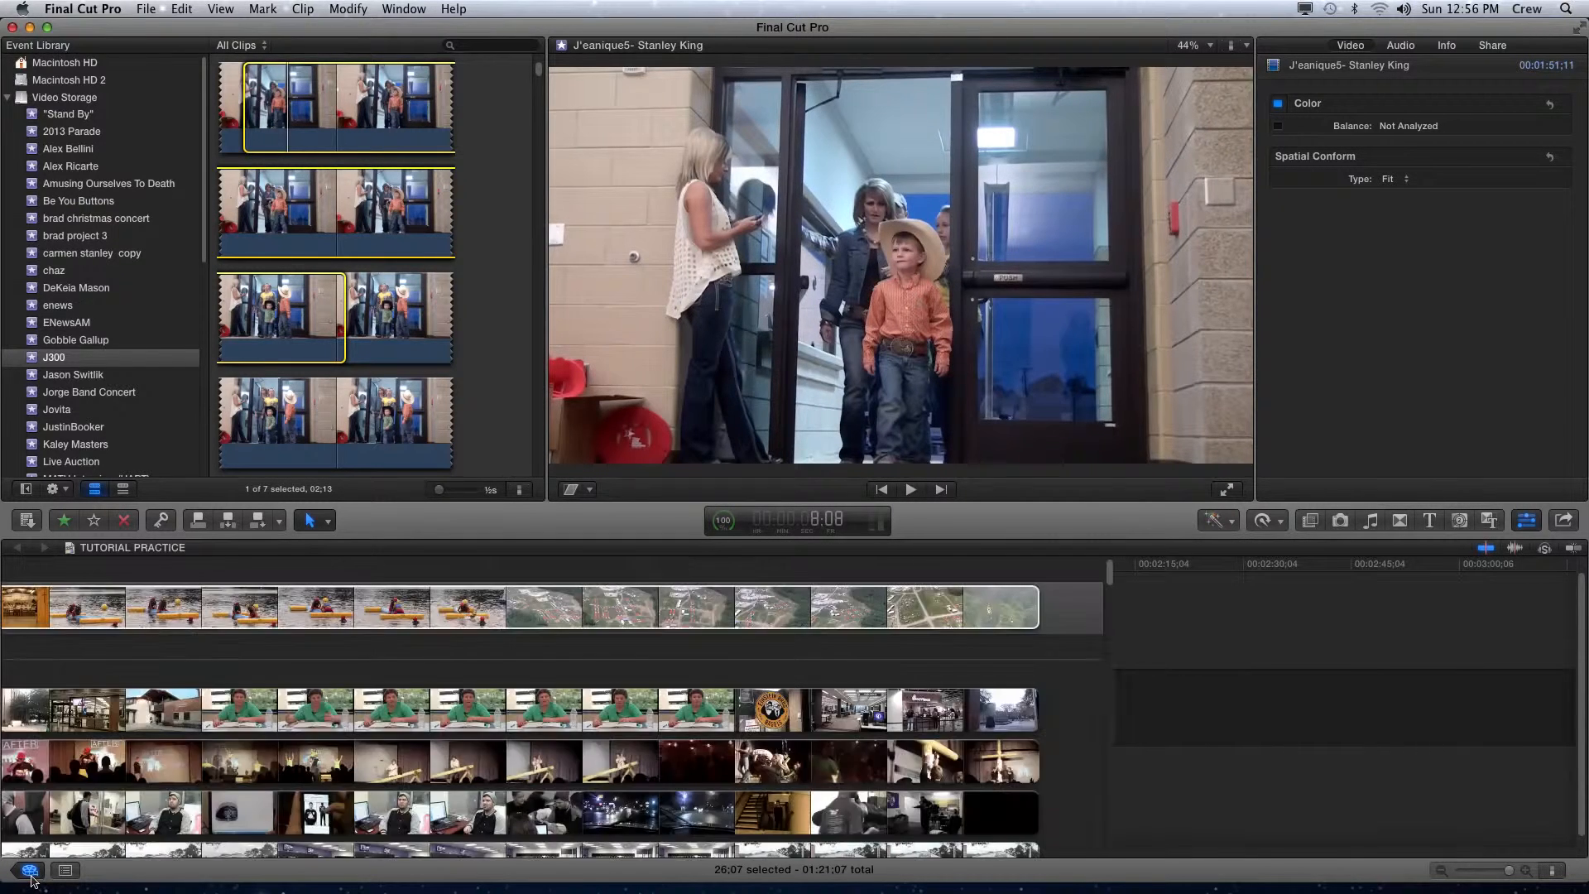
left_click(63, 870)
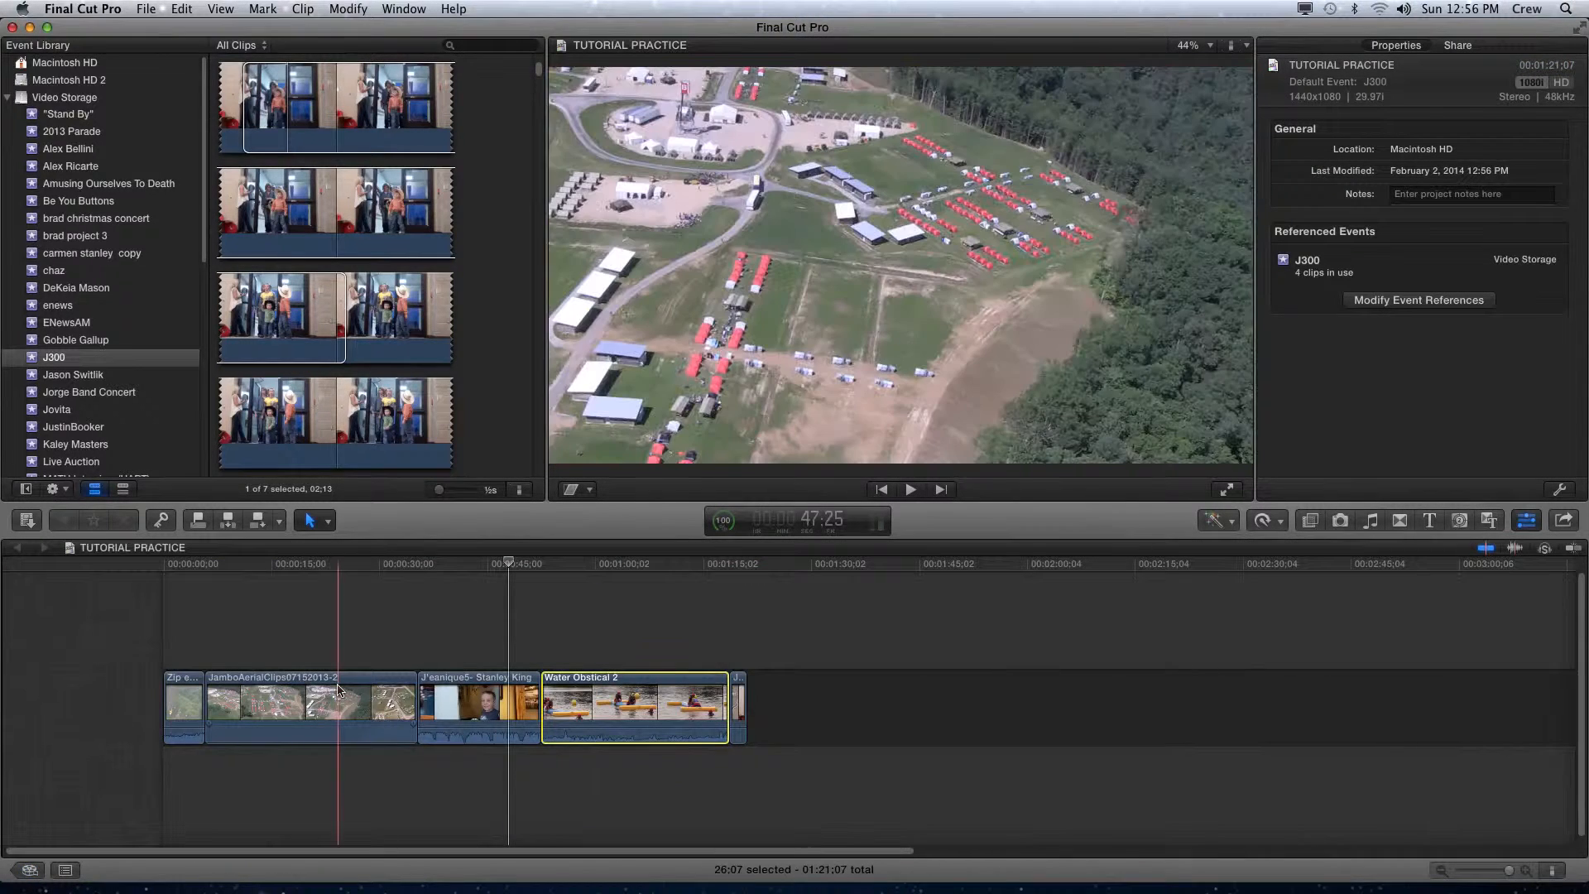
left_click(1375, 44)
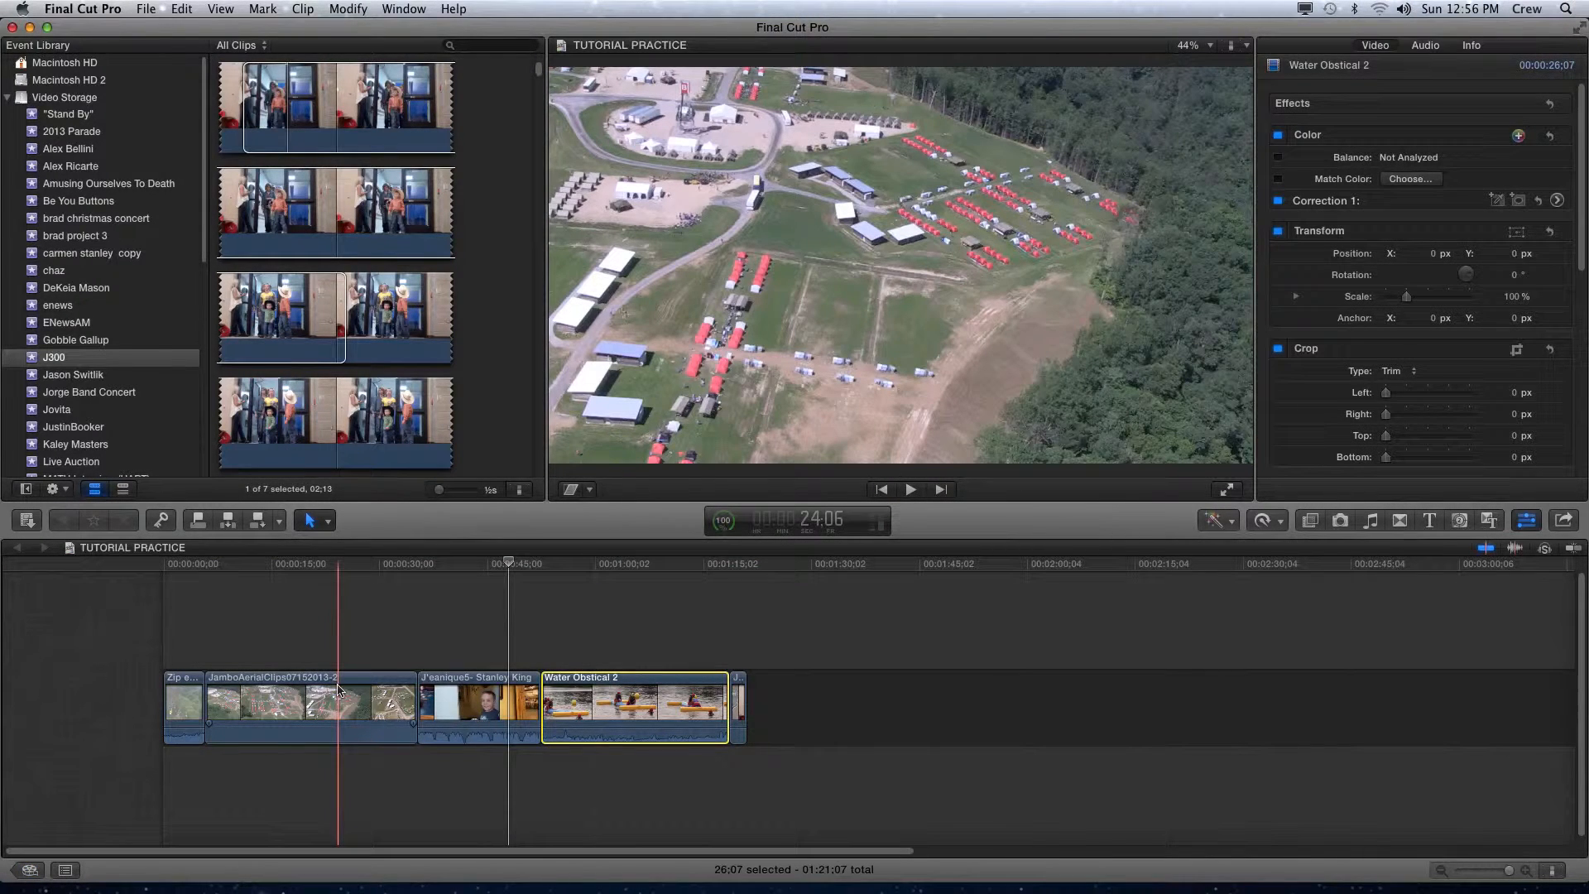